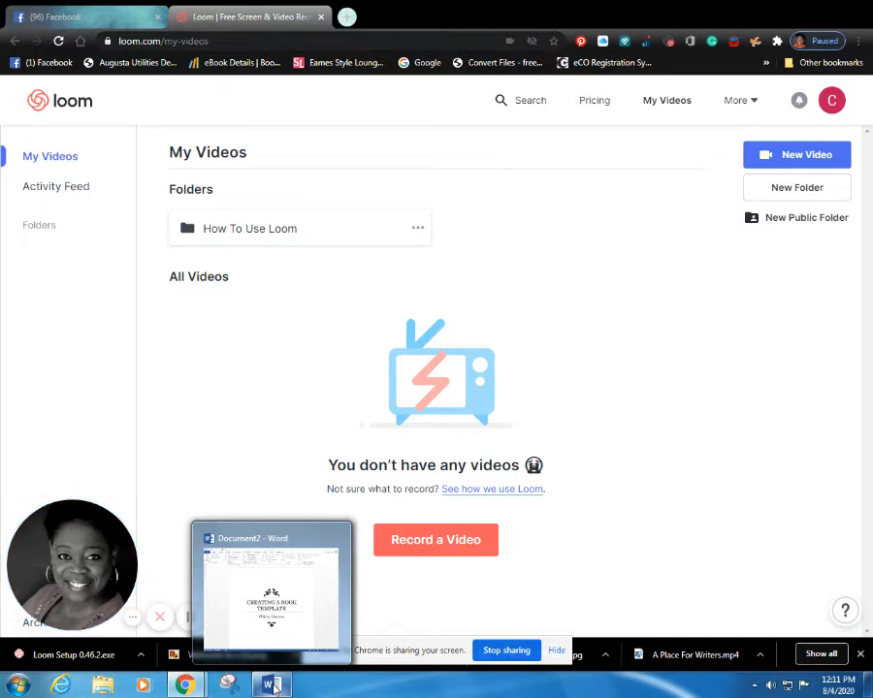
mouse_move(204, 675)
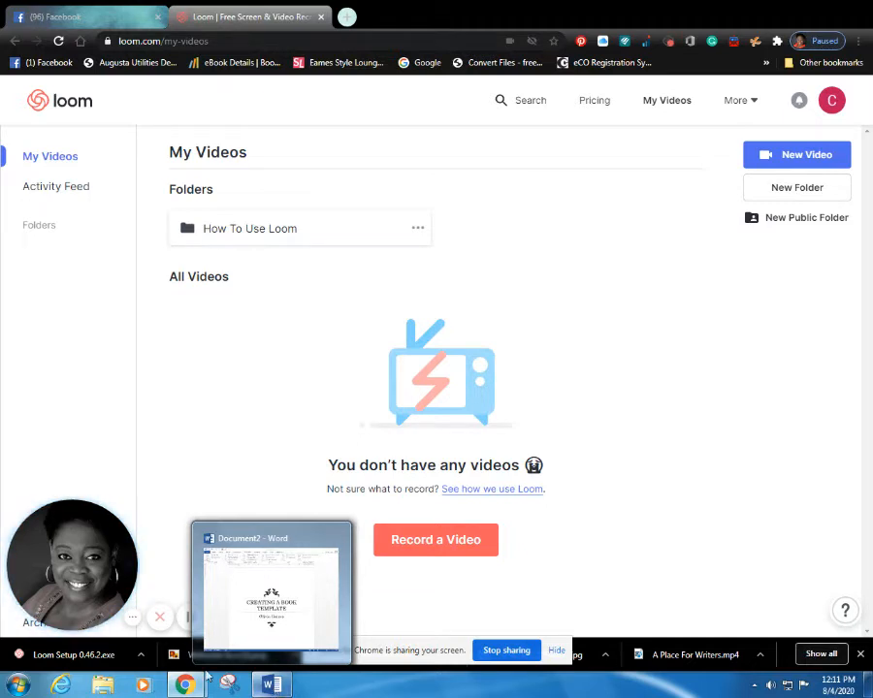
Bring the finished 'Creating a Book Template' Word document to the front.
left_click(271, 582)
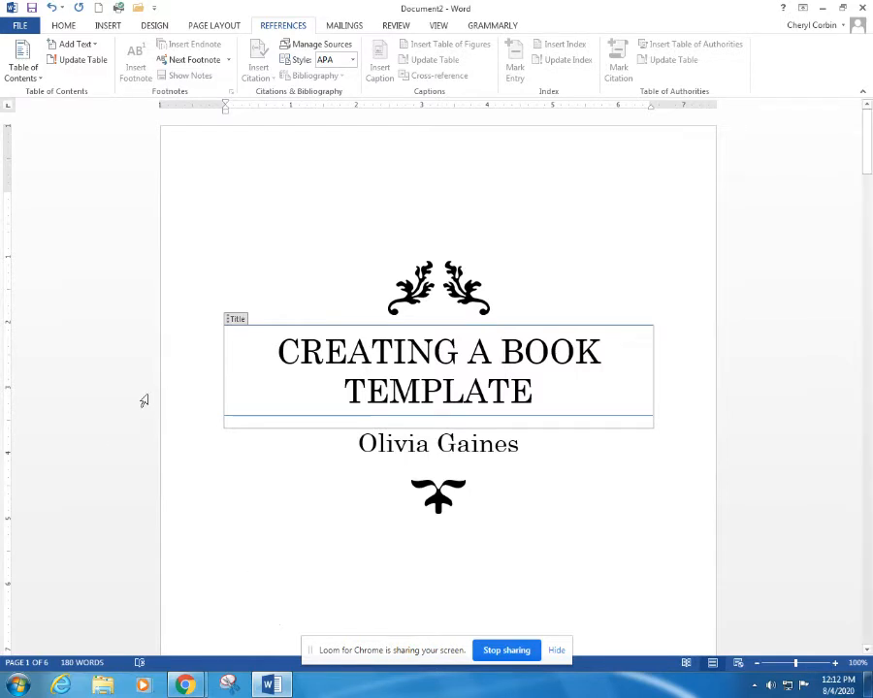
Create a new blank document in Century Schoolbook 12 pt.
left_click(438, 443)
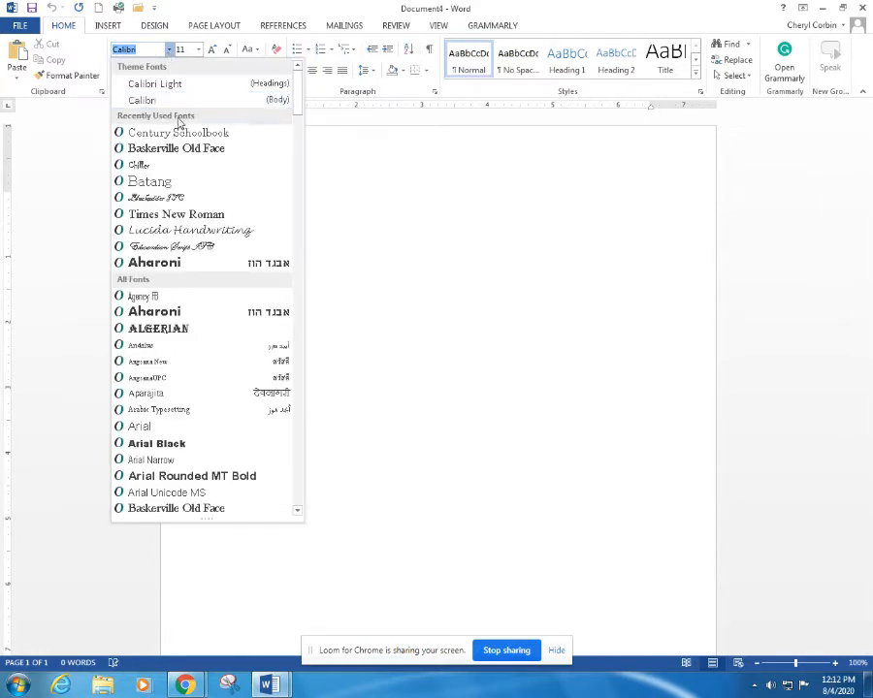
left_click(177, 132)
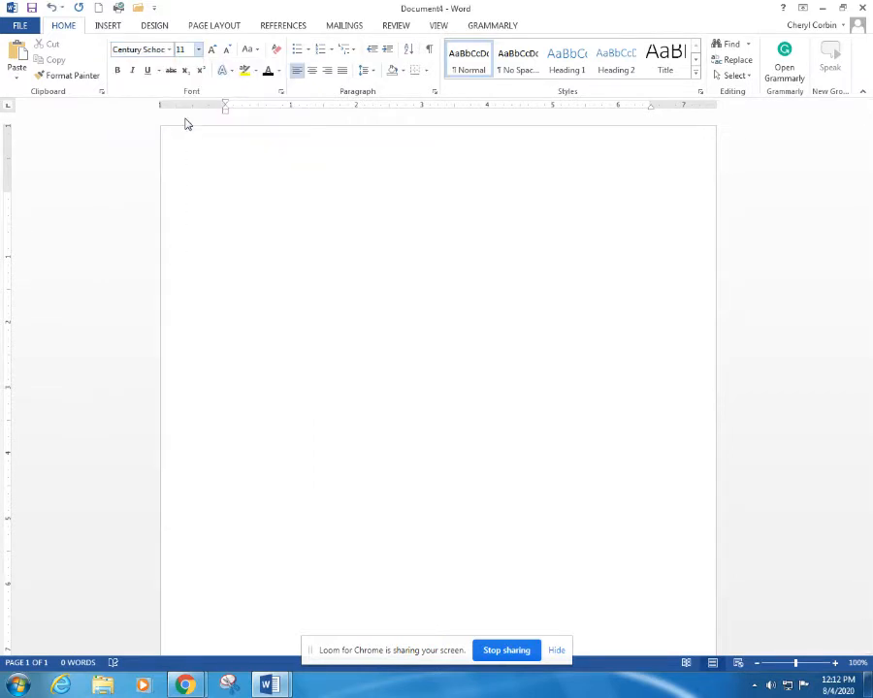
left_click(191, 49)
type("12")
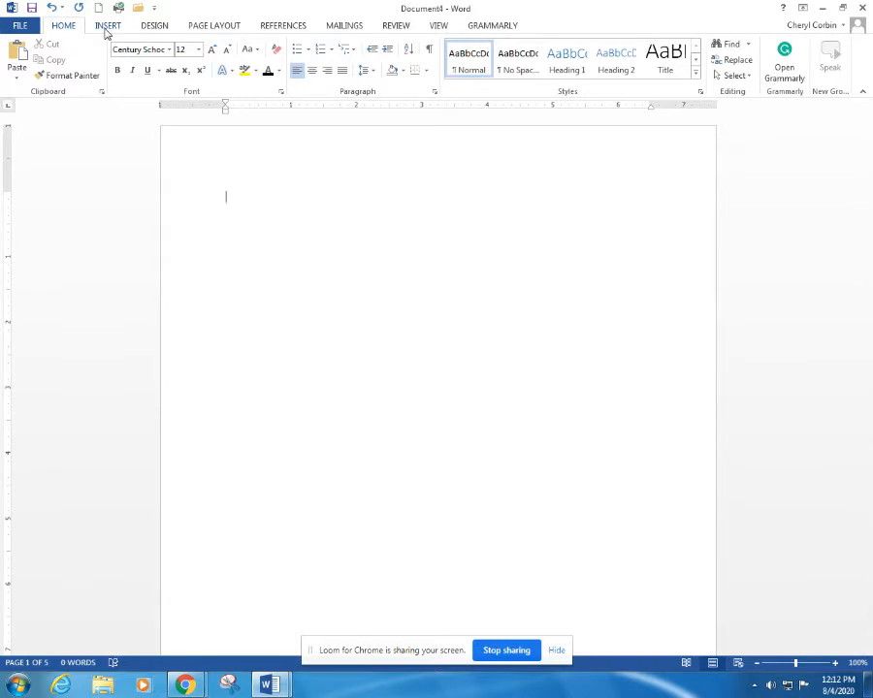
Insert the Filigree cover page.
left_click(107, 25)
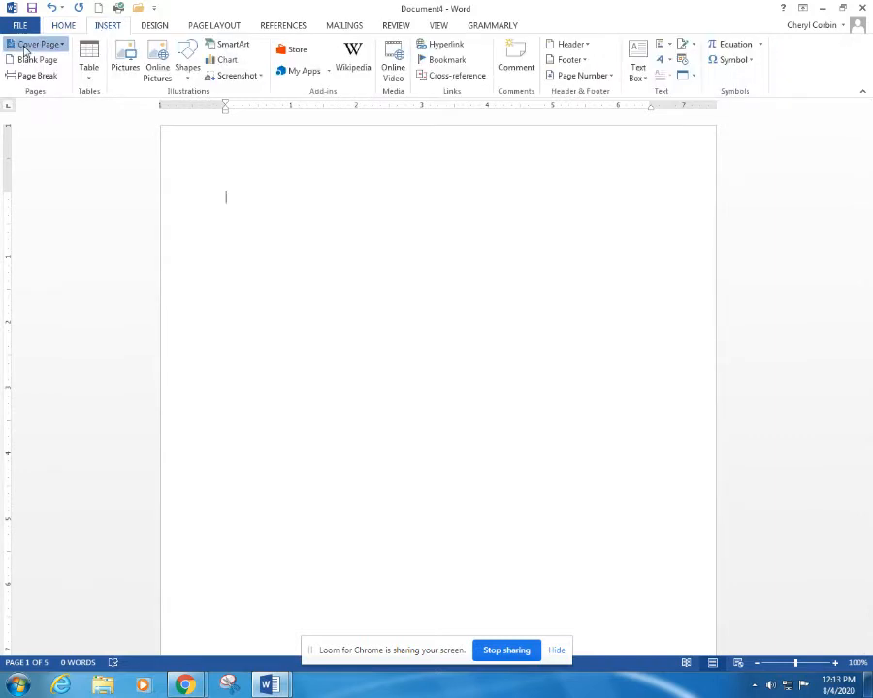
left_click(37, 43)
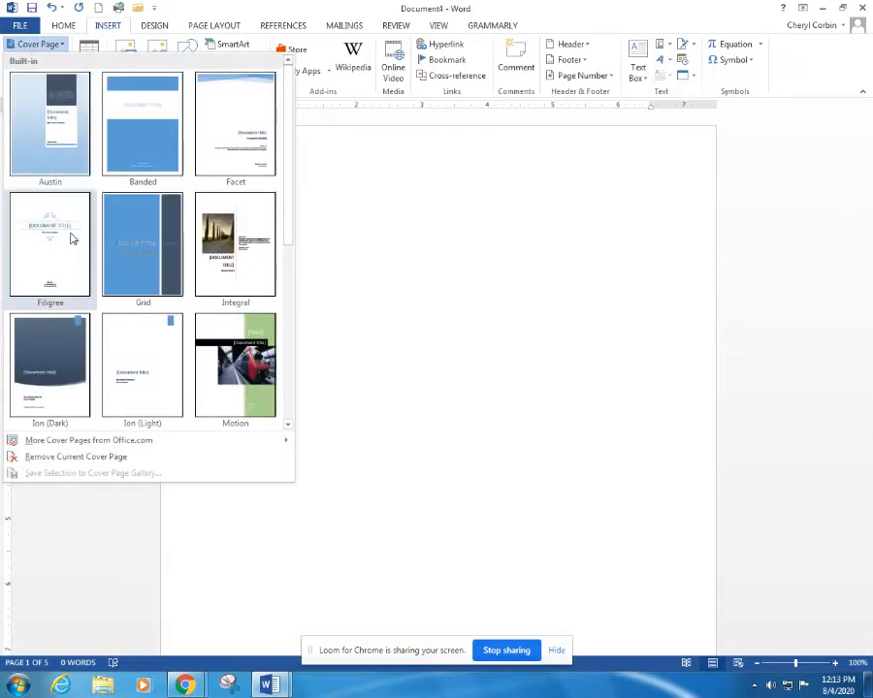
left_click(49, 243)
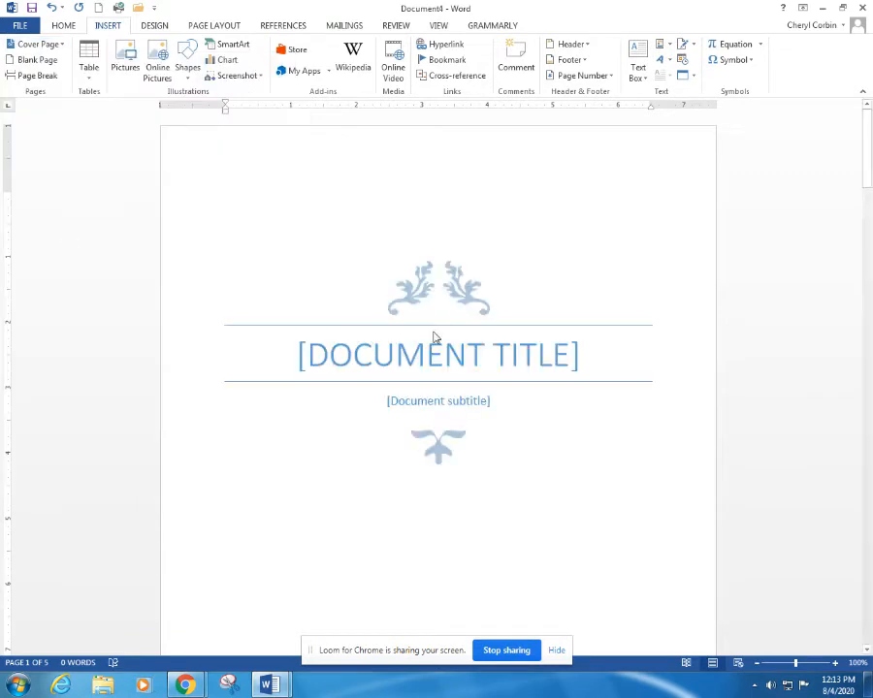
Title the cover page 'BOOK TEMPLATE'.
left_click(437, 355)
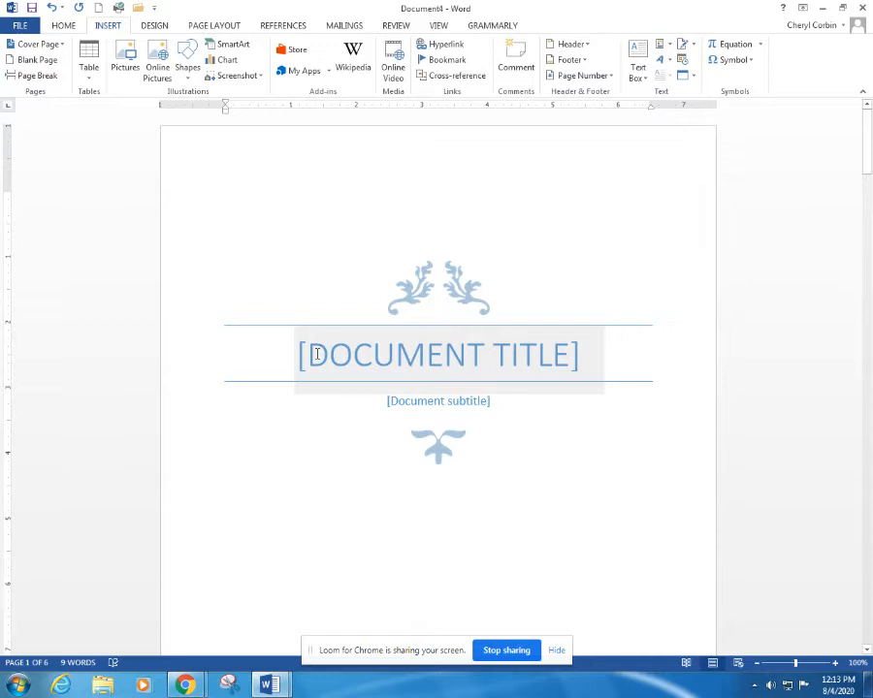
left_click(437, 355)
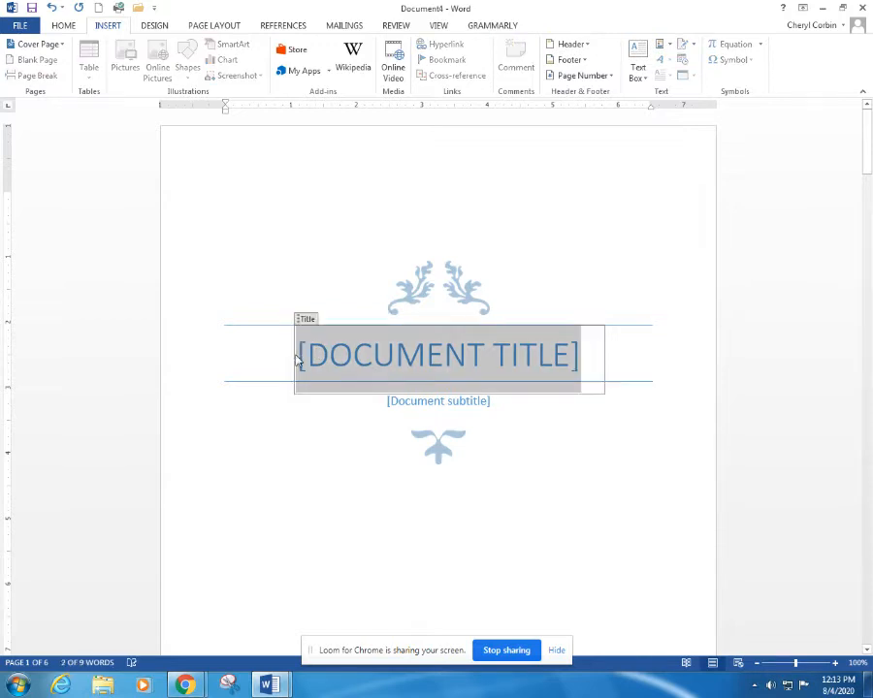
type("B")
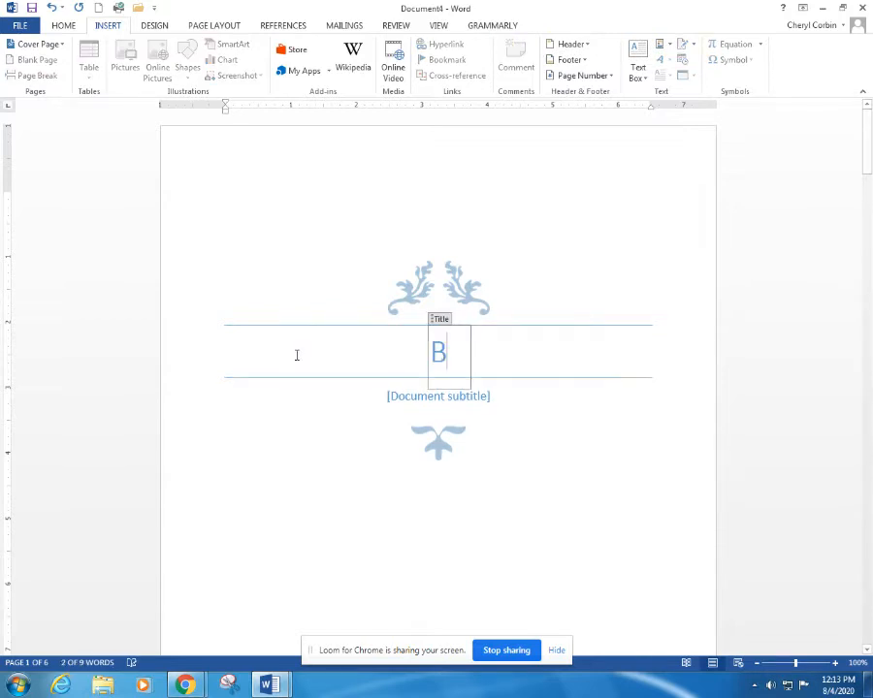
type("OOK")
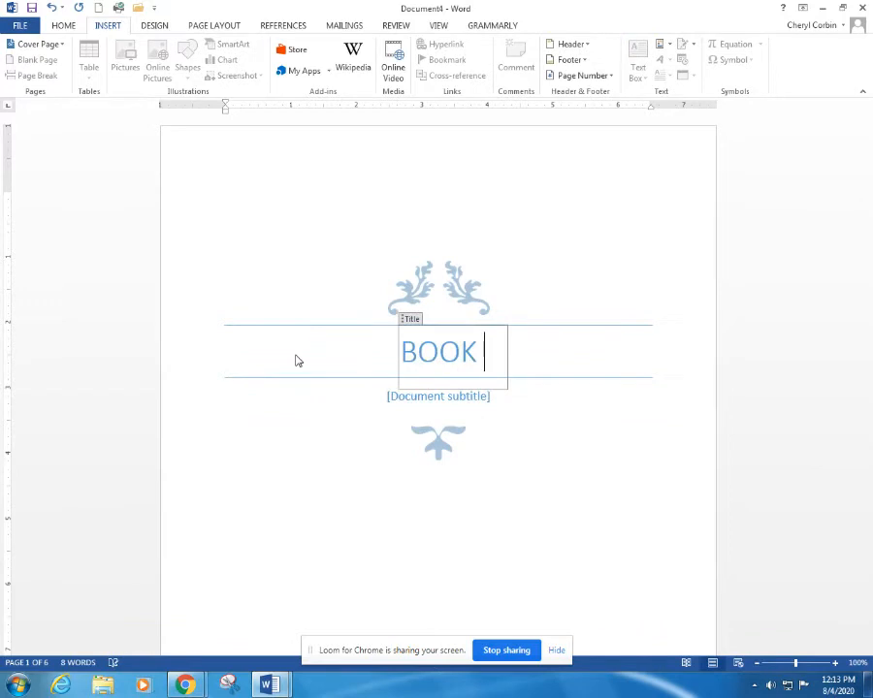
type("TEMPLATE")
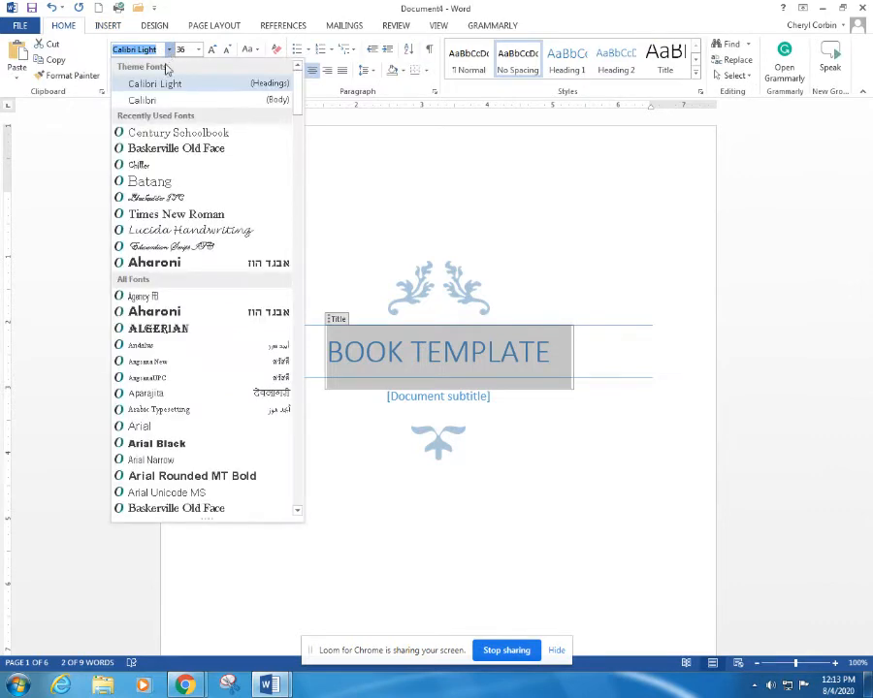
Make the cover title black Century Schoolbook and type the author name 'Olivia Gaines'.
left_click(178, 132)
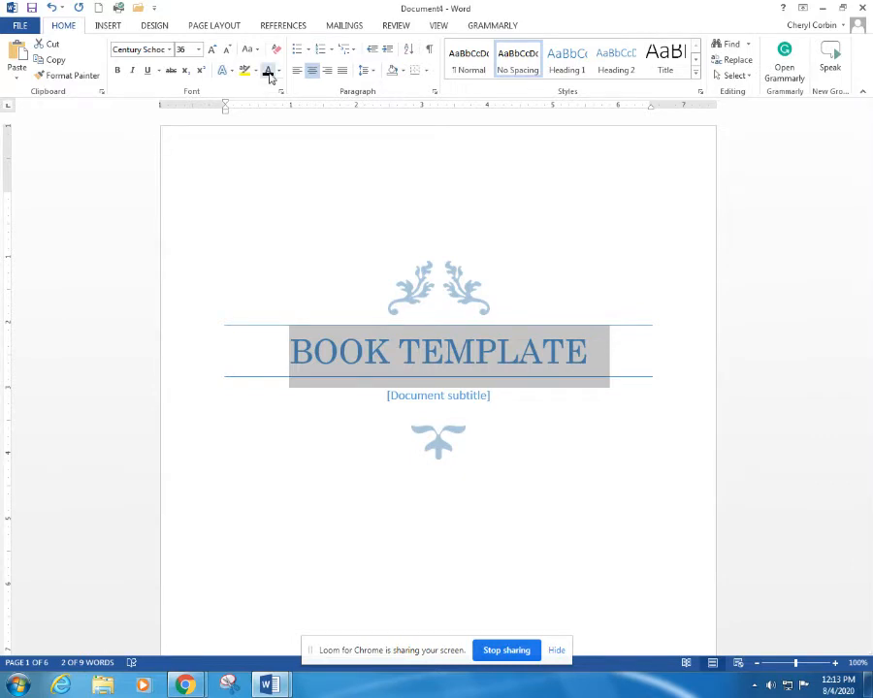
left_click(438, 395)
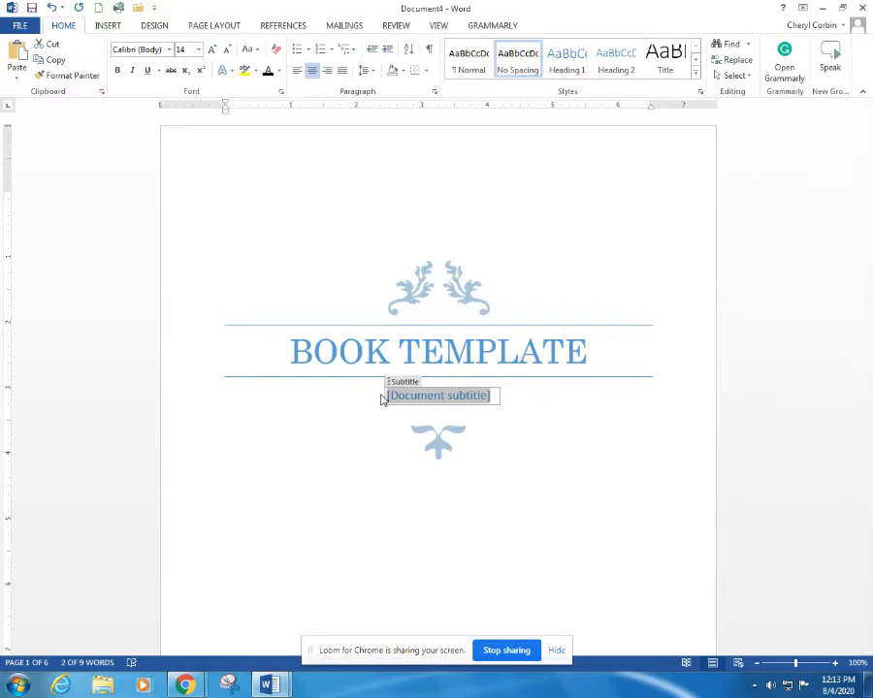
type("Oli")
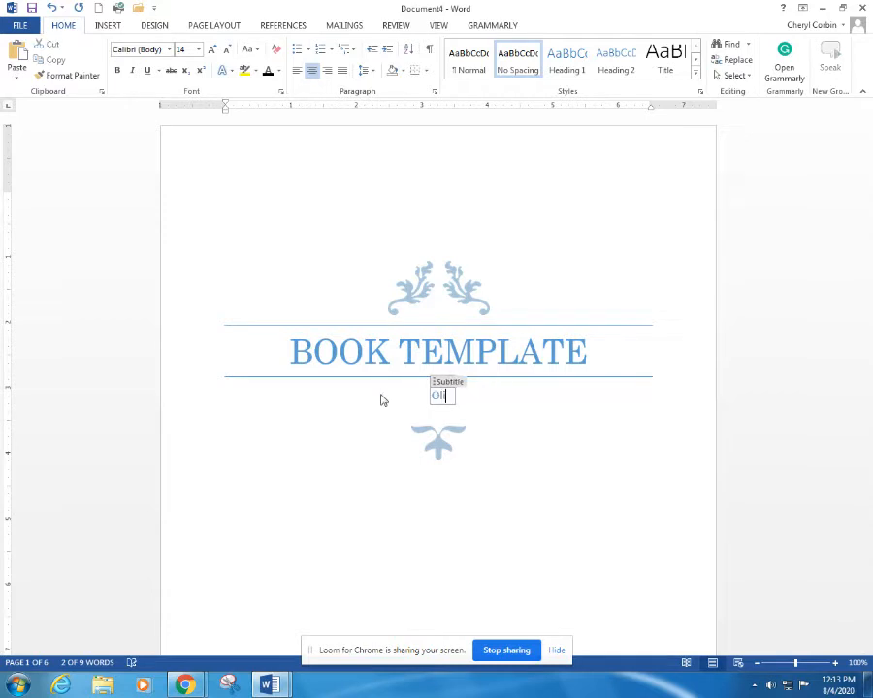
type("Olivia Gaines")
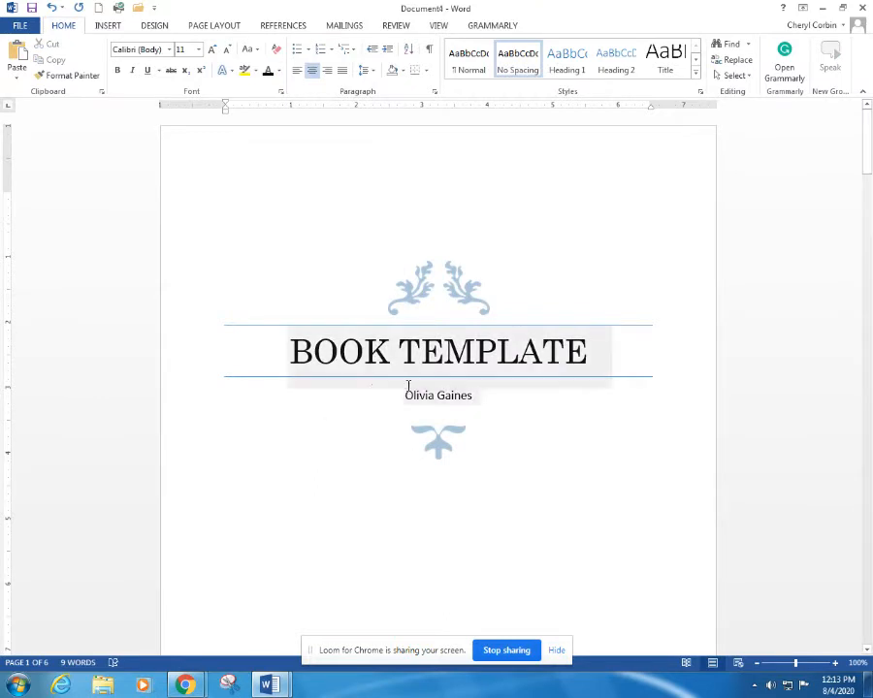
Set the author name in Century Schoolbook at 26 pt.
triple_click(437, 395)
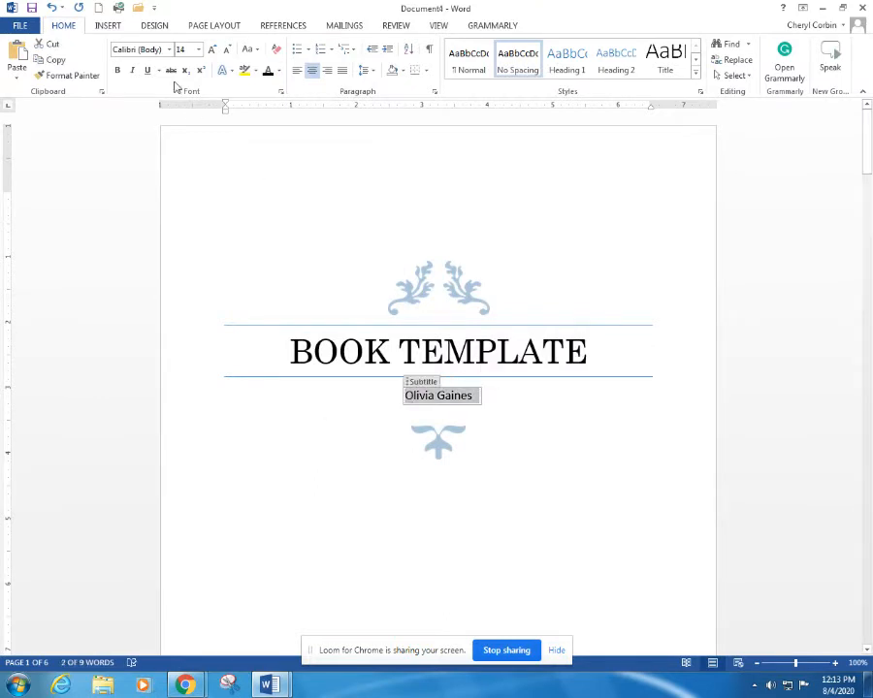
left_click(150, 50)
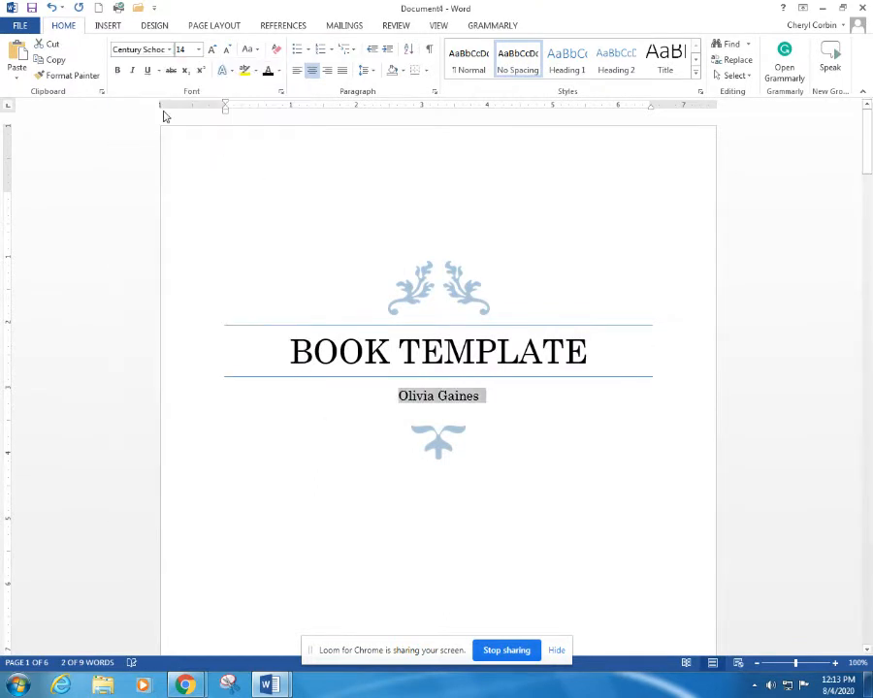
left_click(199, 50)
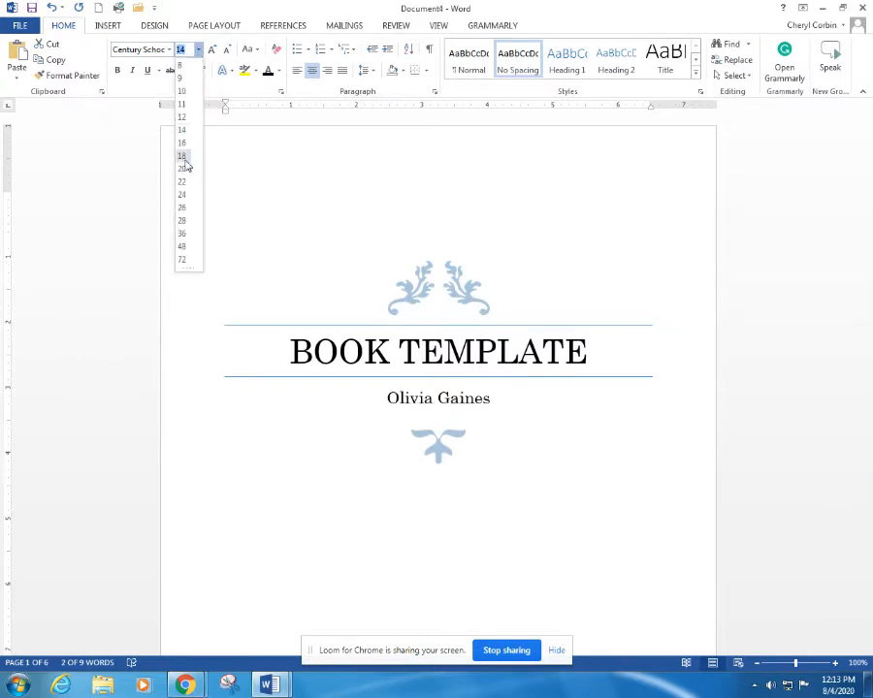
left_click(182, 183)
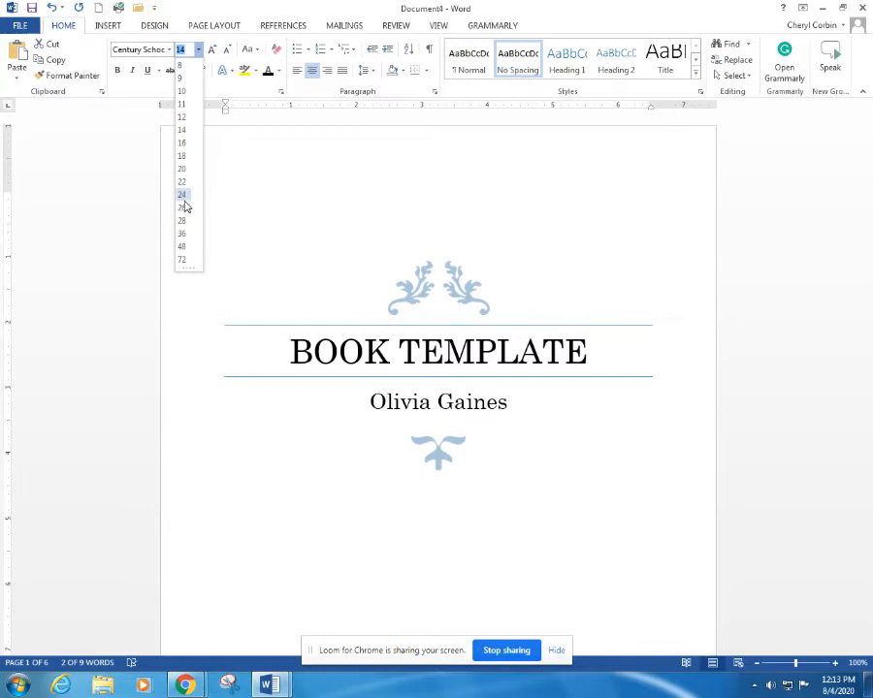
left_click(182, 206)
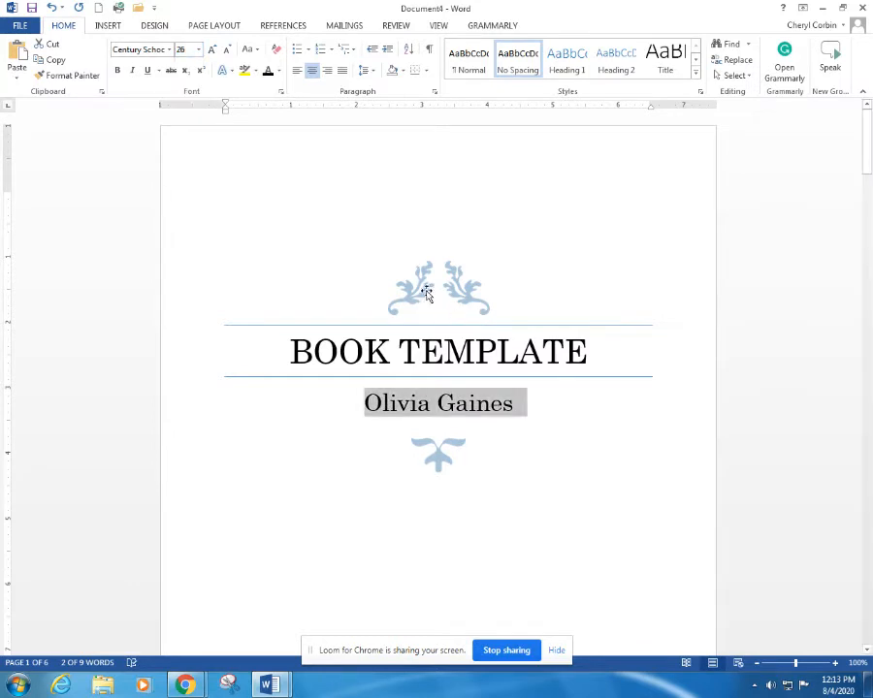
left_click(437, 287)
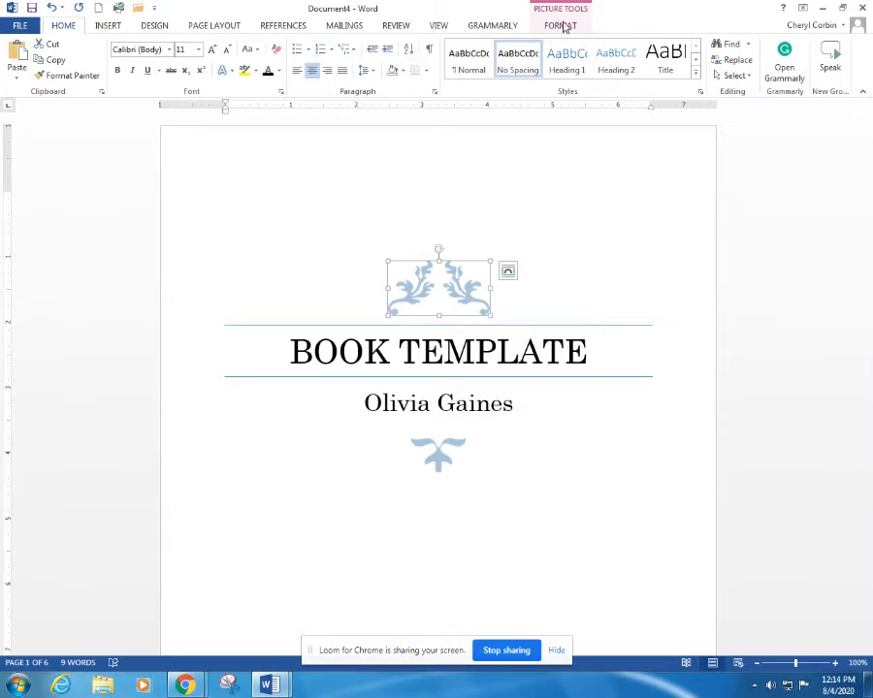
Recolor the cover ornaments black and place one below the author name.
left_click(560, 25)
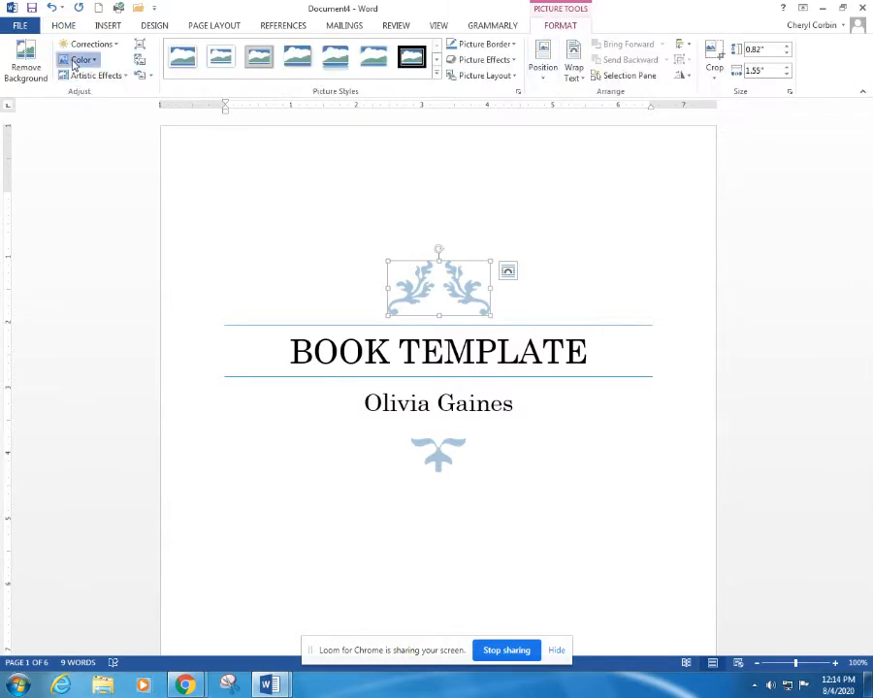
left_click(81, 59)
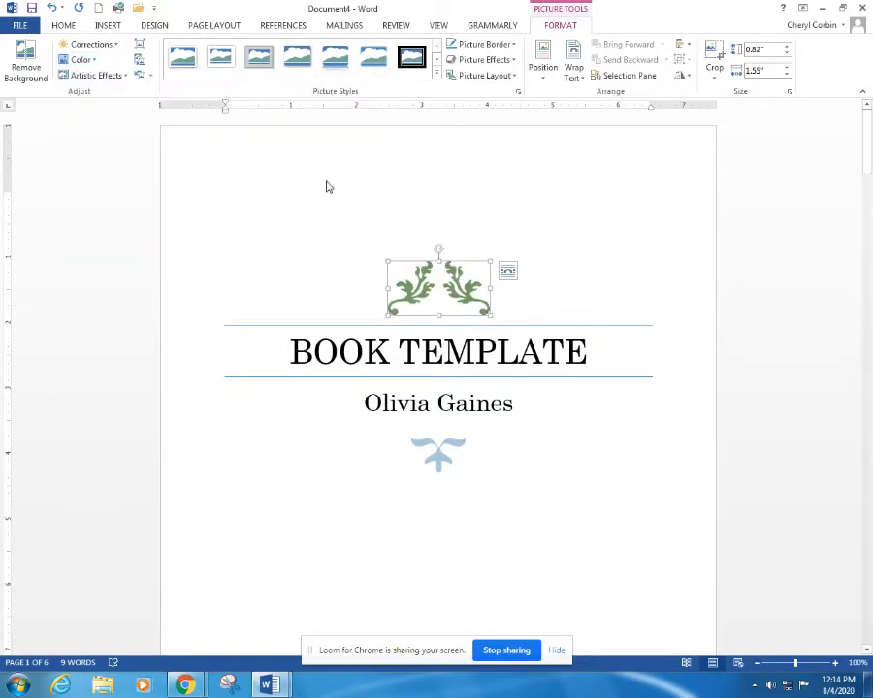
left_click(81, 60)
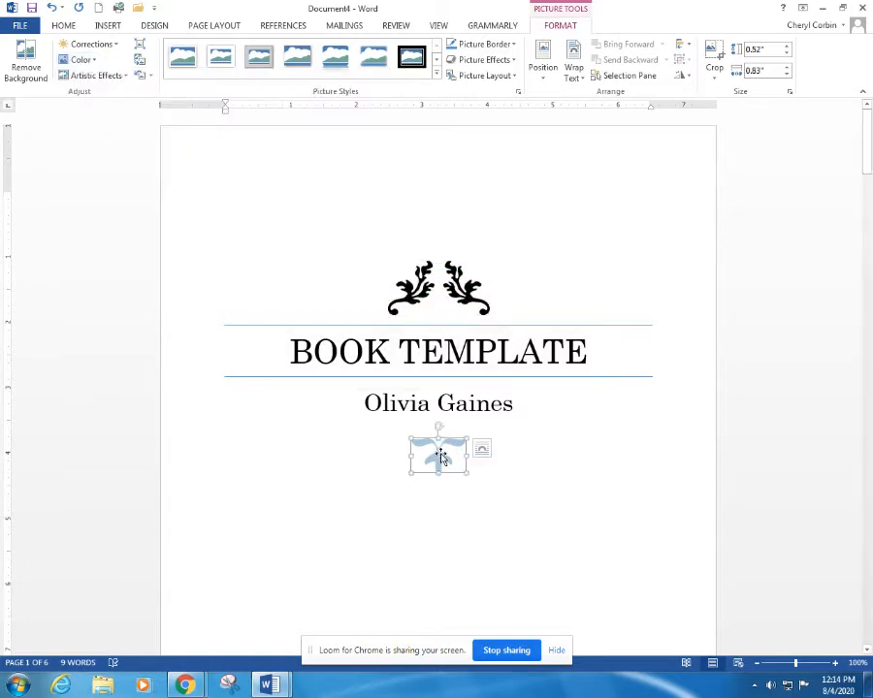
left_click(82, 60)
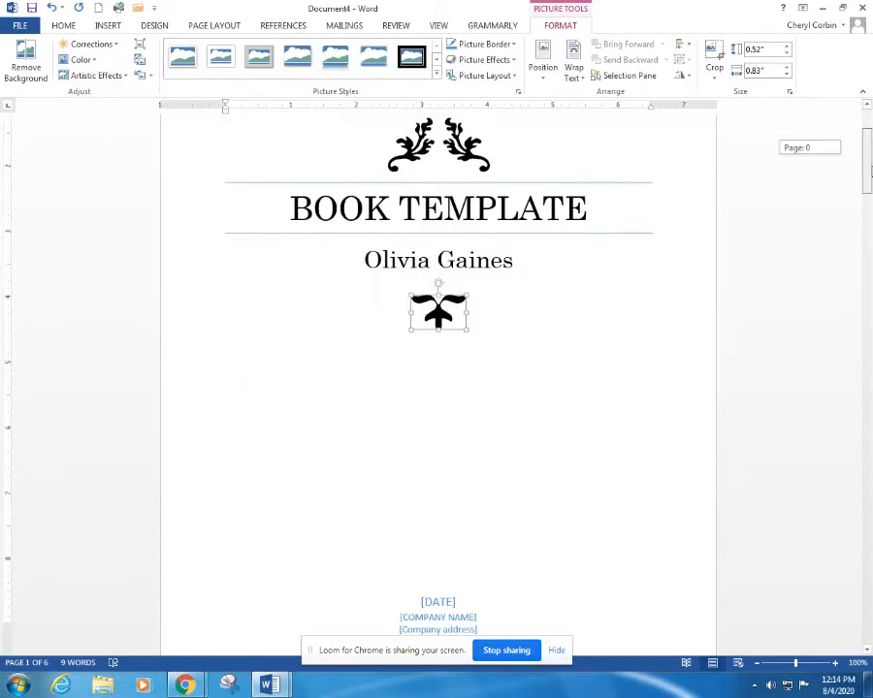
scroll("down", 3)
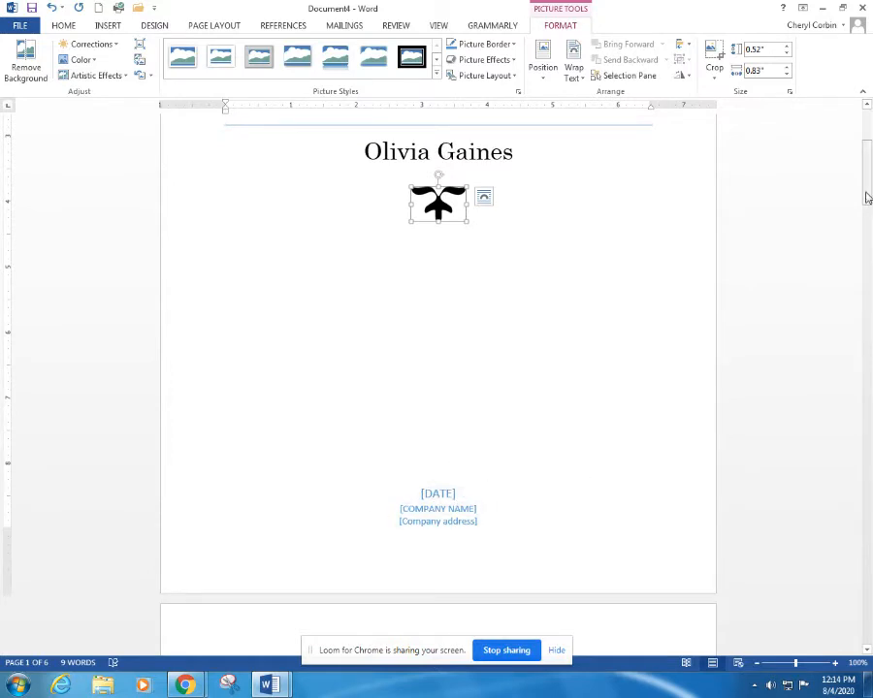
scroll("down", 3)
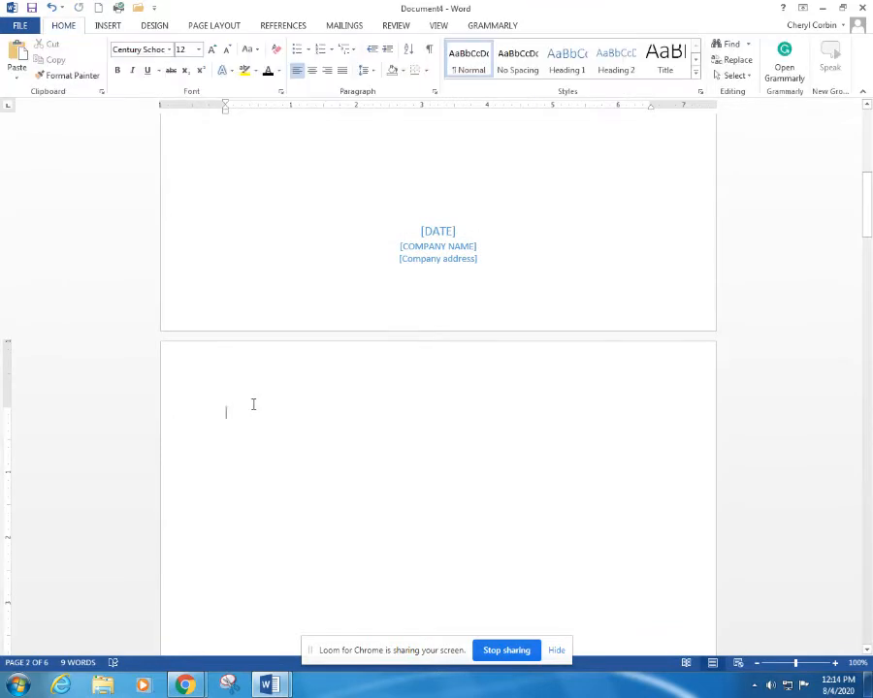
Type a centered 'Back Matter' heading on page two and set its font size.
type("B")
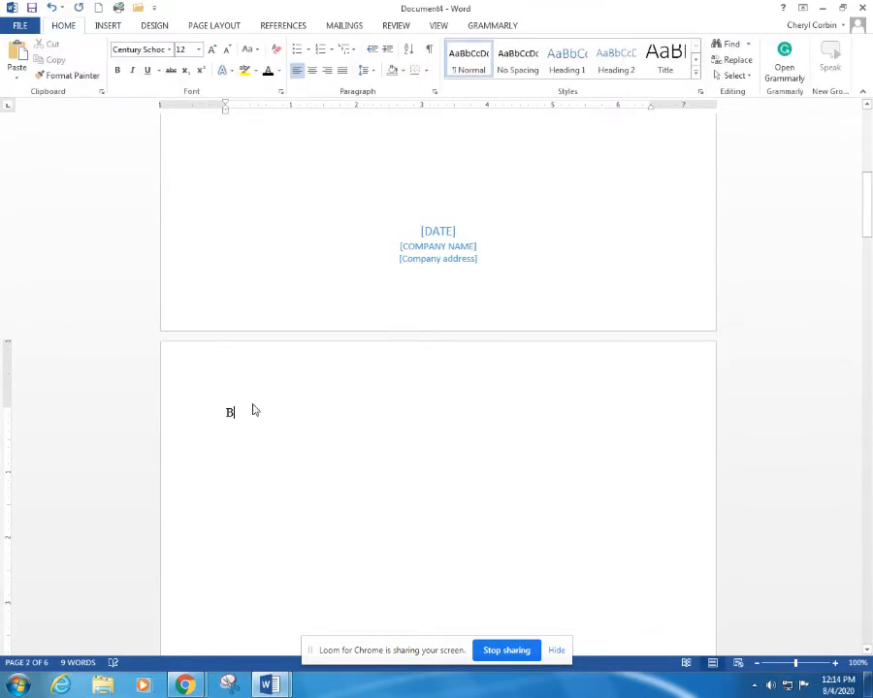
type("ack Matter")
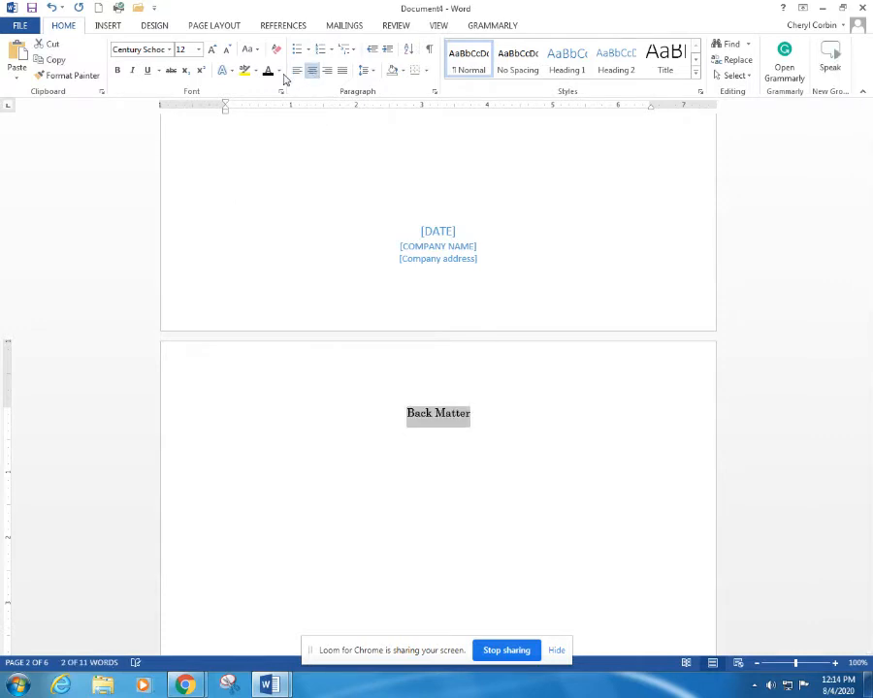
left_click(198, 50)
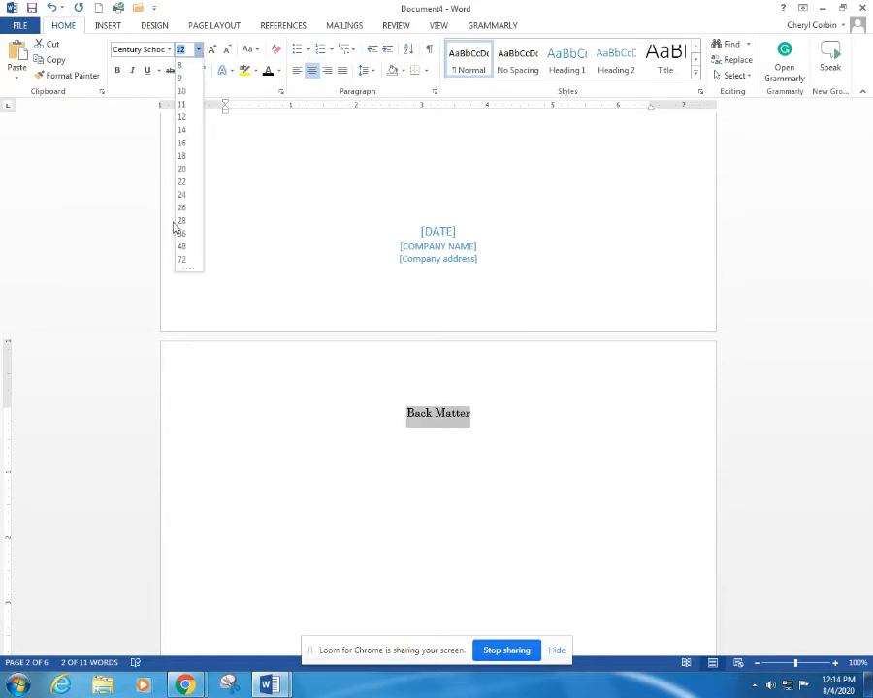
left_click(181, 155)
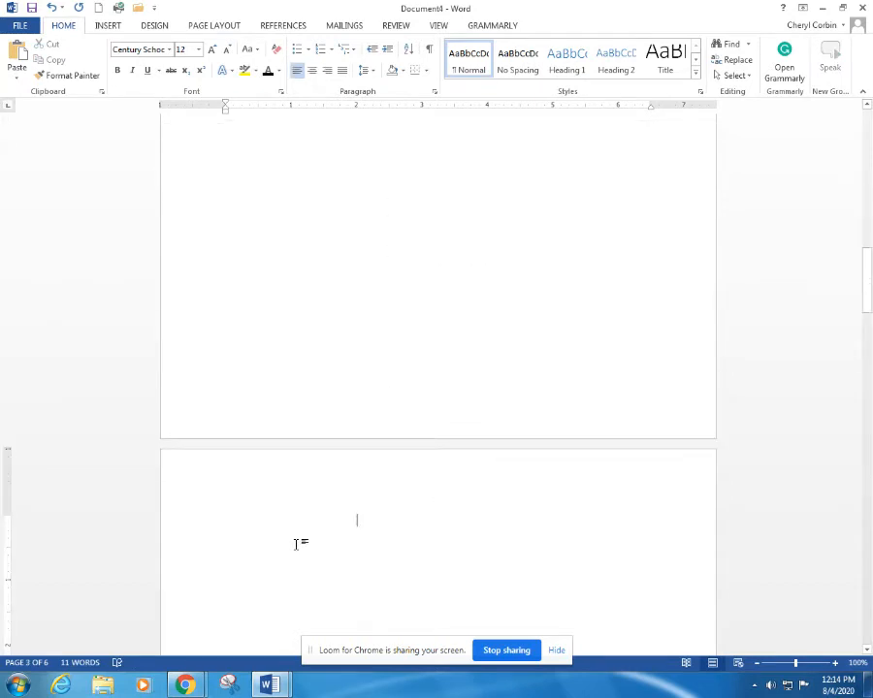
mouse_move(343, 460)
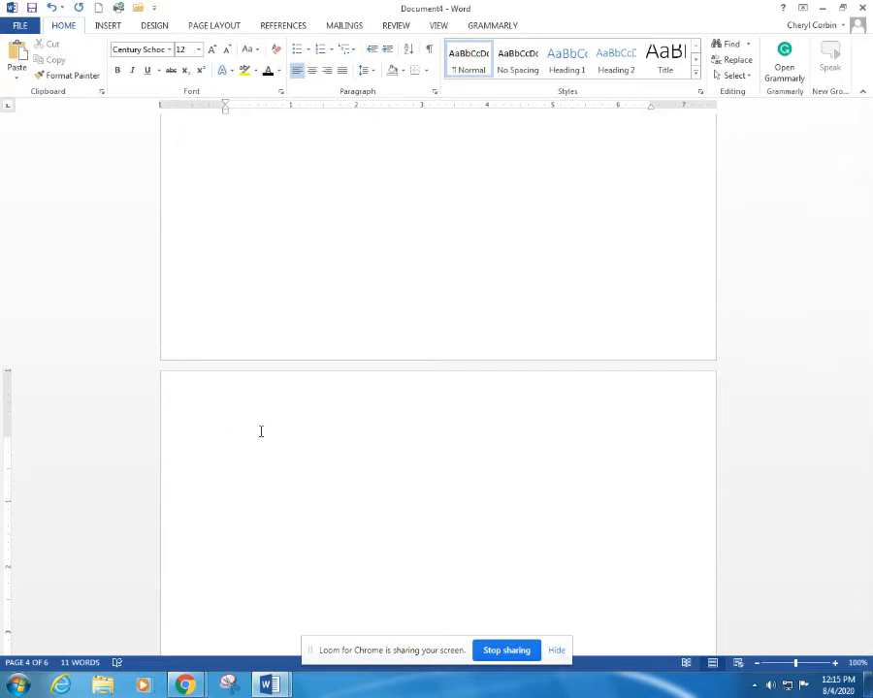
Type the heading 'Chapter One – The Beginning' on page four.
type("Chapter One - T")
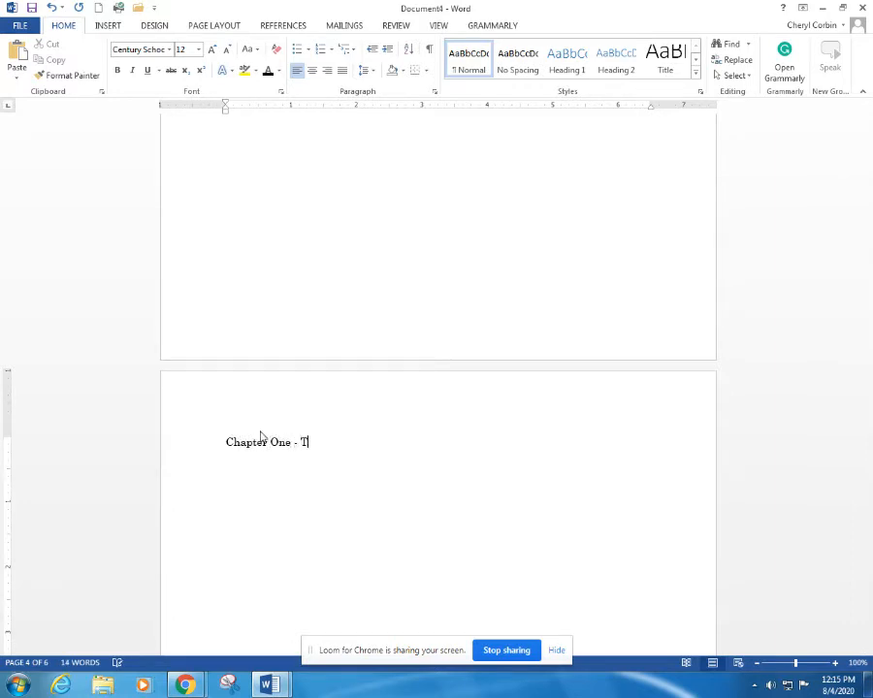
type("he Beginning")
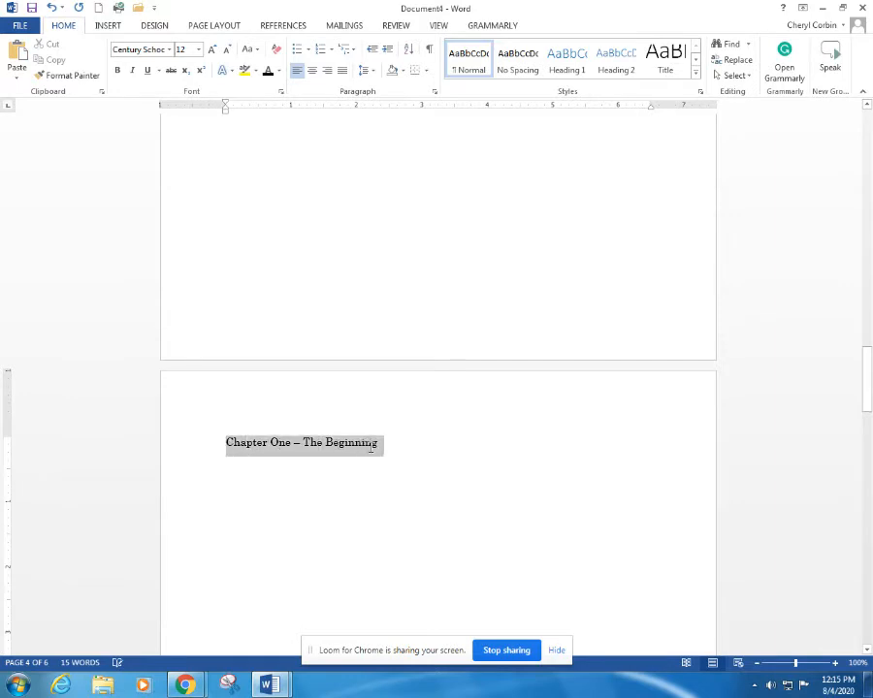
left_click(243, 484)
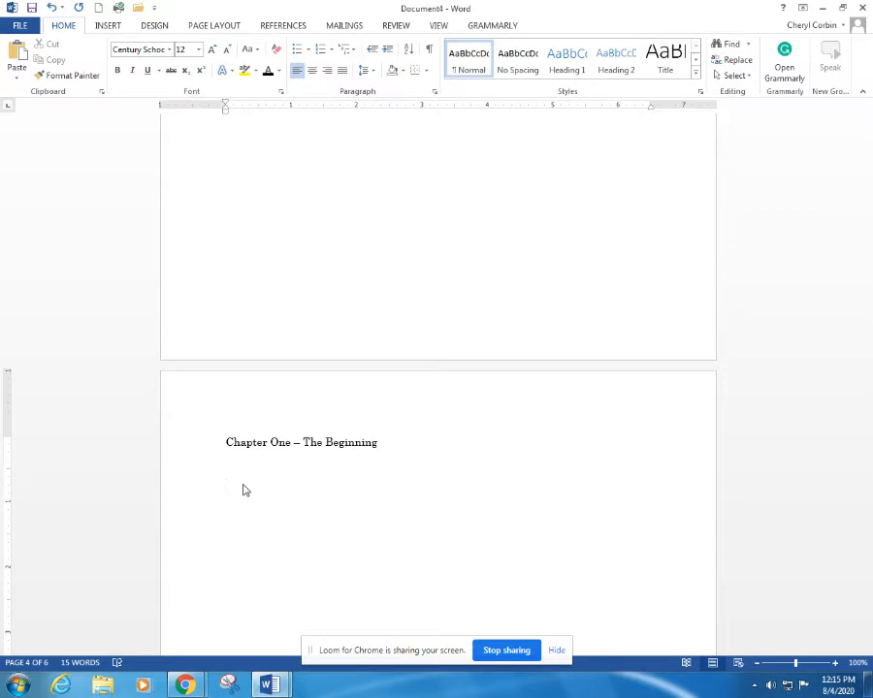
left_click(226, 486)
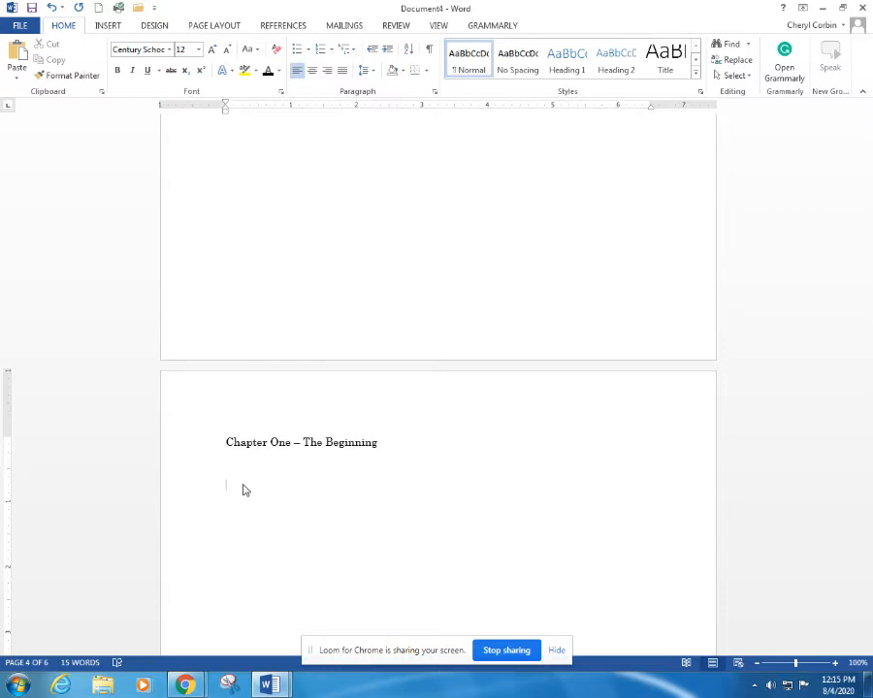
Type the paragraph about Susan Graybeard's worst day and Muskogee, Oklahoma's coming pain.
type("T")
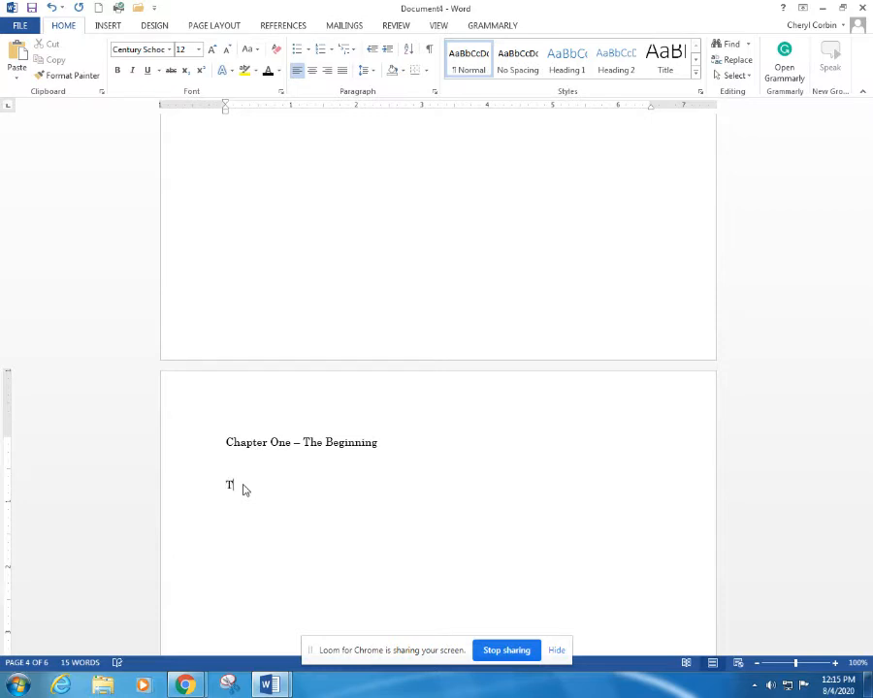
type("his was t")
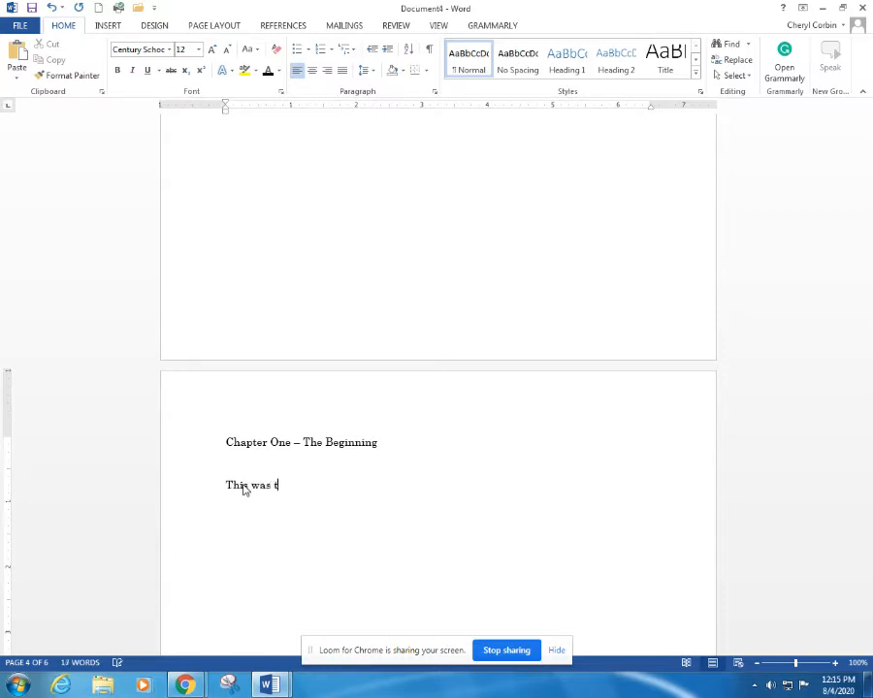
type("he worst")
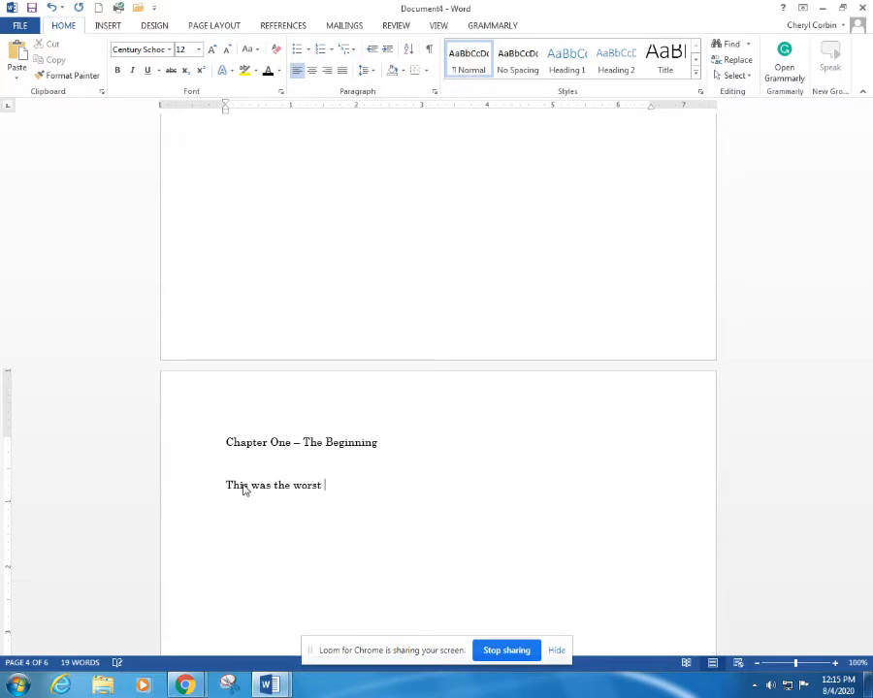
type("day in Susan Gr")
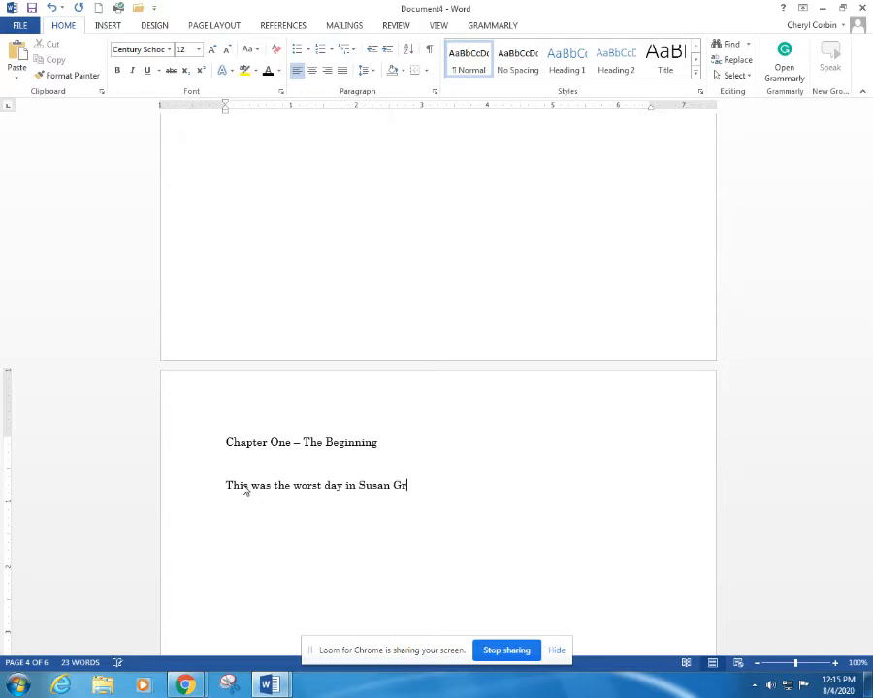
type("aybeard's")
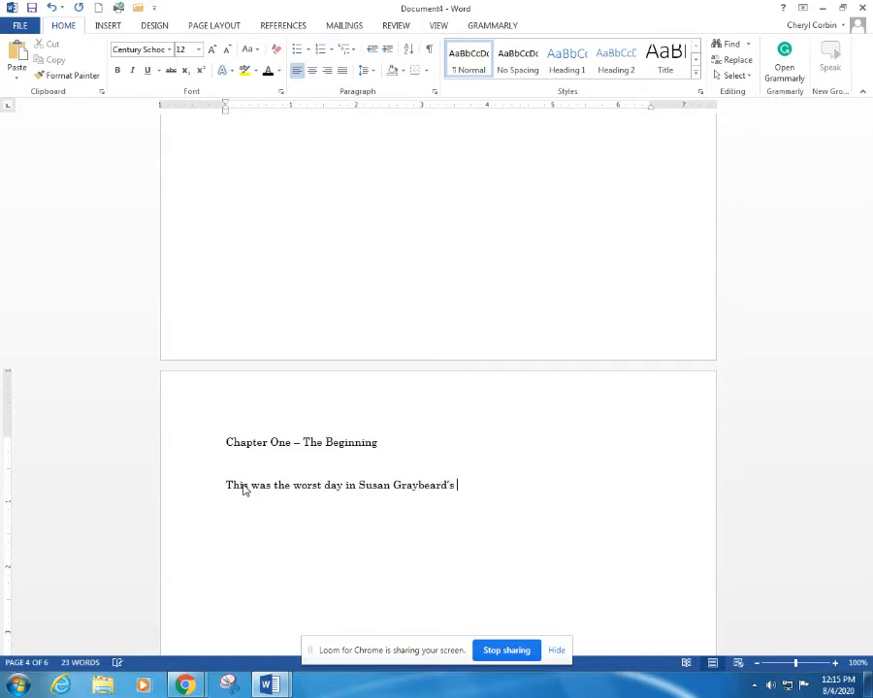
type("life.")
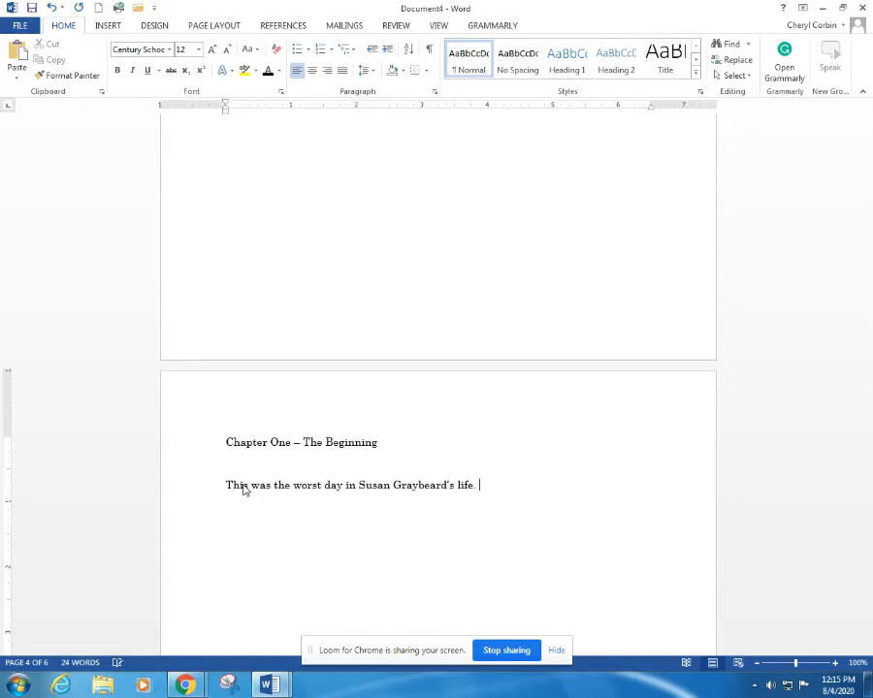
type("The day w")
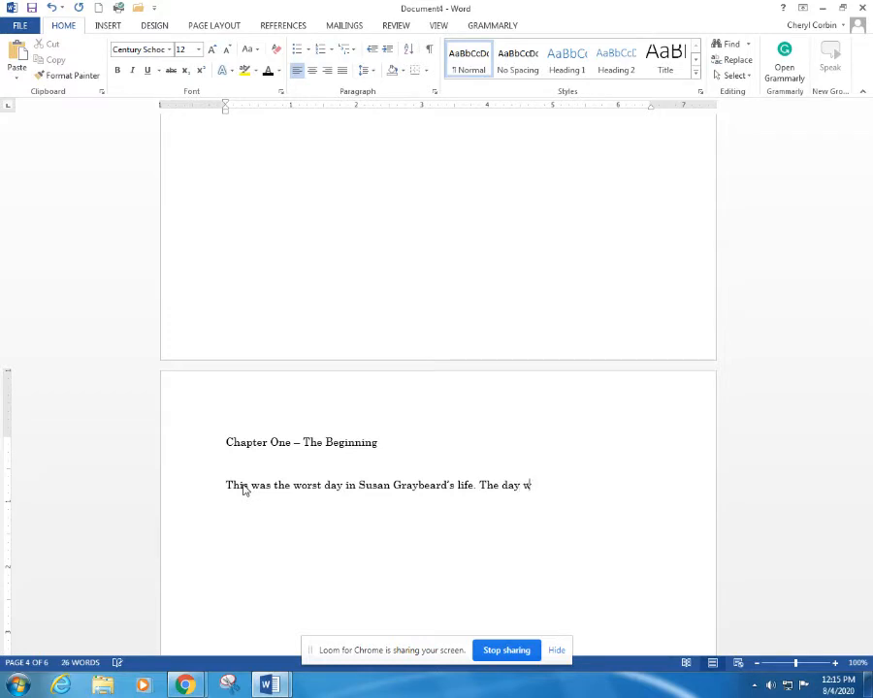
type("as so hor")
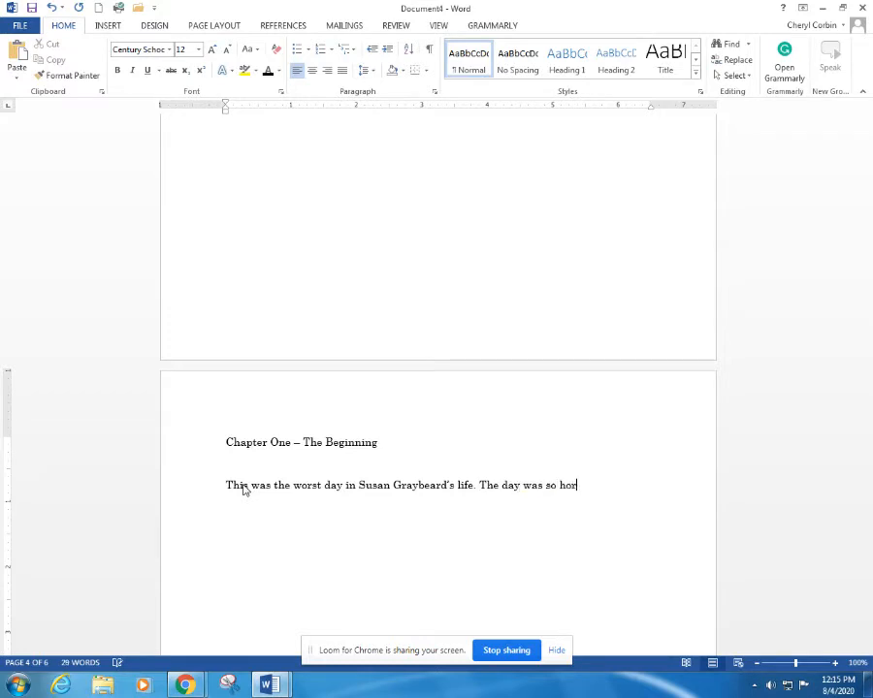
type("rrible that")
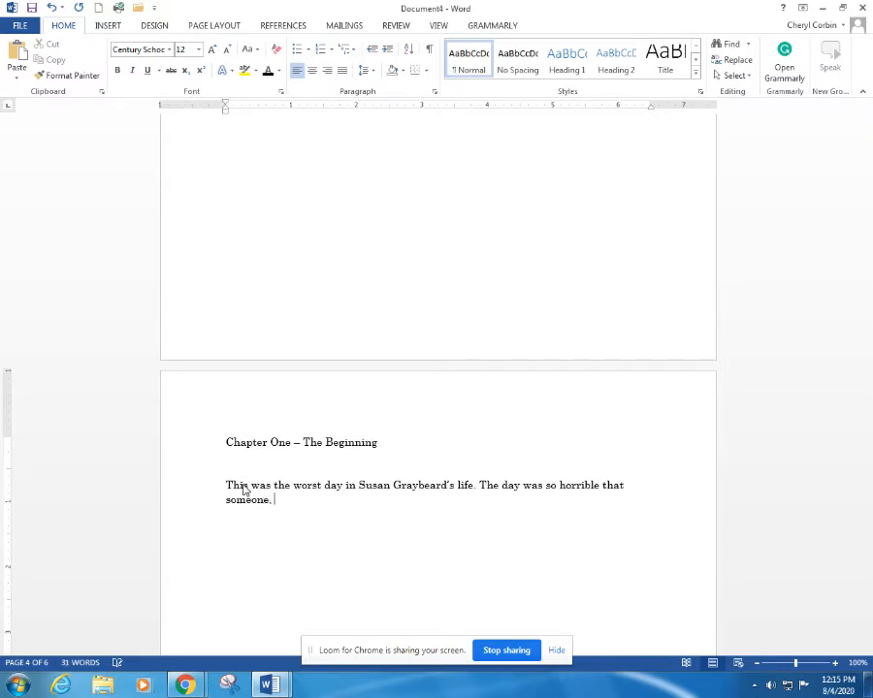
type("and she meant")
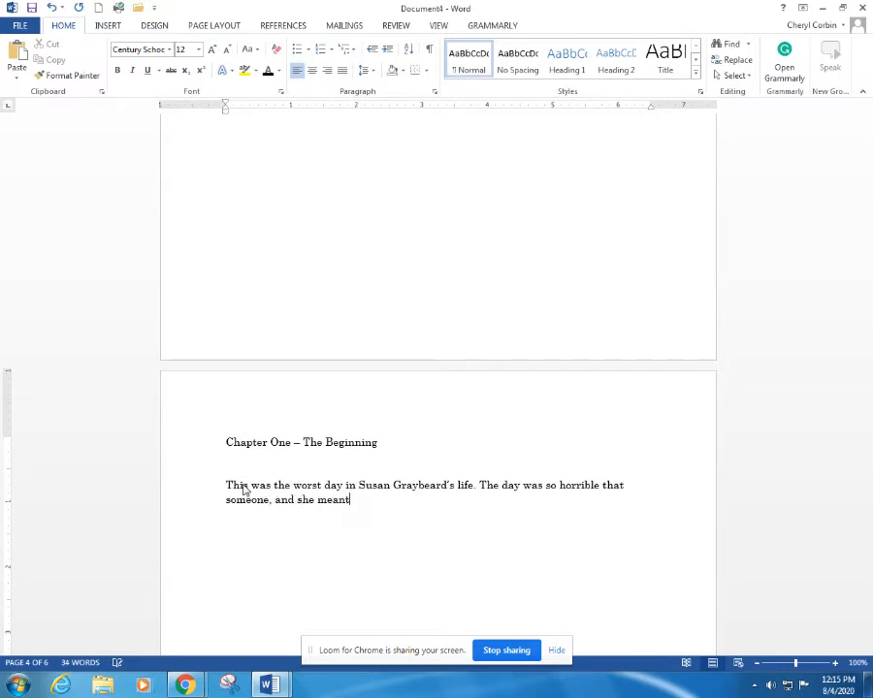
type("anyone could start paying for the wrath of her anger. An")
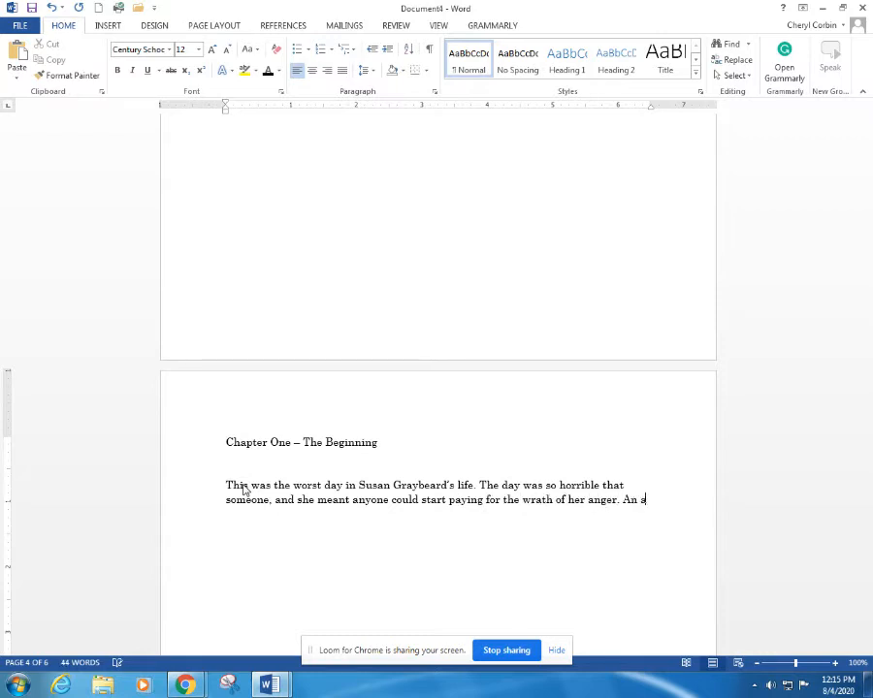
type("anger so powerful tht th")
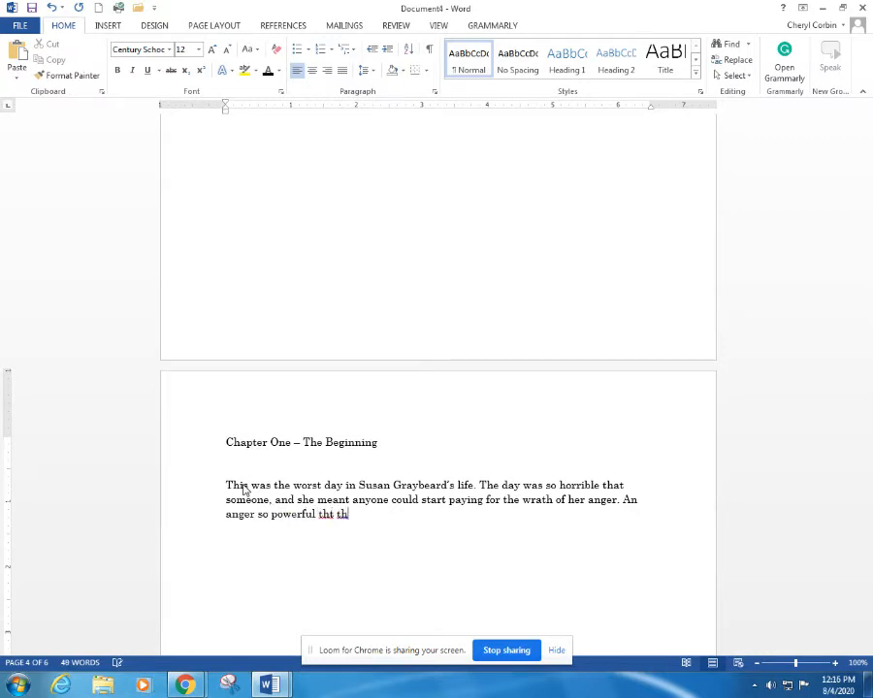
key("BackSpace")
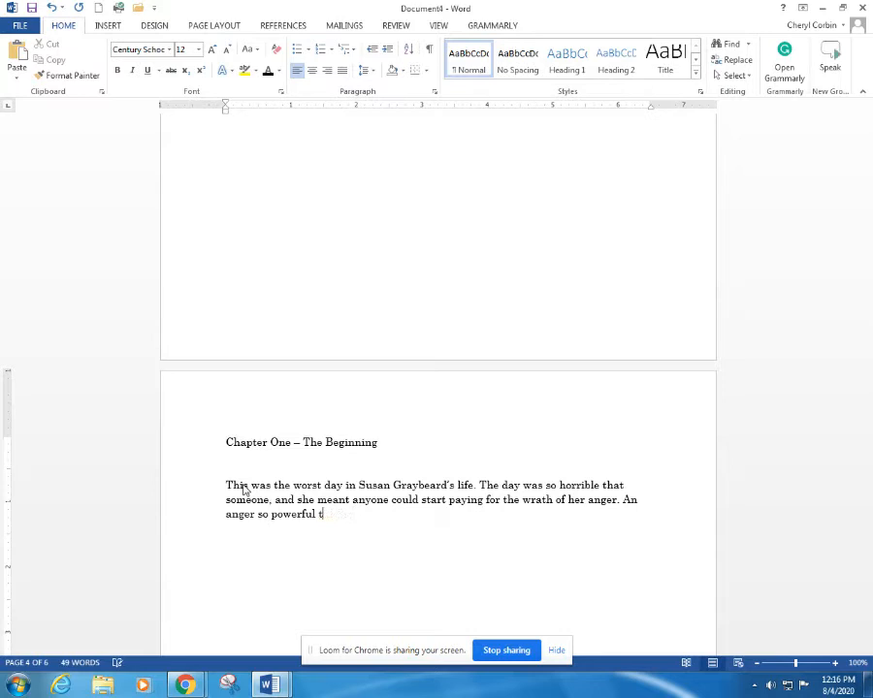
type("he poor p")
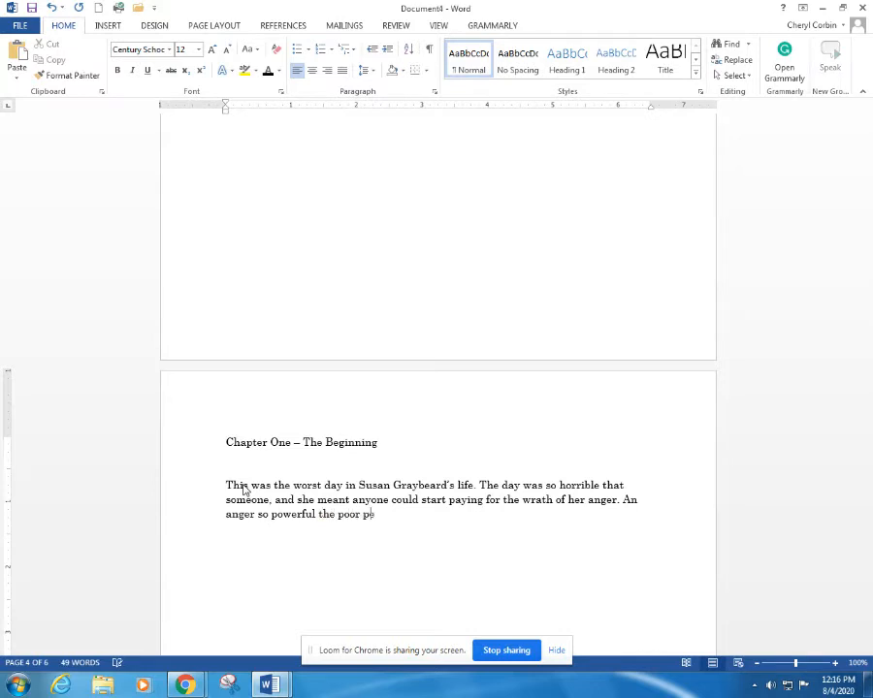
type("eople of M")
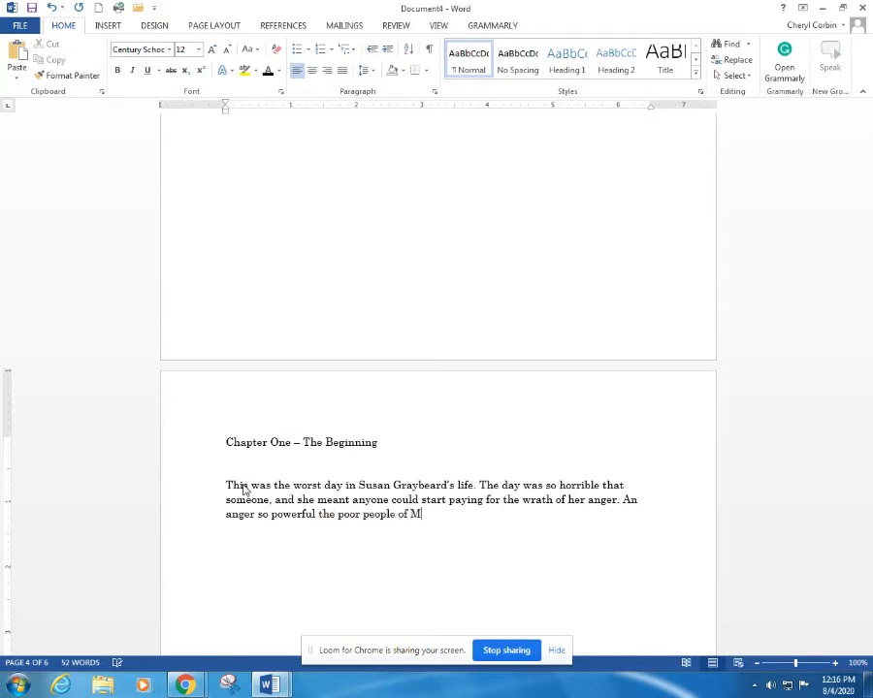
type("uskogee, O")
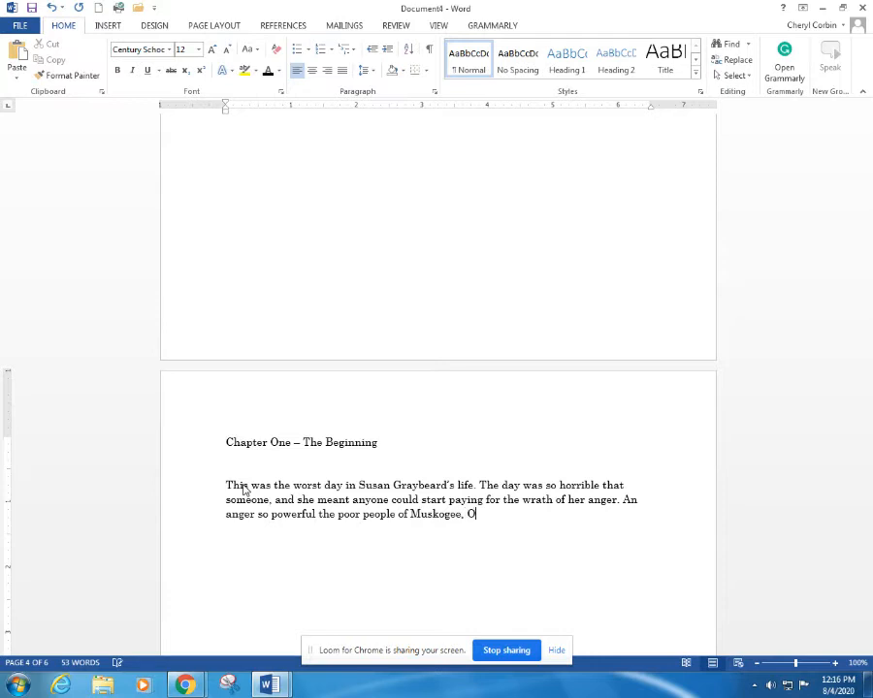
type("klah")
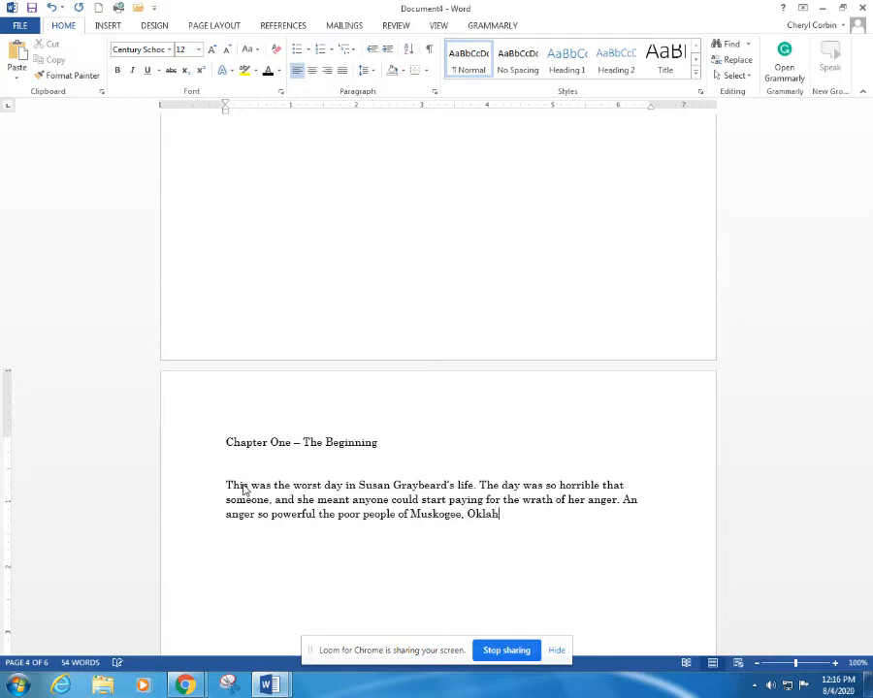
type("oma were")
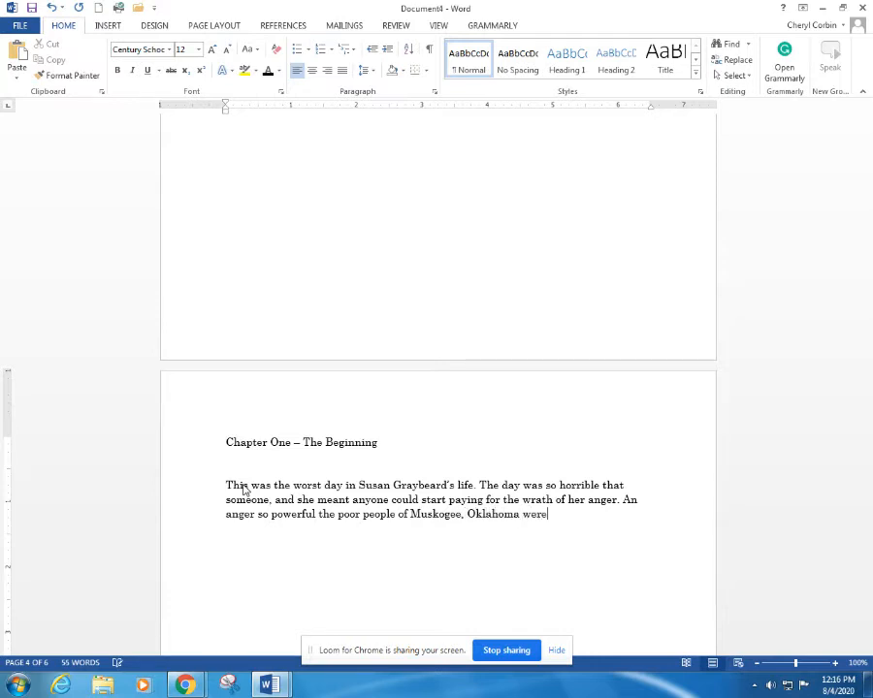
type("in for a bi")
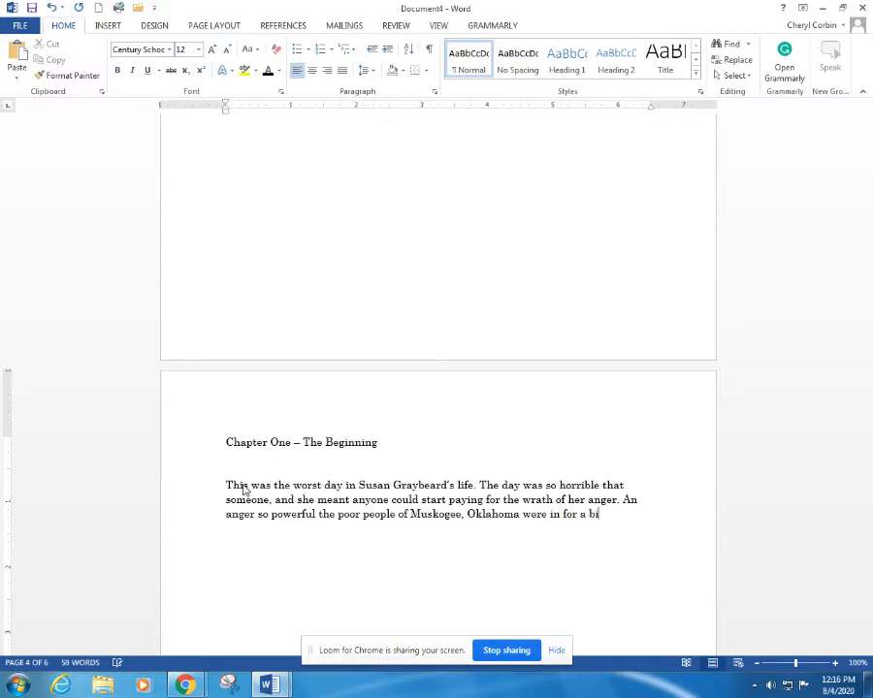
type("t of pain.")
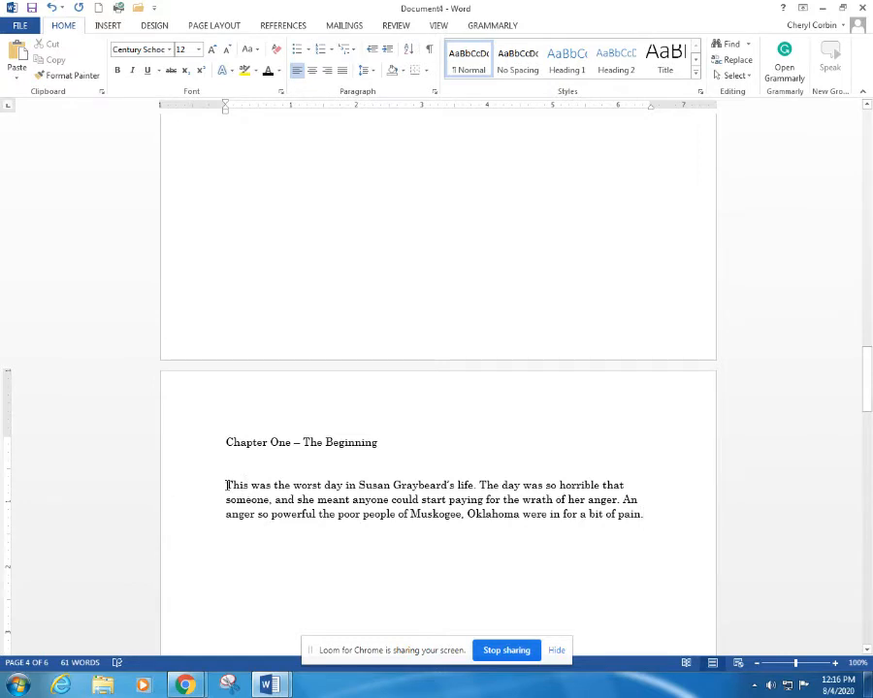
Justify Chapter One's first paragraph, remove its space after, and indent its first line.
left_click_drag(226, 485, 642, 514)
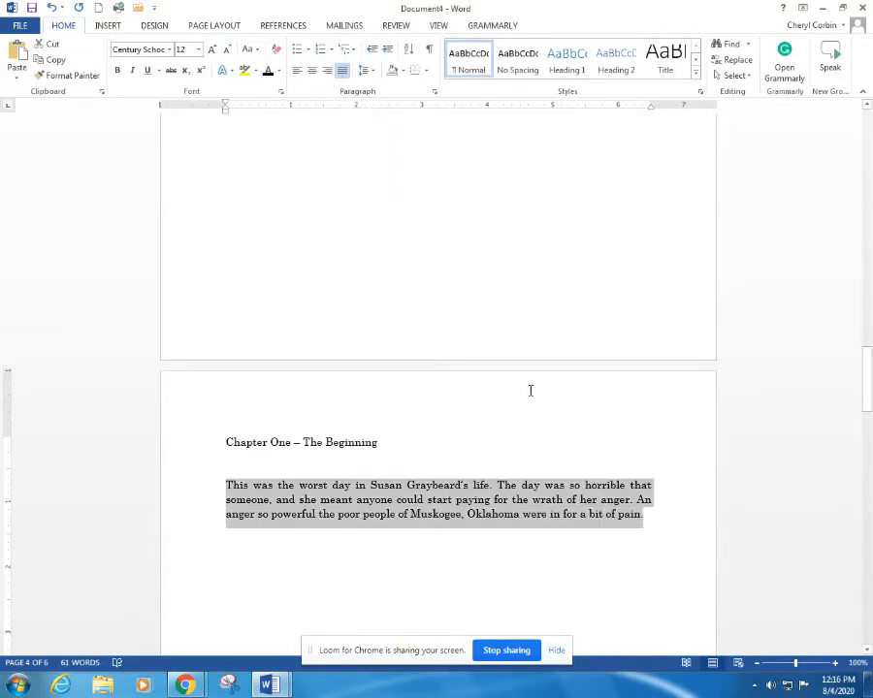
left_click(367, 69)
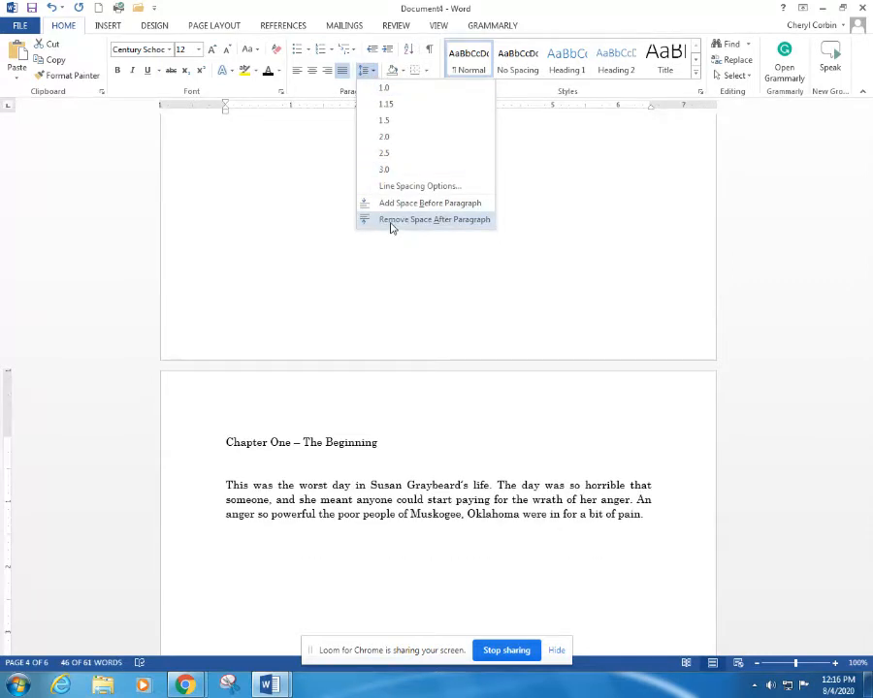
left_click(435, 219)
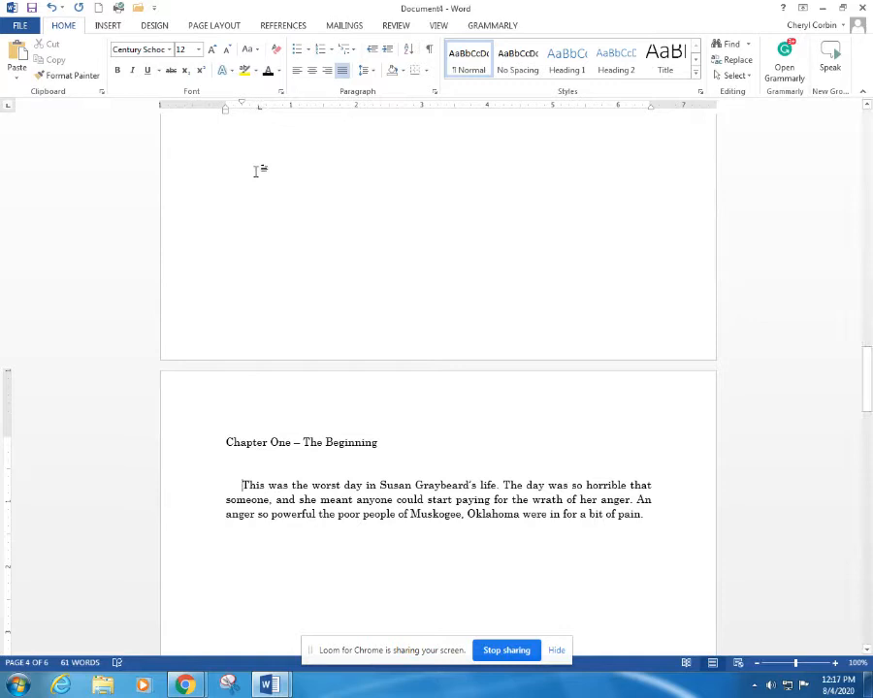
mouse_move(258, 184)
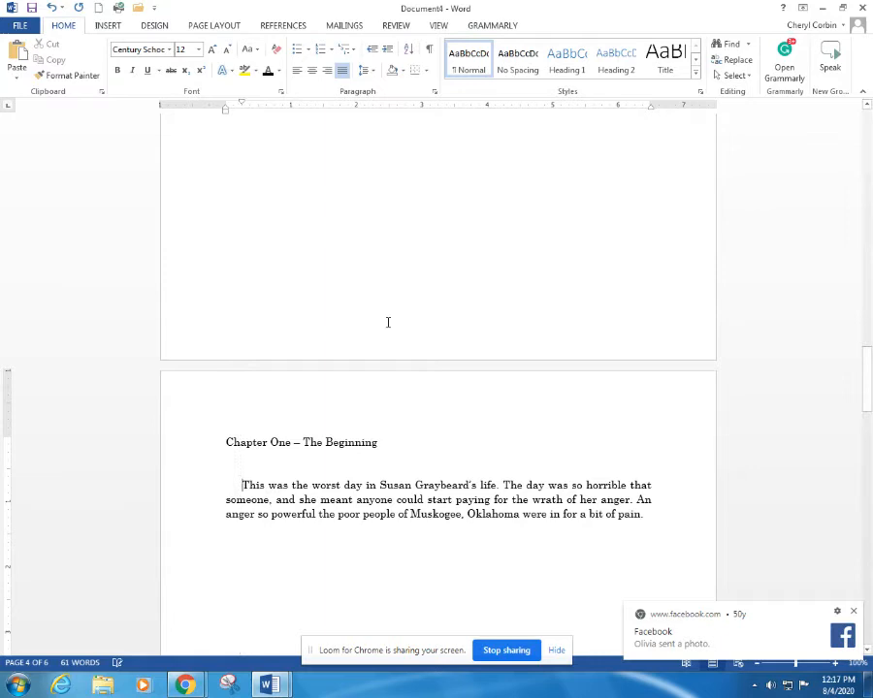
mouse_move(759, 573)
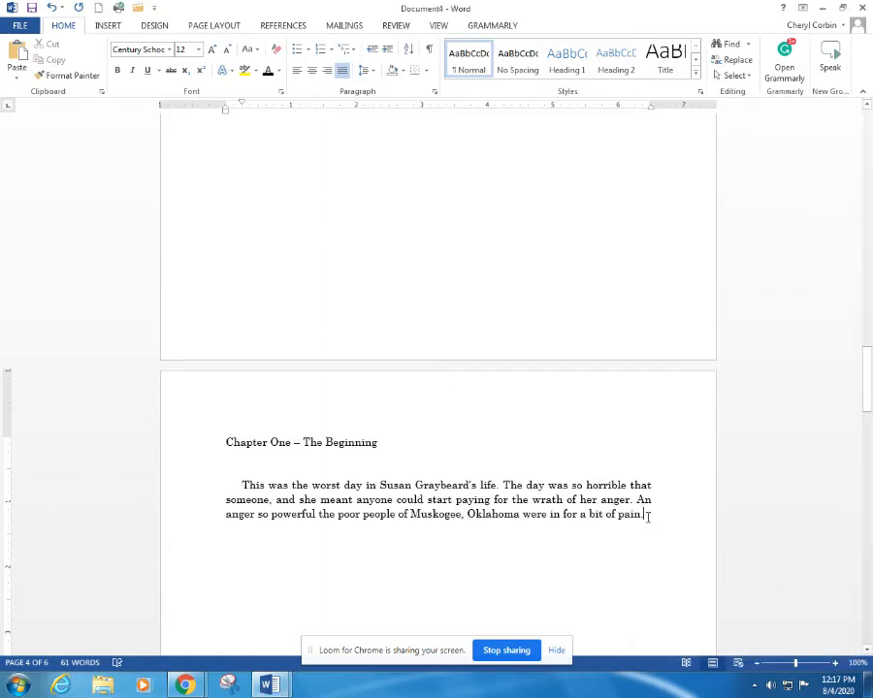
Type a second paragraph about the Johnson brothers' 23rd Strawberry Letter.
key("enter")
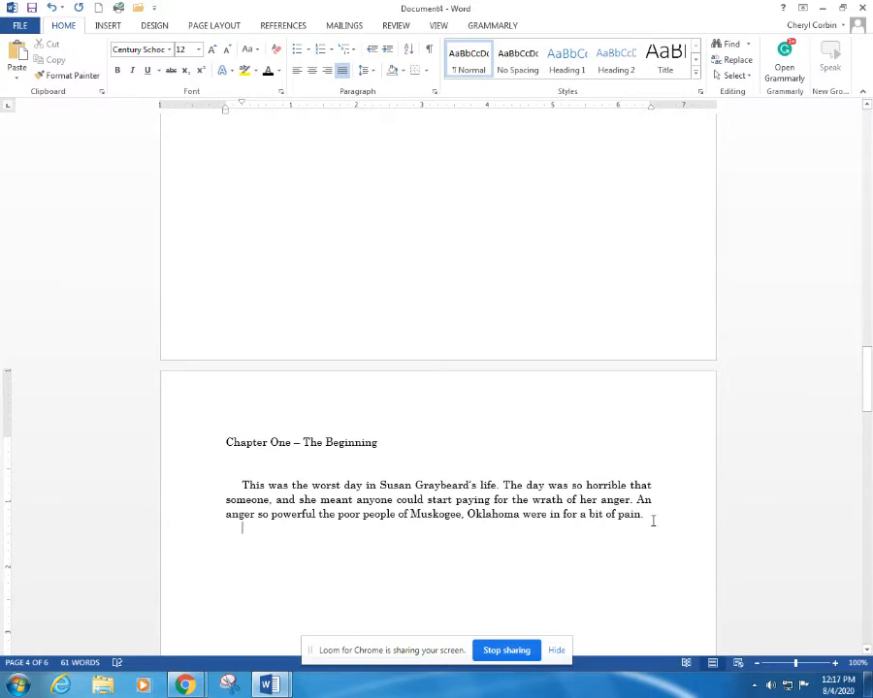
type("The brother")
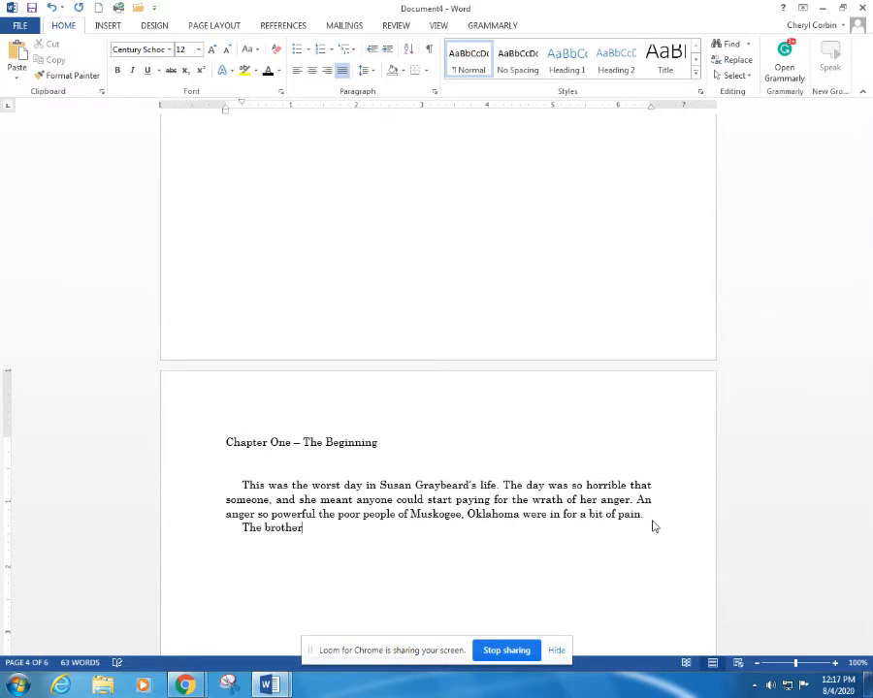
type("s Johnson")
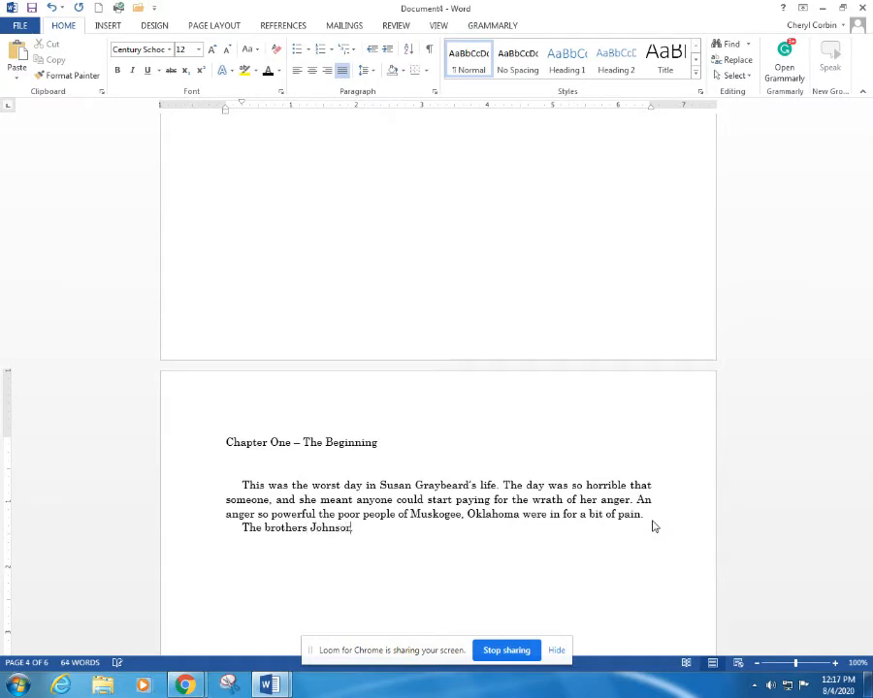
type(", sent a")
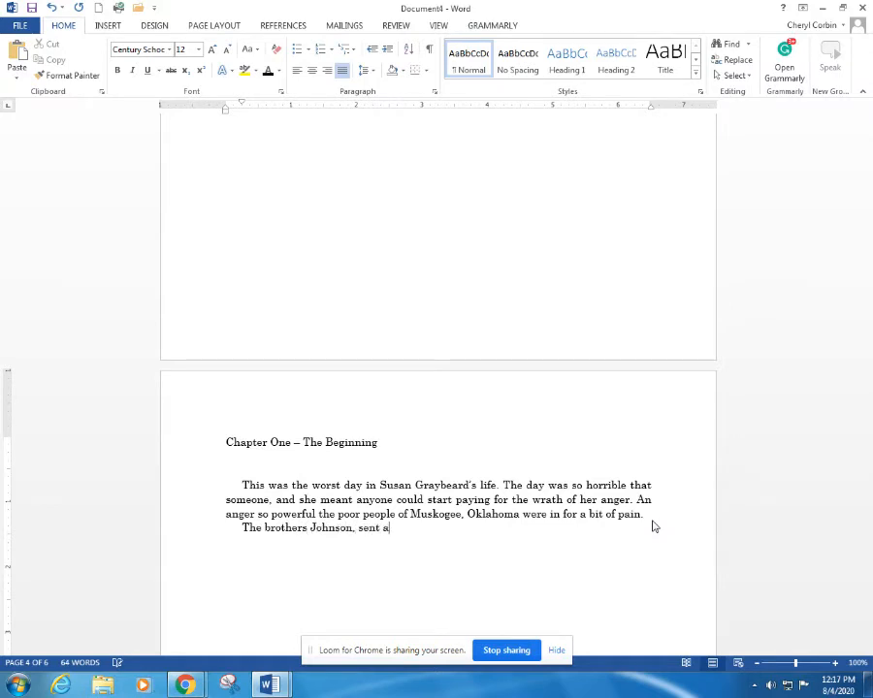
type("Strawberry Letter.")
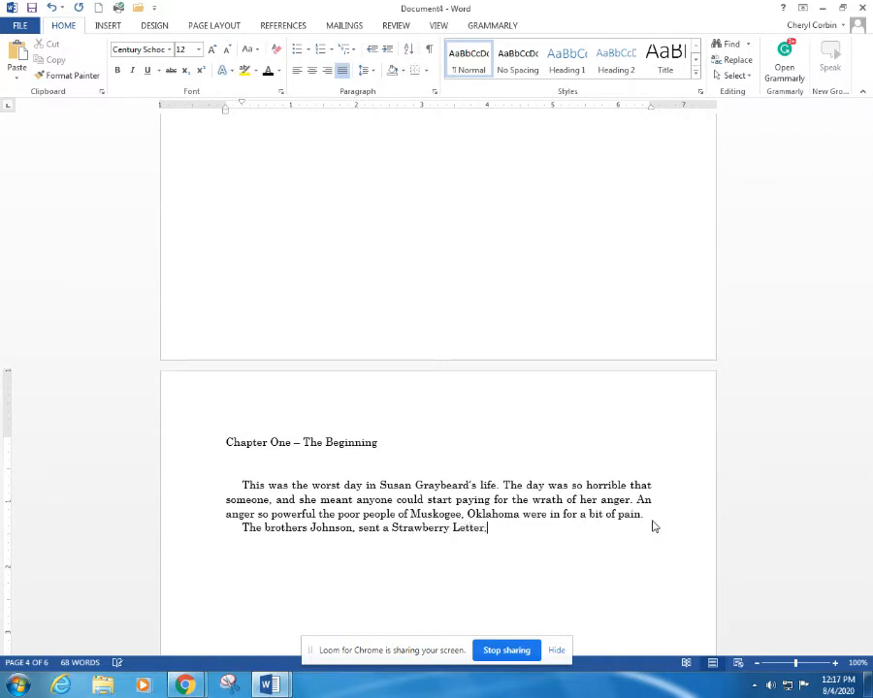
type(", which was i")
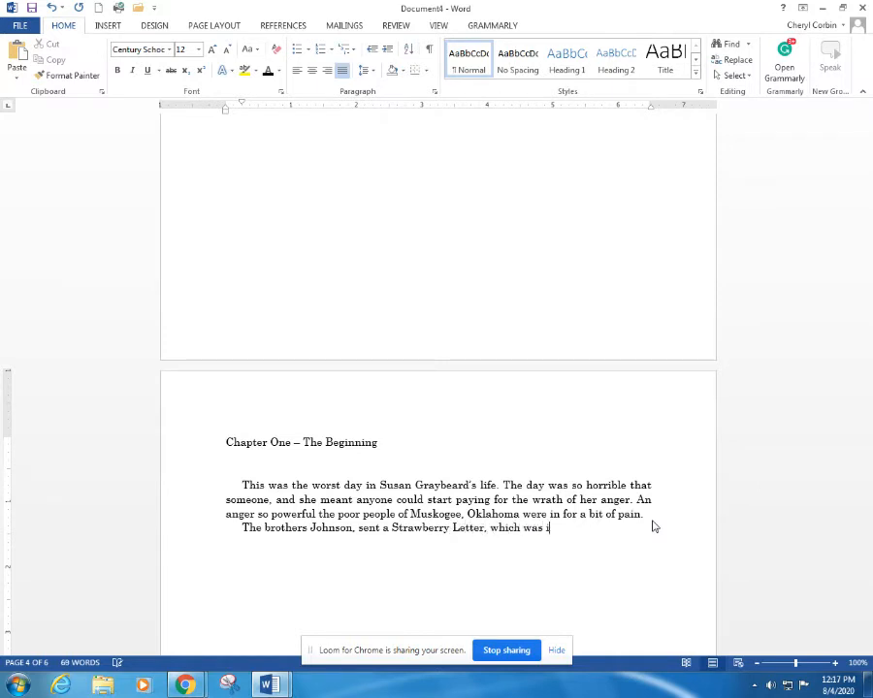
type("n fact the 2")
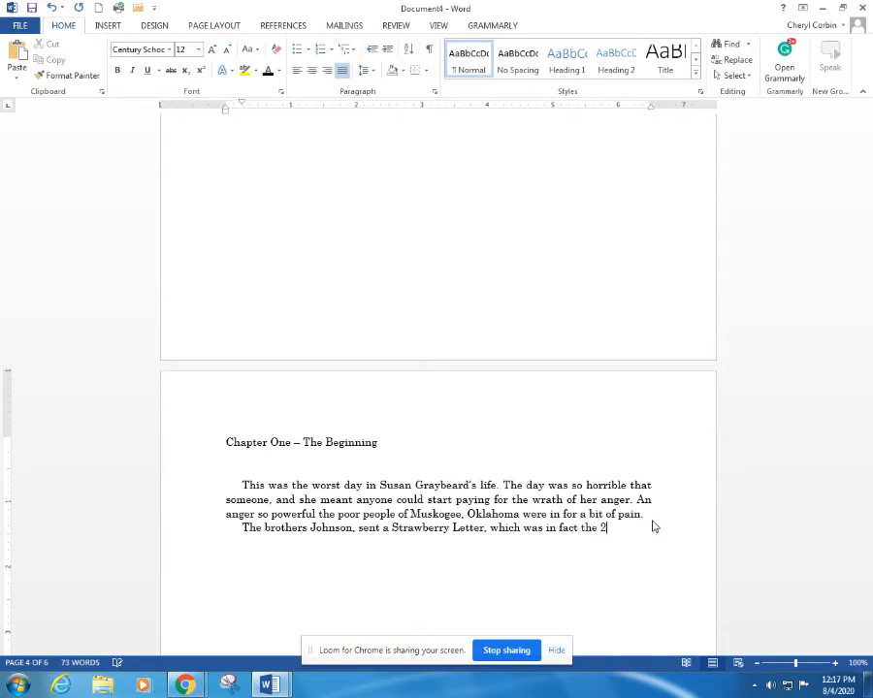
type("3rd lettter")
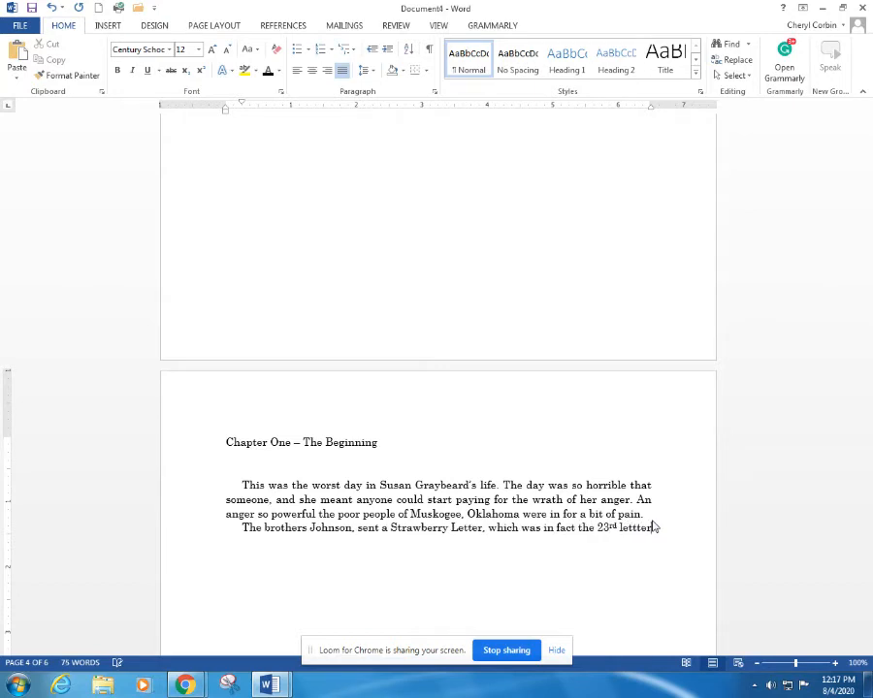
type("she'd received from them")
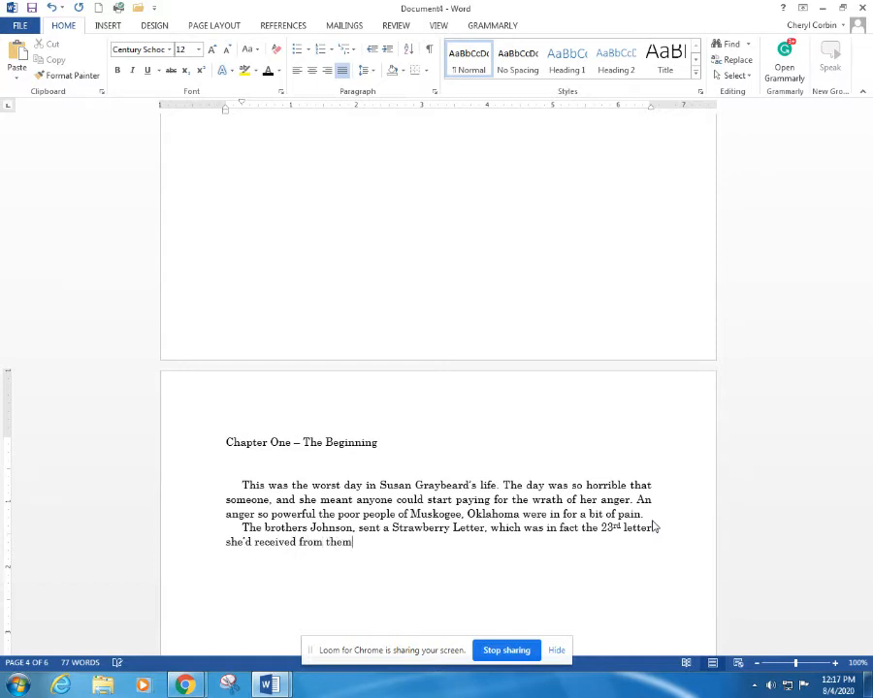
type("and she")
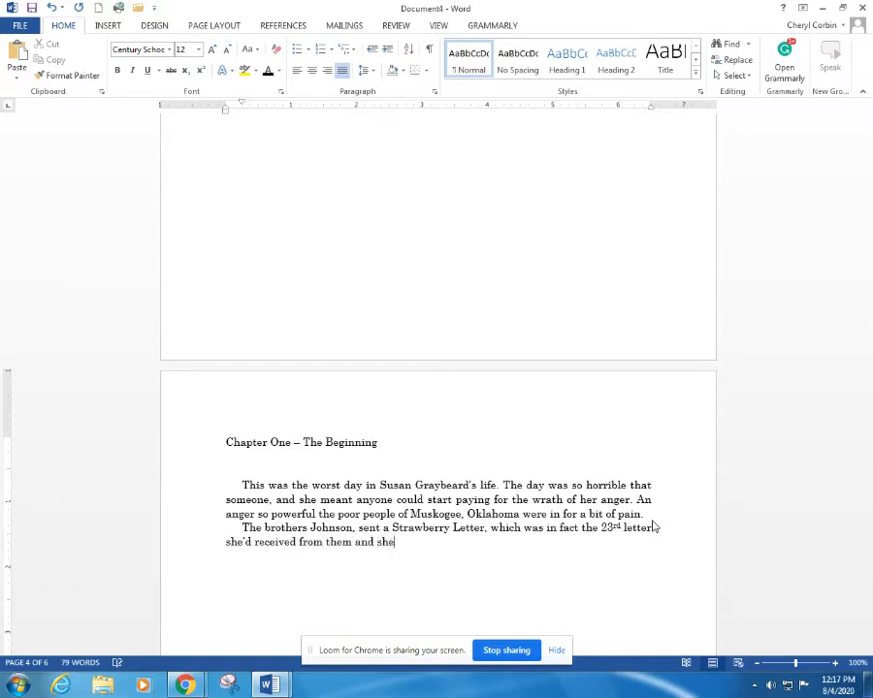
type("wasn't goi")
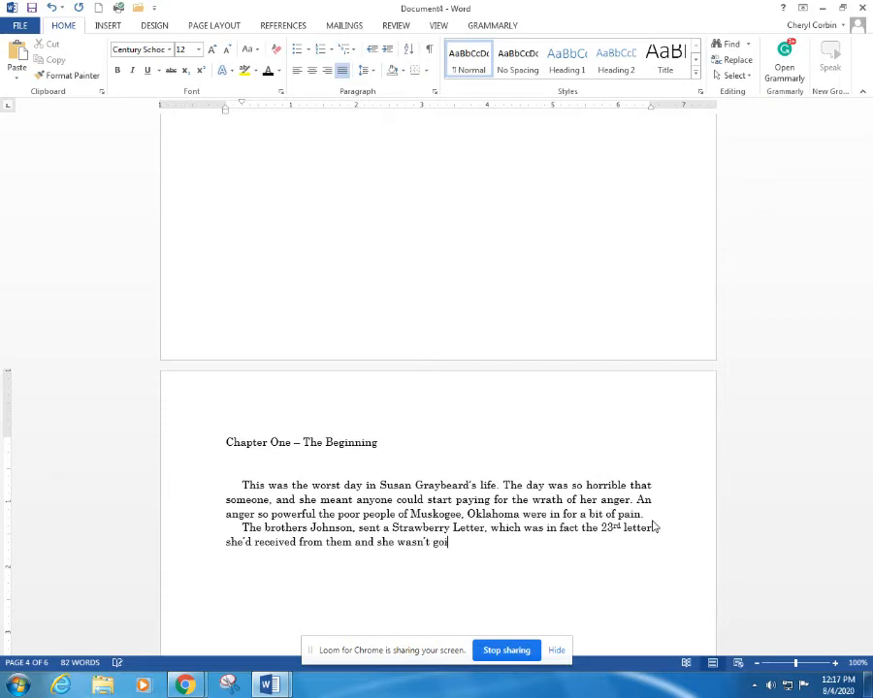
type("ng to have it.")
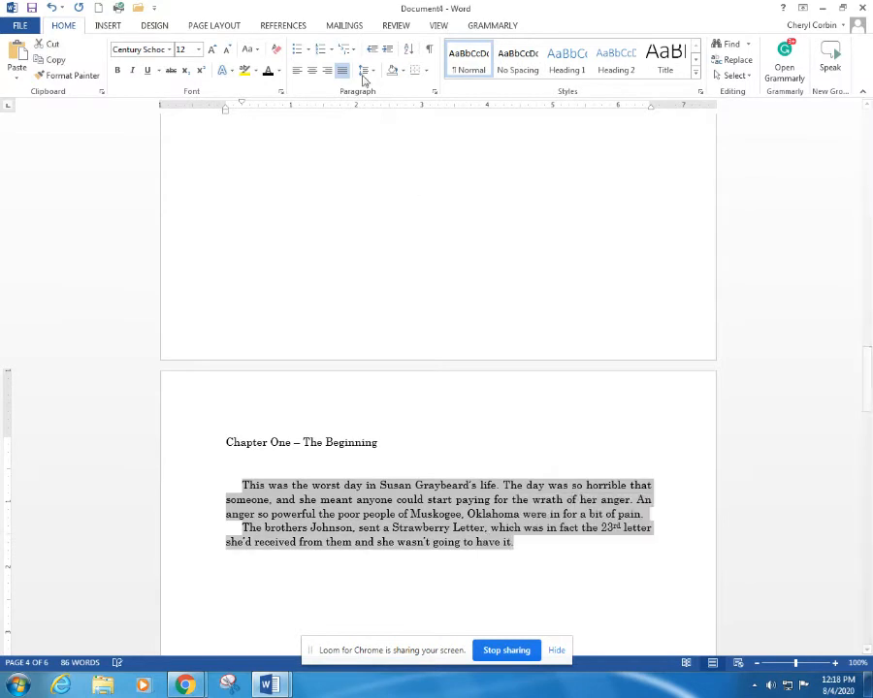
Widen the line spacing slightly for both Chapter One paragraphs.
left_click(366, 69)
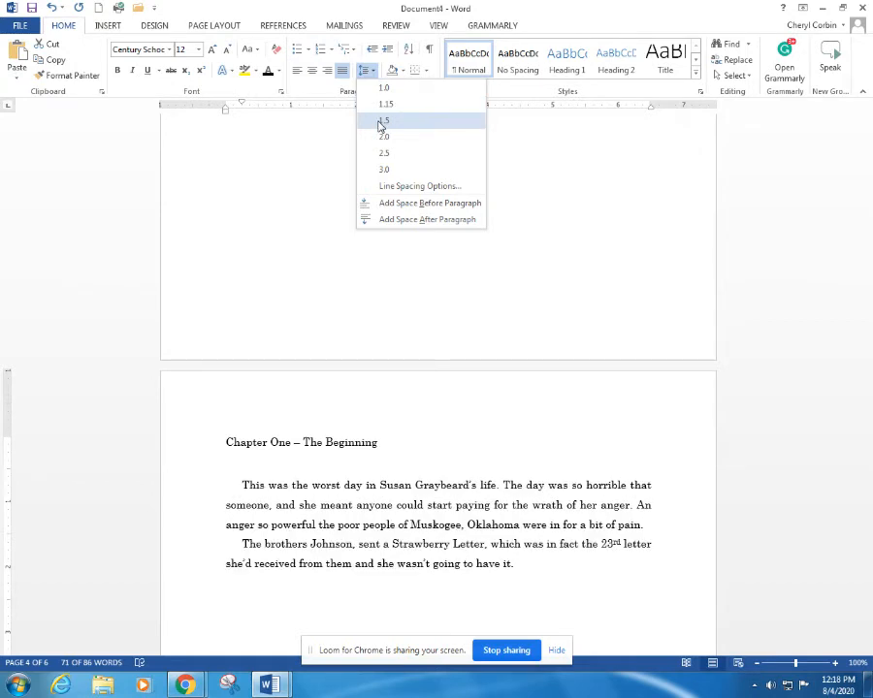
left_click(384, 120)
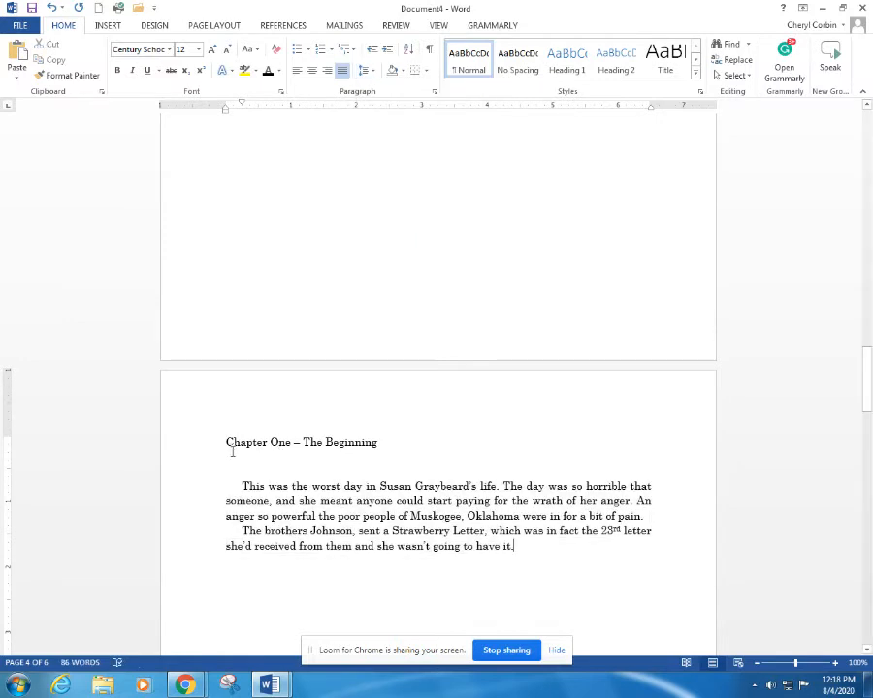
Mark the 'Chapter One – The Beginning' heading as a Level 1 contents entry and recolour its text.
triple_click(301, 442)
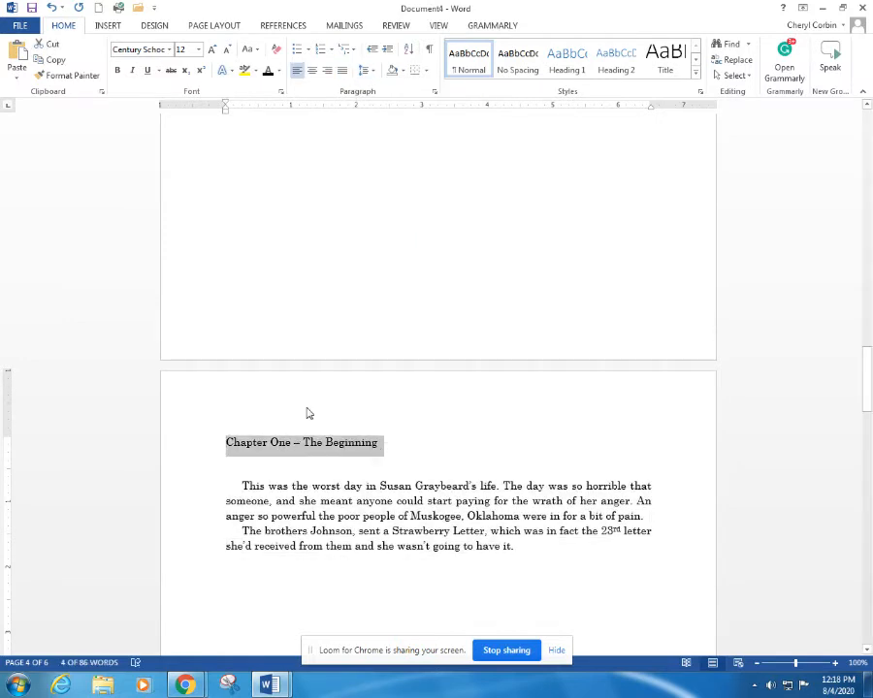
left_click(282, 26)
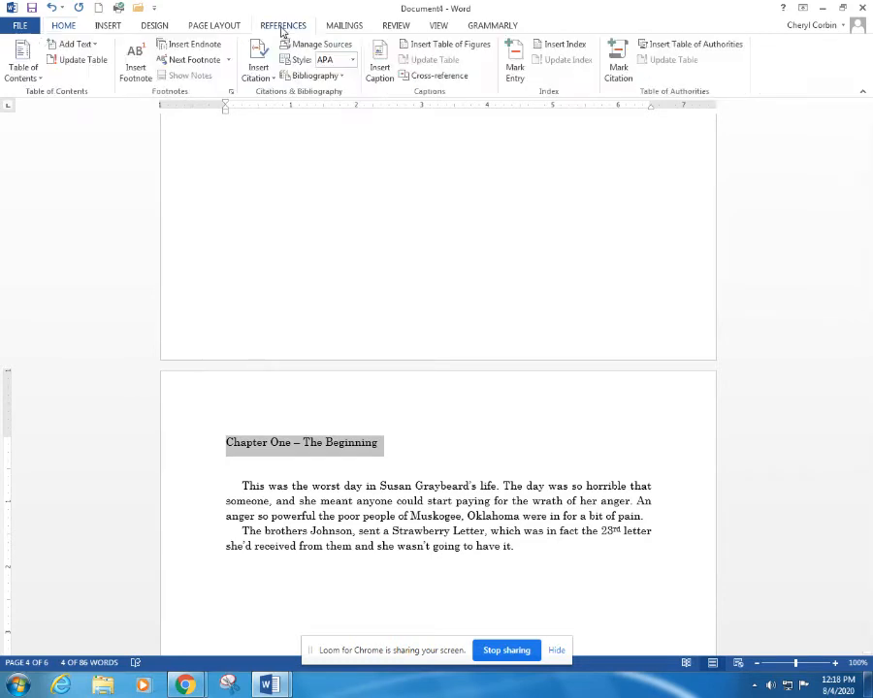
left_click(74, 44)
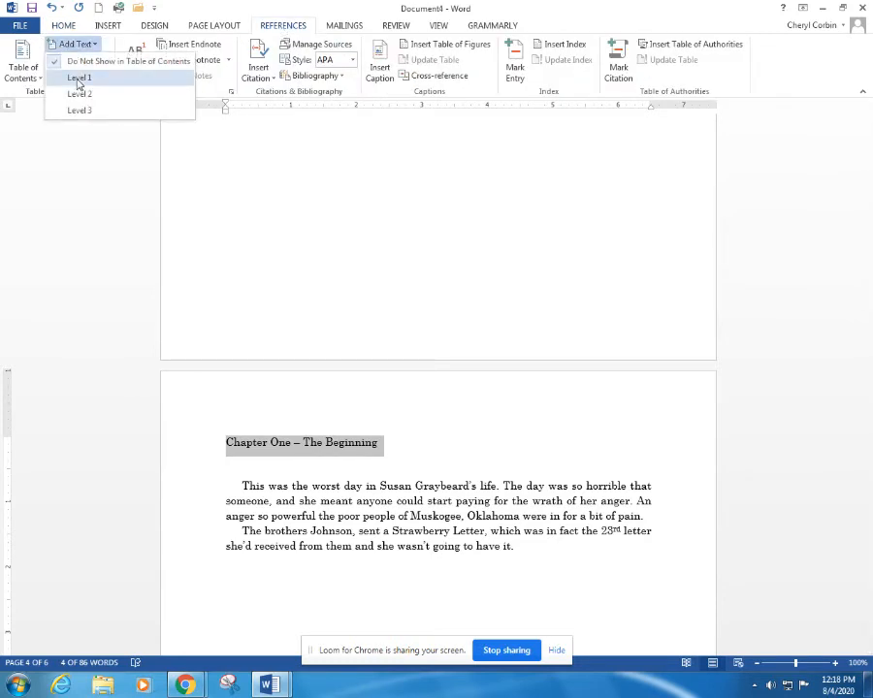
left_click(79, 78)
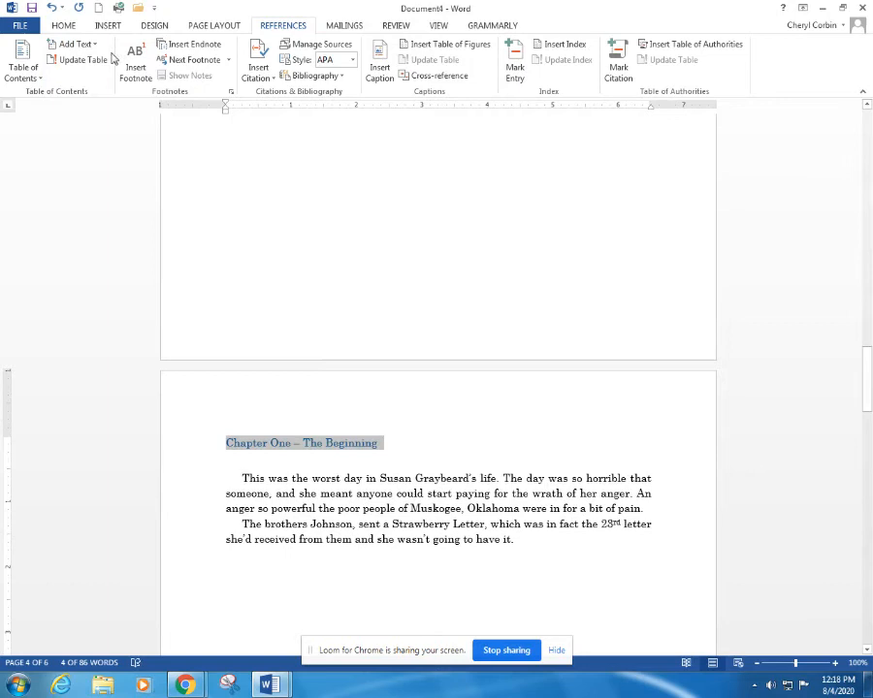
left_click(63, 25)
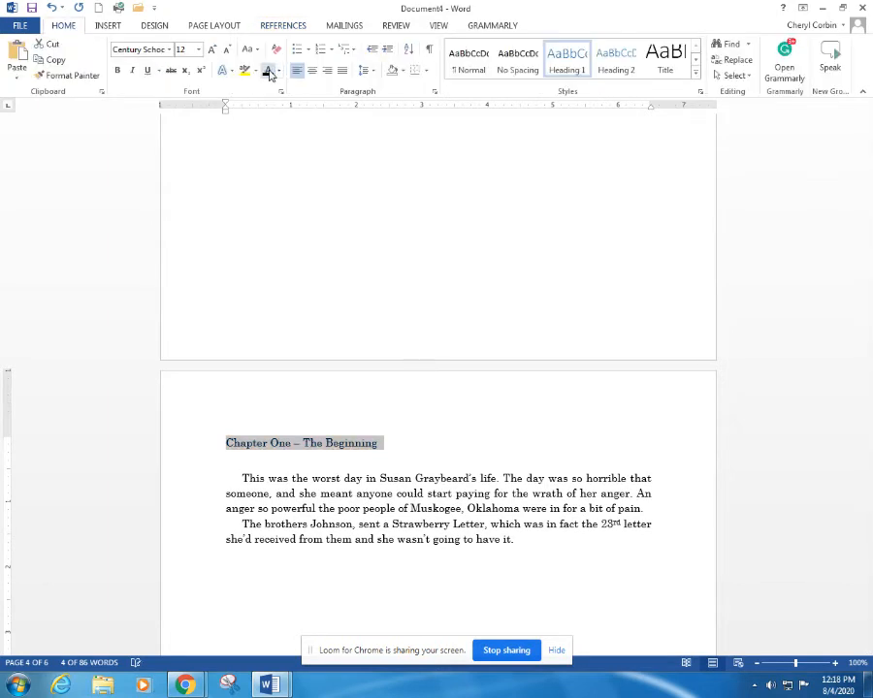
left_click(199, 49)
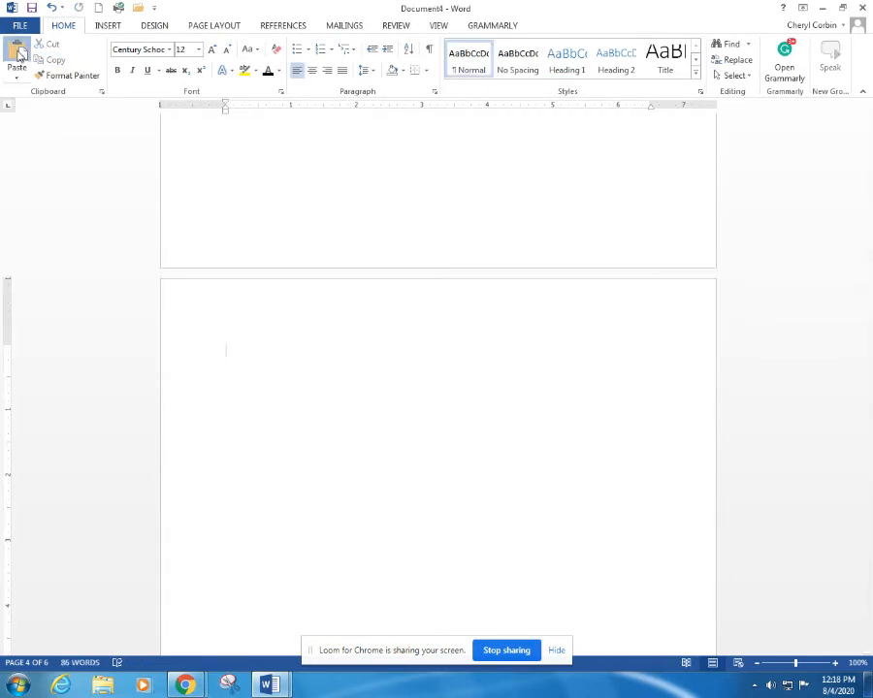
Paste a copy of the chapter page and retitle it 'Chapter Two – The Fight'.
left_click(16, 58)
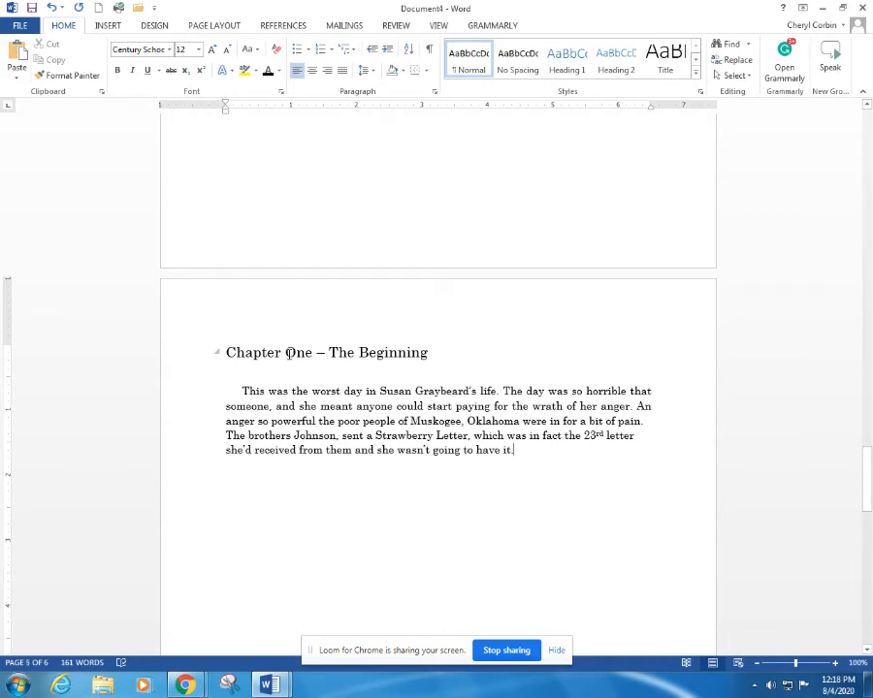
double_click(299, 352)
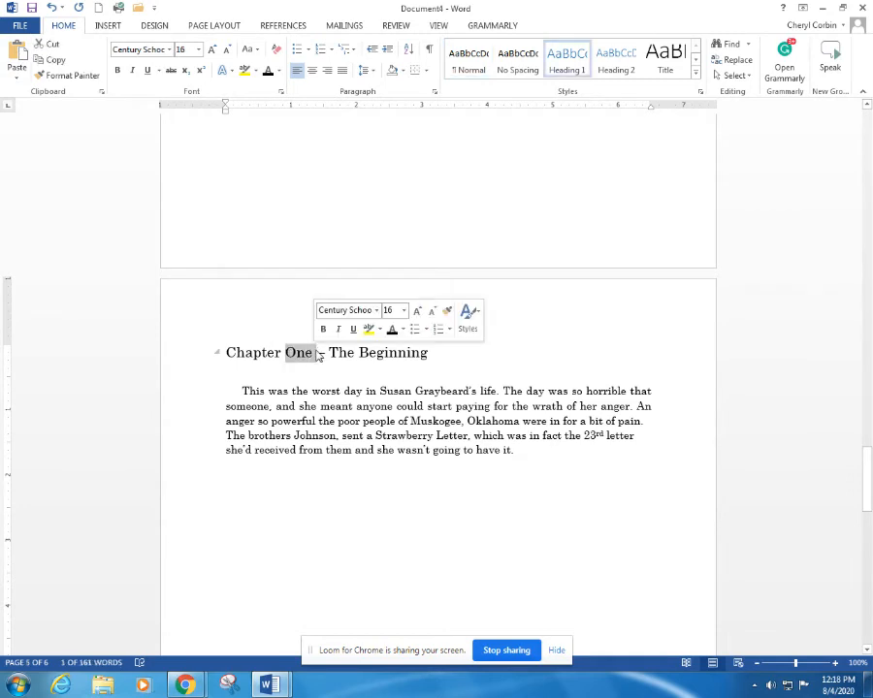
type("Two")
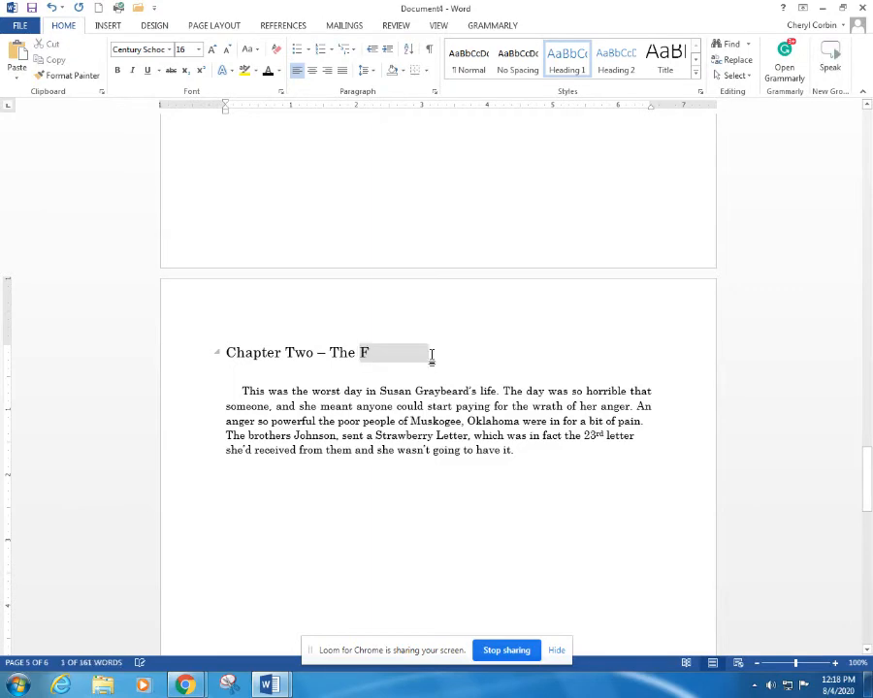
type("ight")
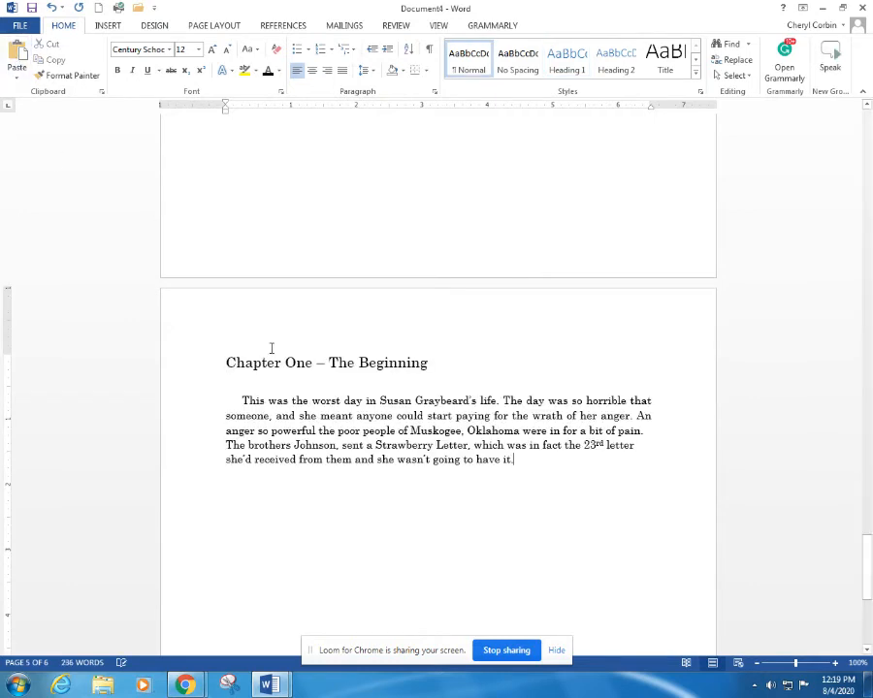
Retitle the third chapter page 'Chapter Three – The Rumble'.
double_click(297, 362)
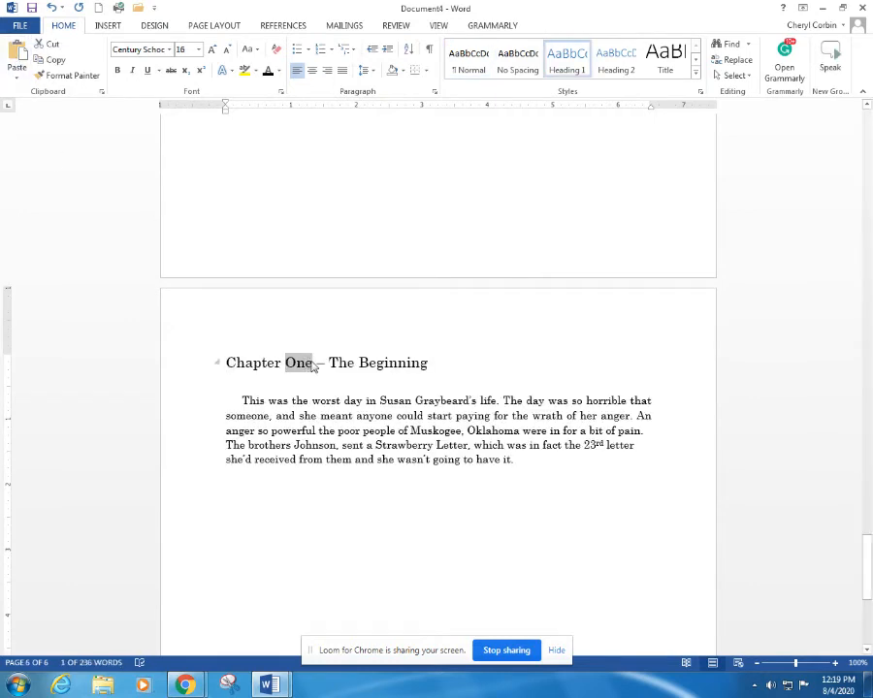
type("Three")
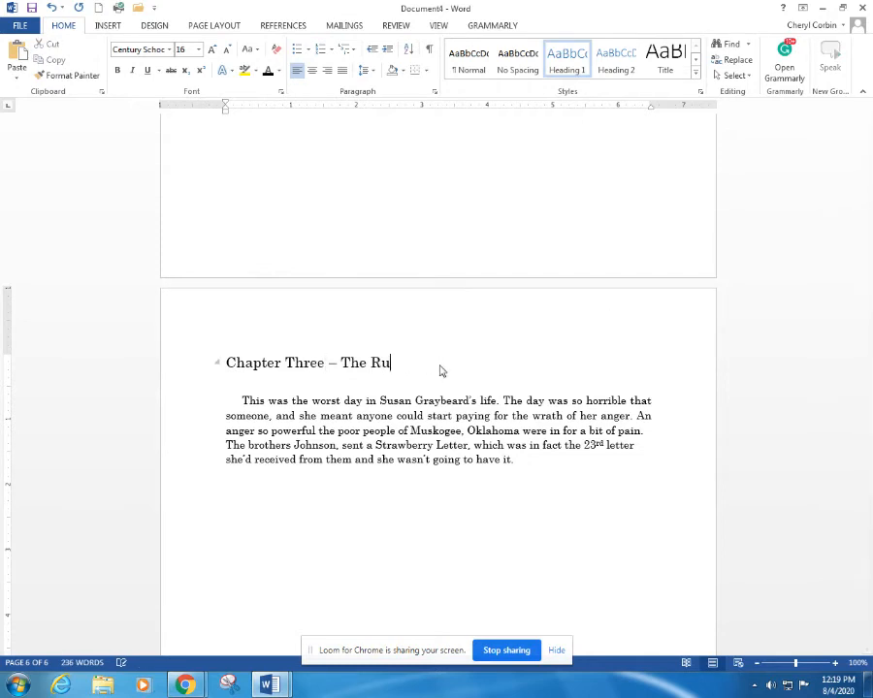
type("mble")
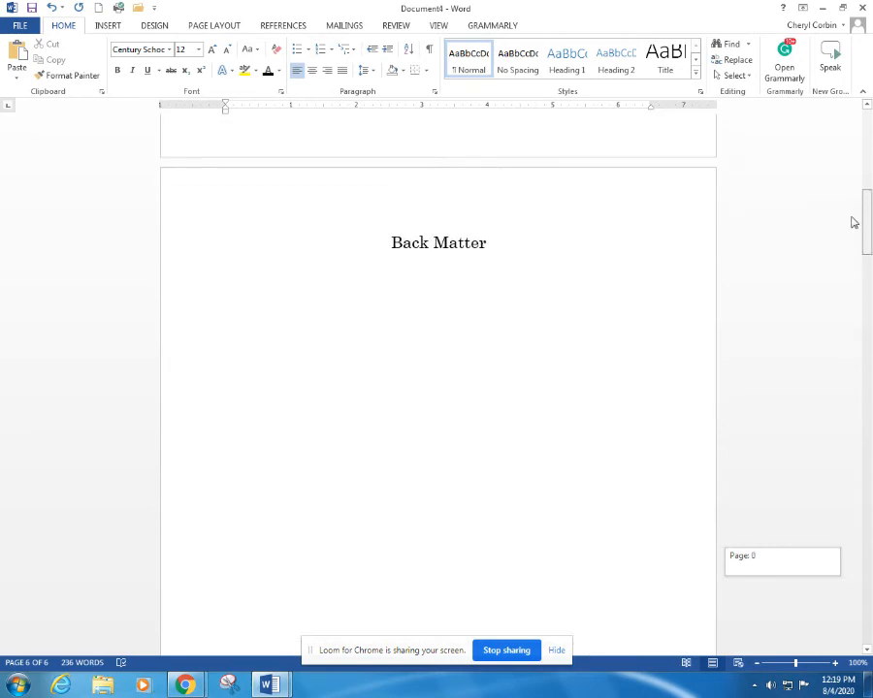
Replace 'Back' with 'Front' in the page-two heading, then scroll down to the blank pages.
double_click(409, 355)
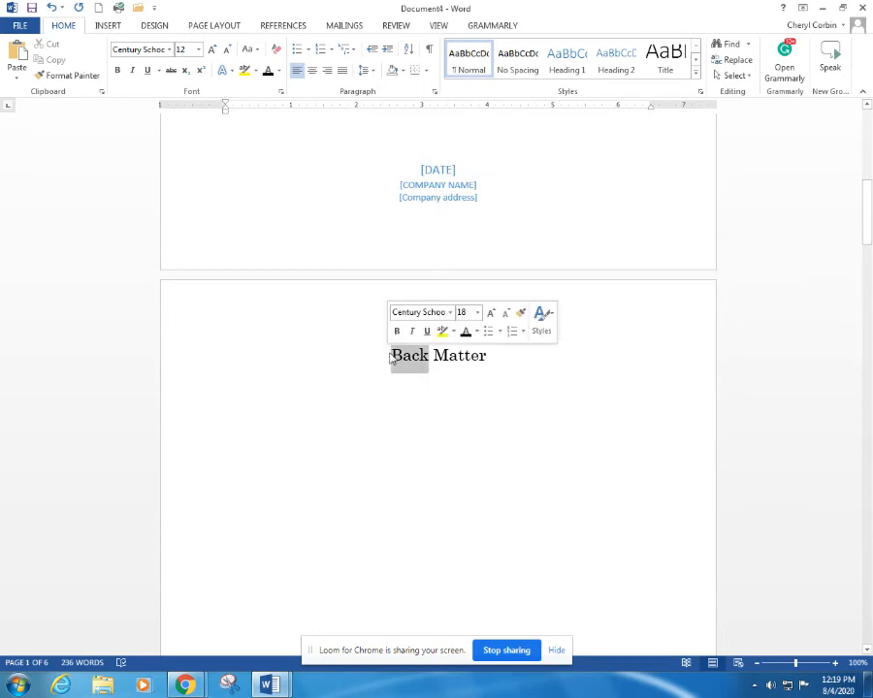
type("Front")
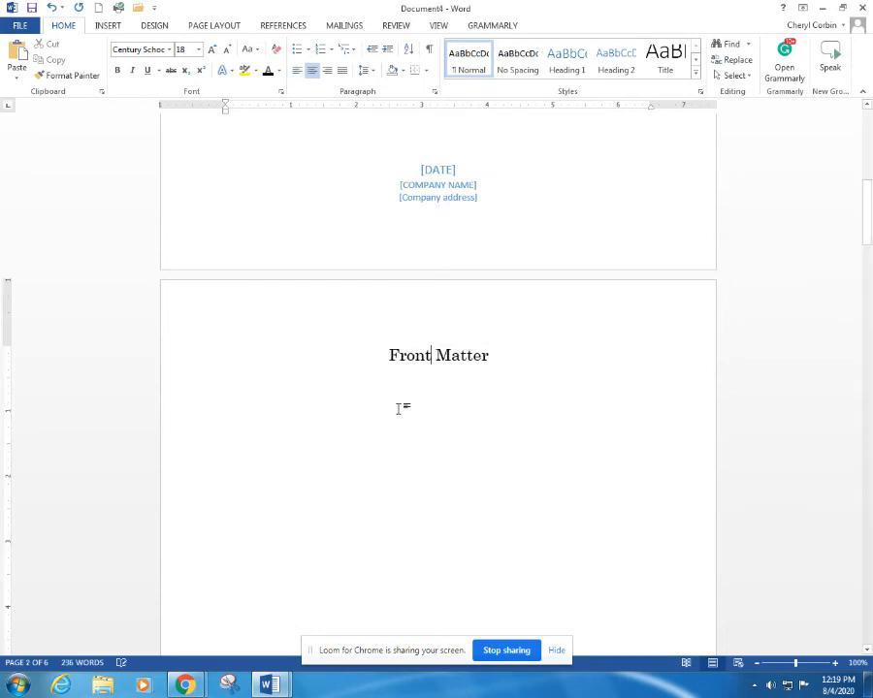
scroll("down", 3)
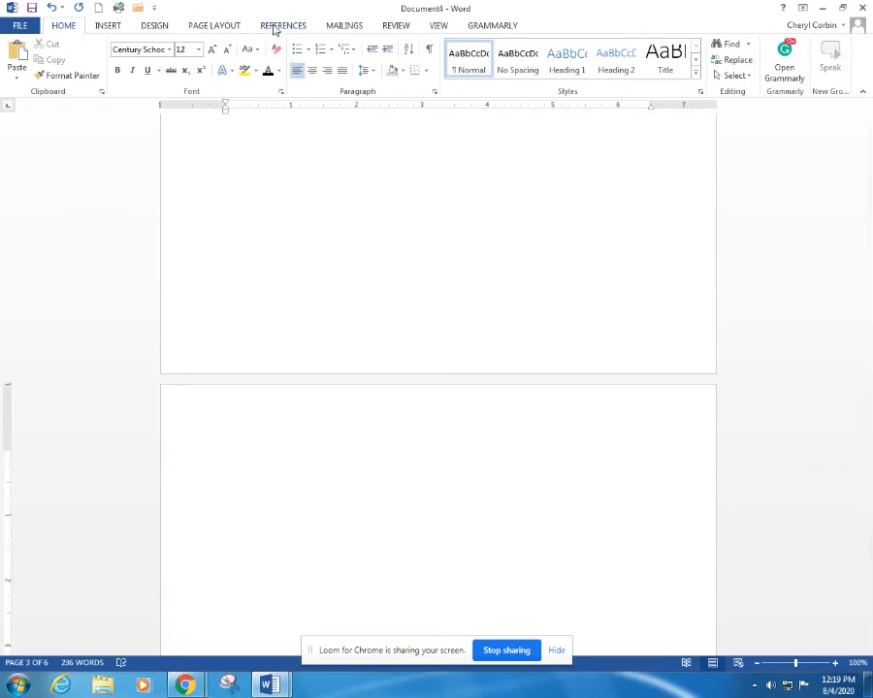
Insert an automatic table of contents for Chapters One to Three and centre its 'Contents' title.
left_click(283, 25)
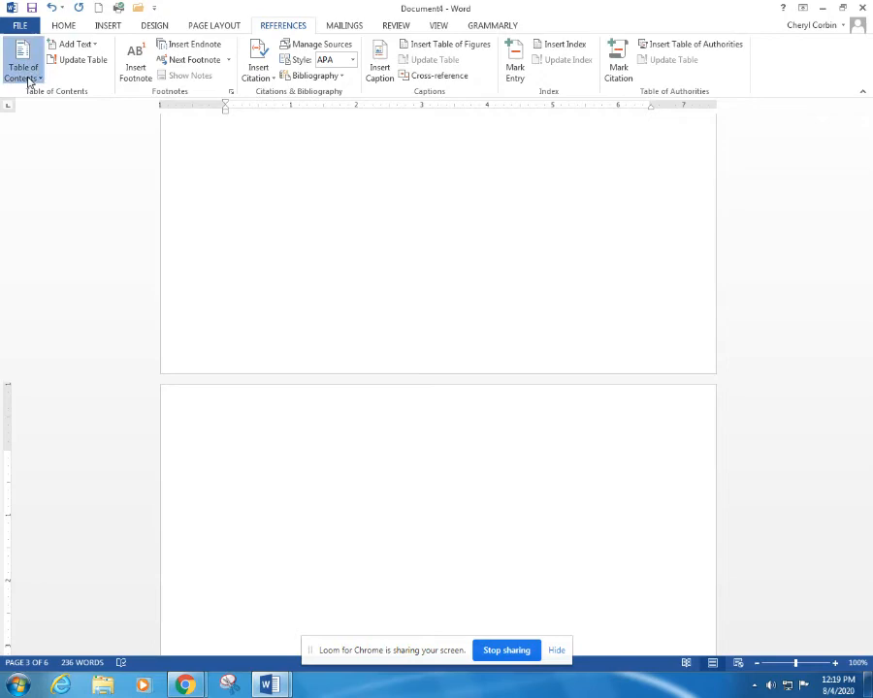
left_click(22, 61)
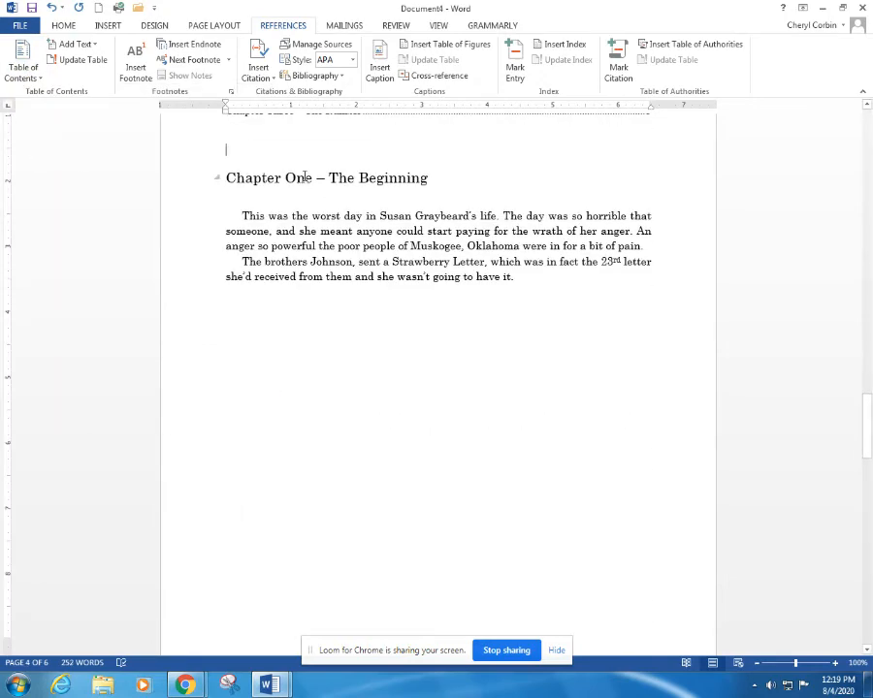
scroll("down", 3)
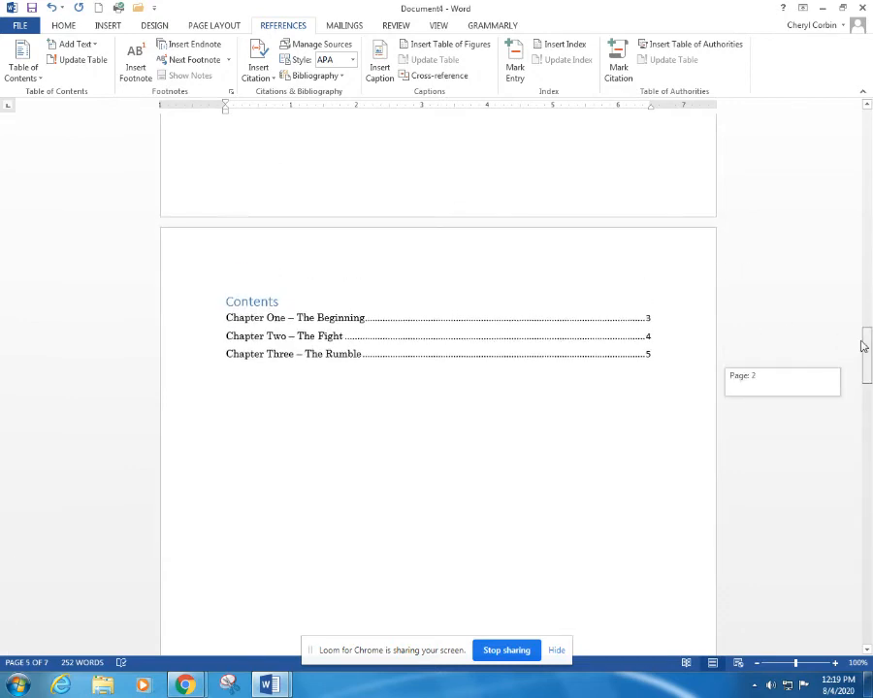
left_click(262, 306)
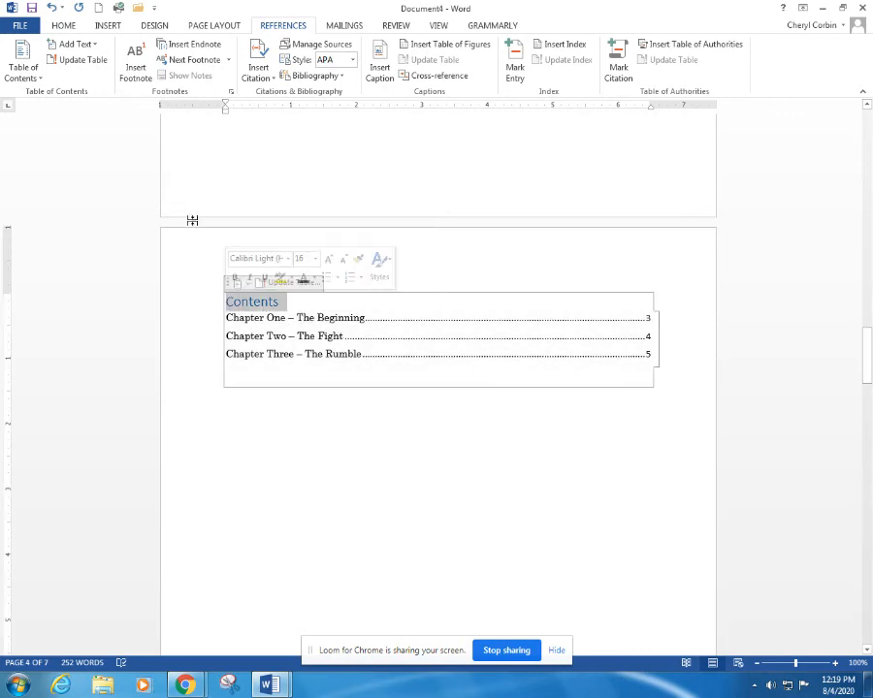
left_click(63, 26)
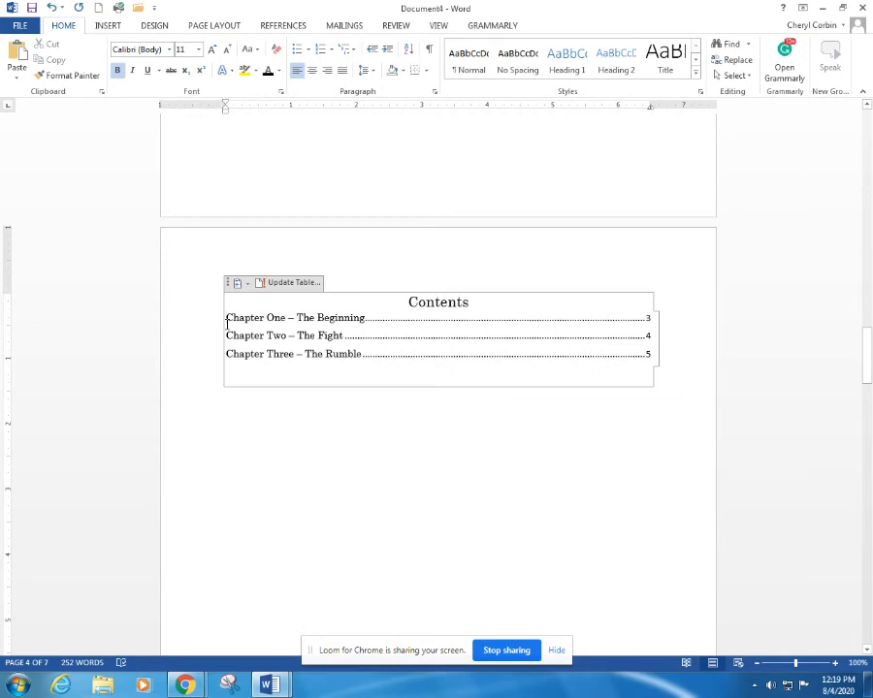
left_click(290, 283)
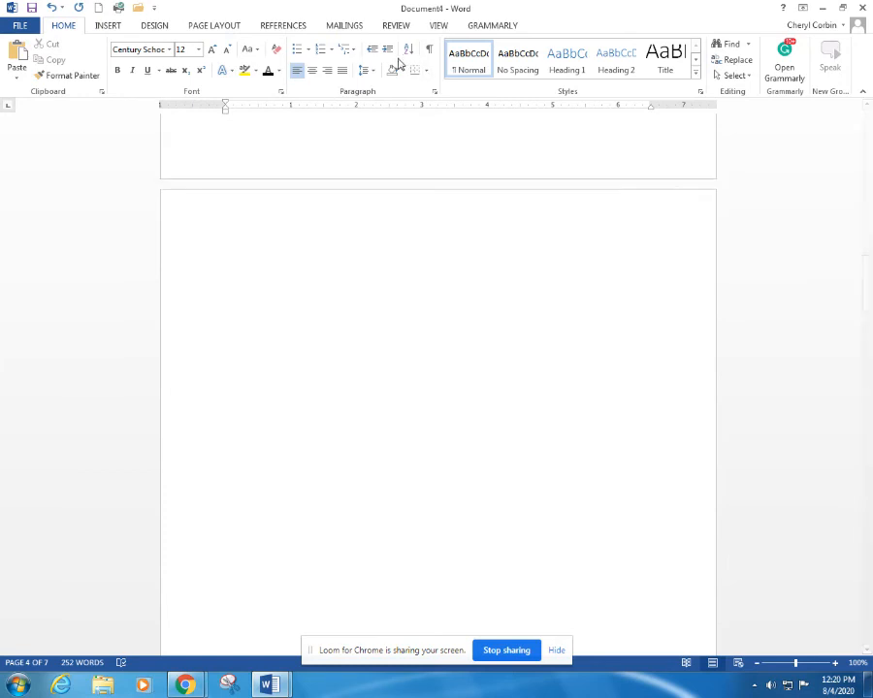
left_click(107, 26)
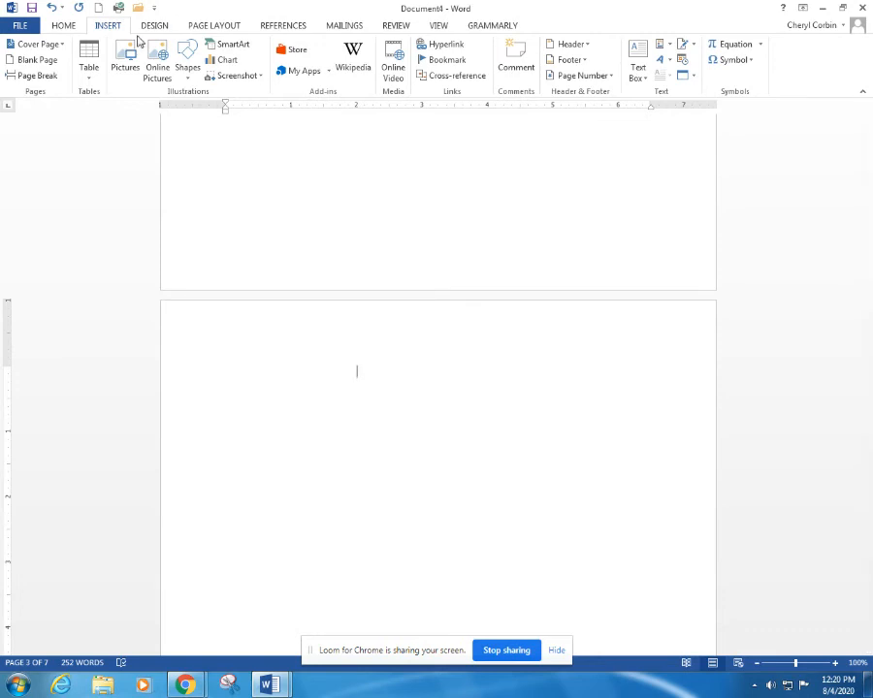
left_click(570, 43)
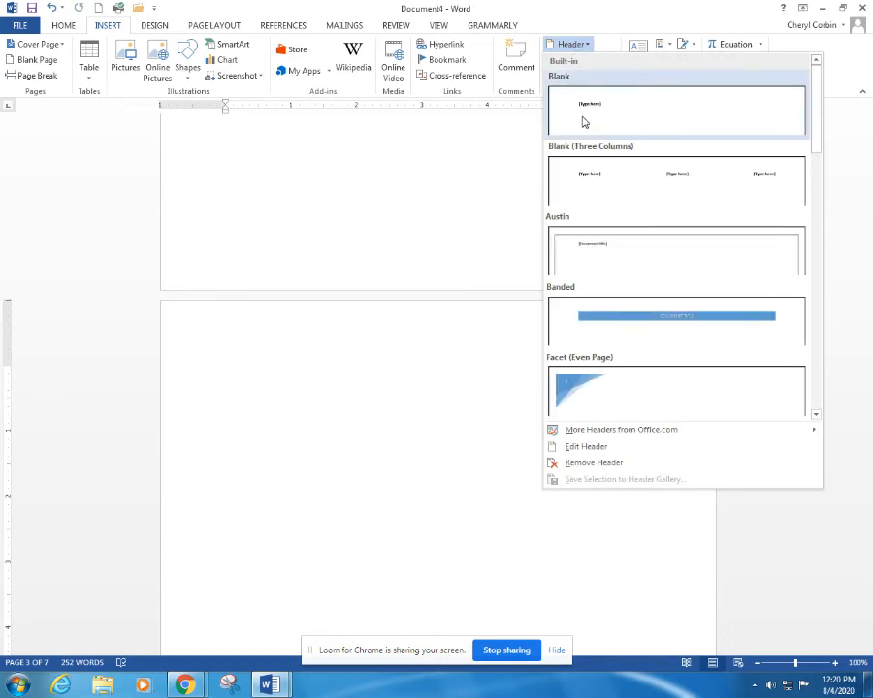
left_click(676, 111)
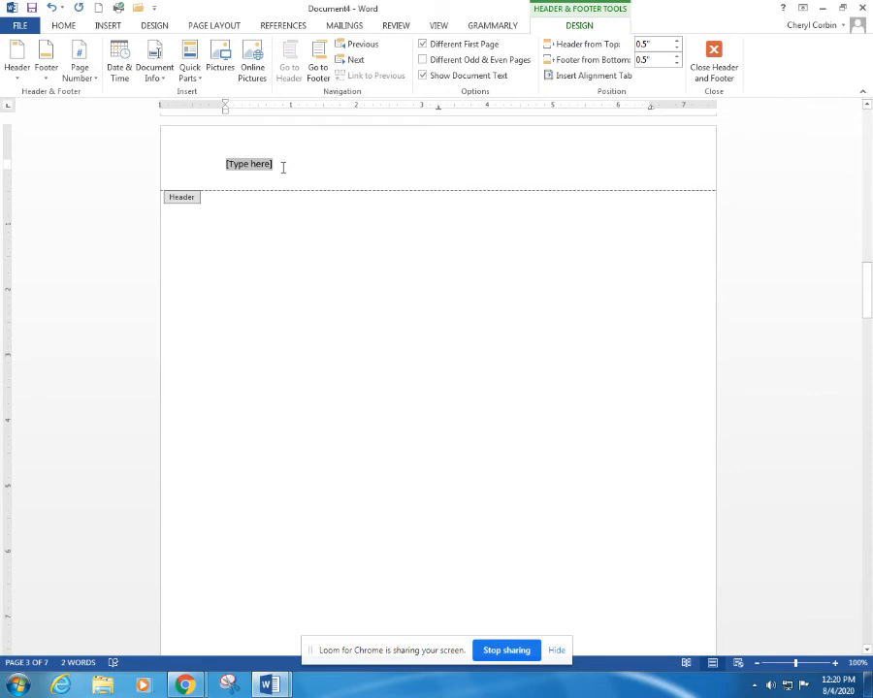
type("Olivia G")
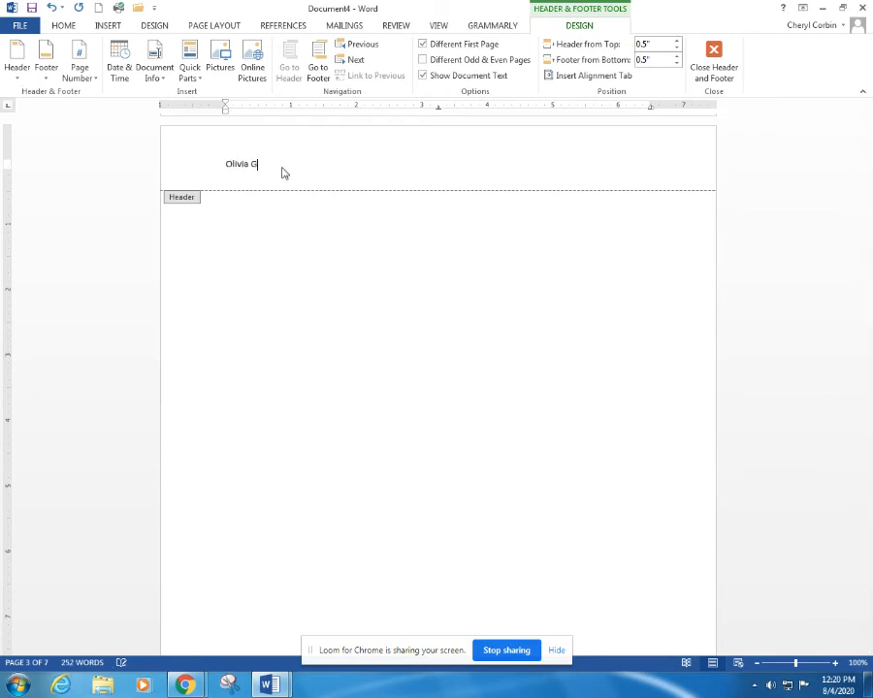
type("aines")
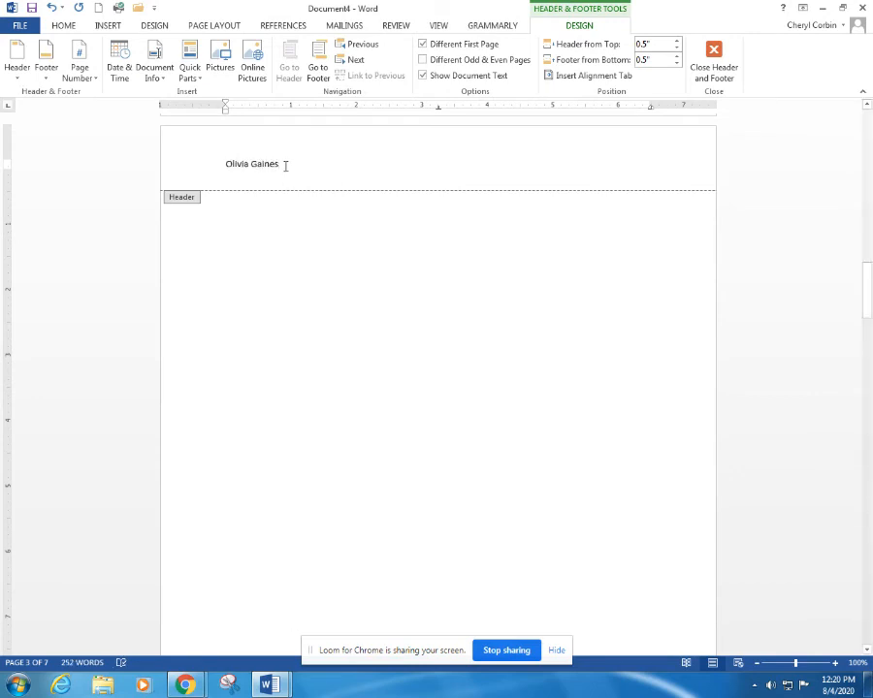
left_click(63, 25)
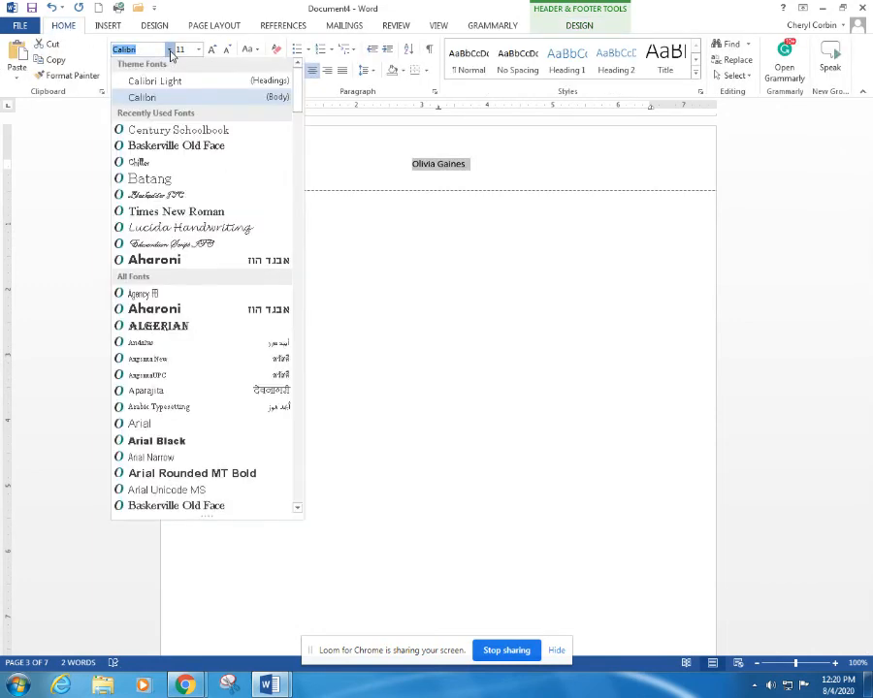
left_click(176, 129)
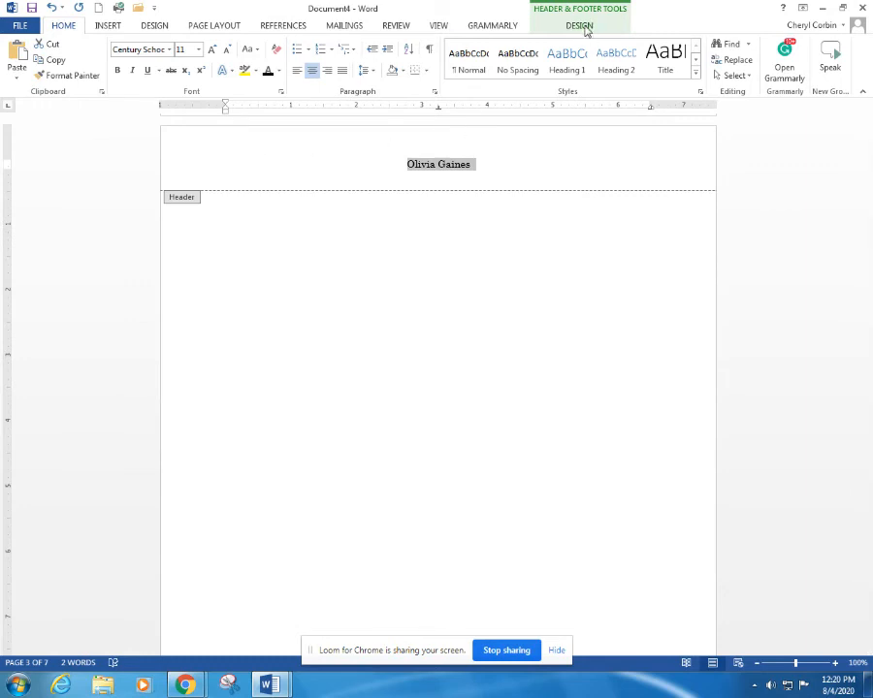
Turn on Different Odd & Even Pages and write 'My Book Template' in Century Schoolbook in the even header.
left_click(579, 25)
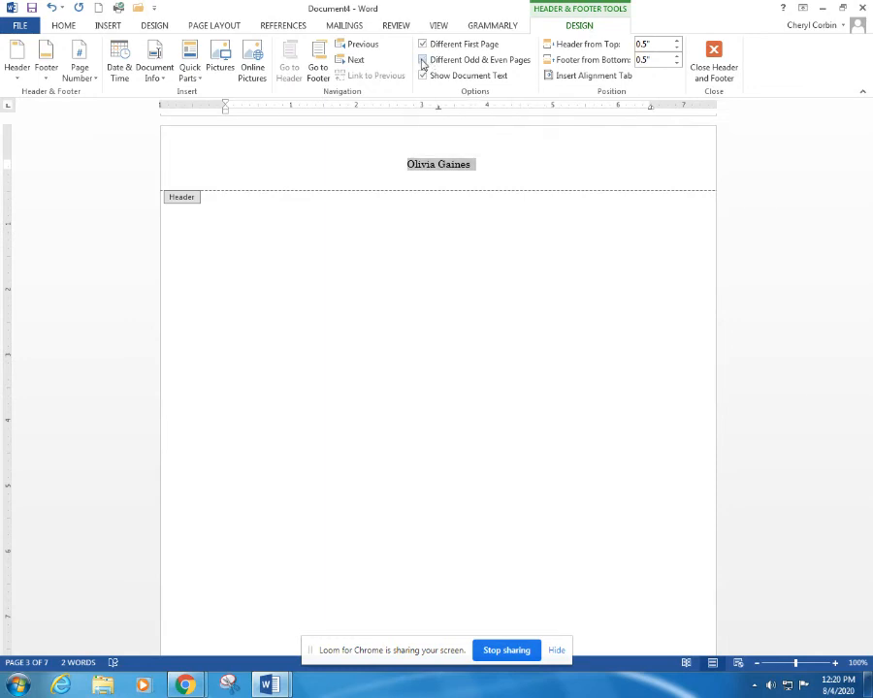
left_click(422, 60)
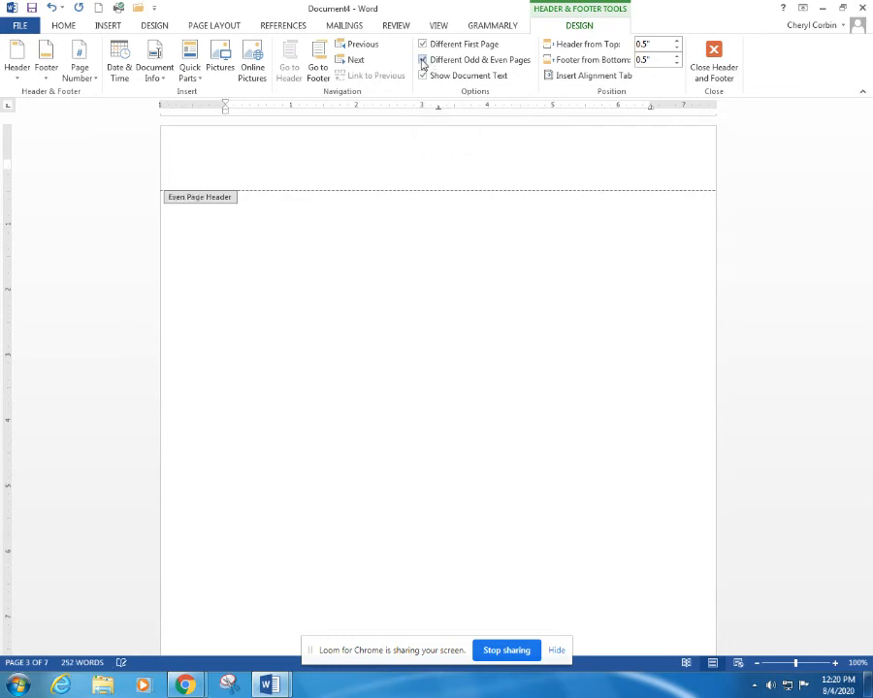
left_click(423, 76)
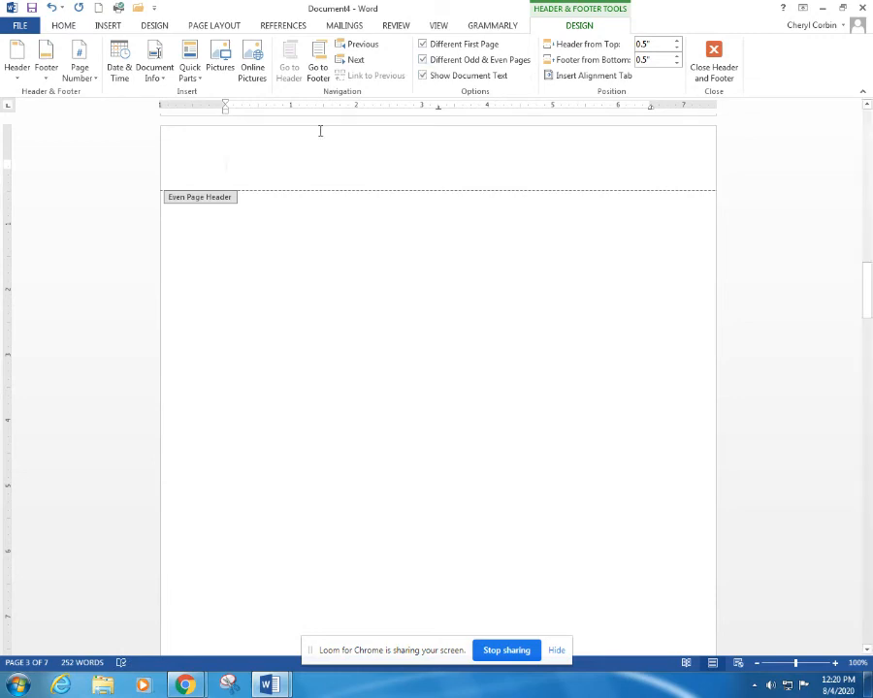
type("TH")
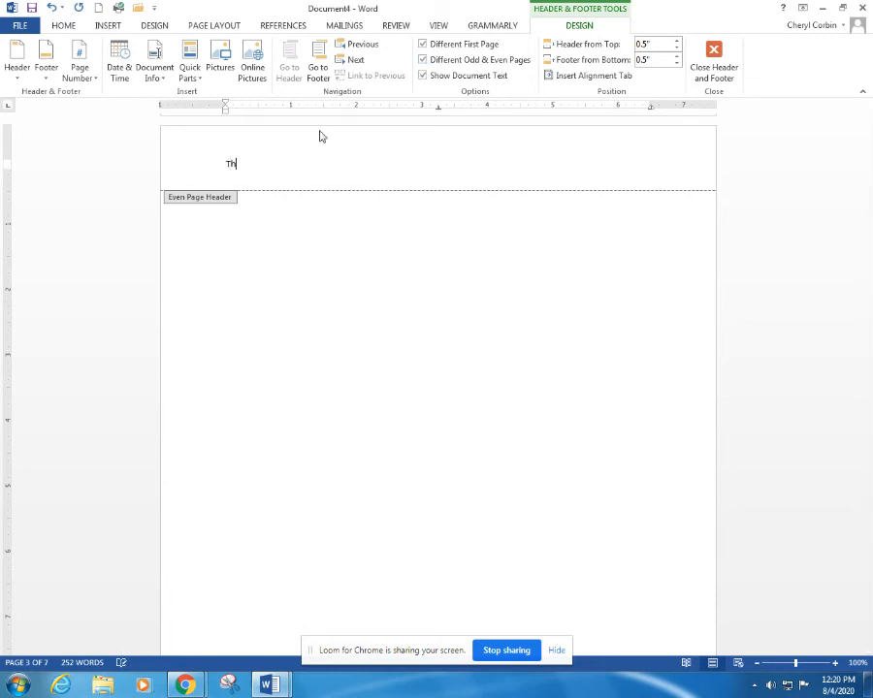
type("My Book Template")
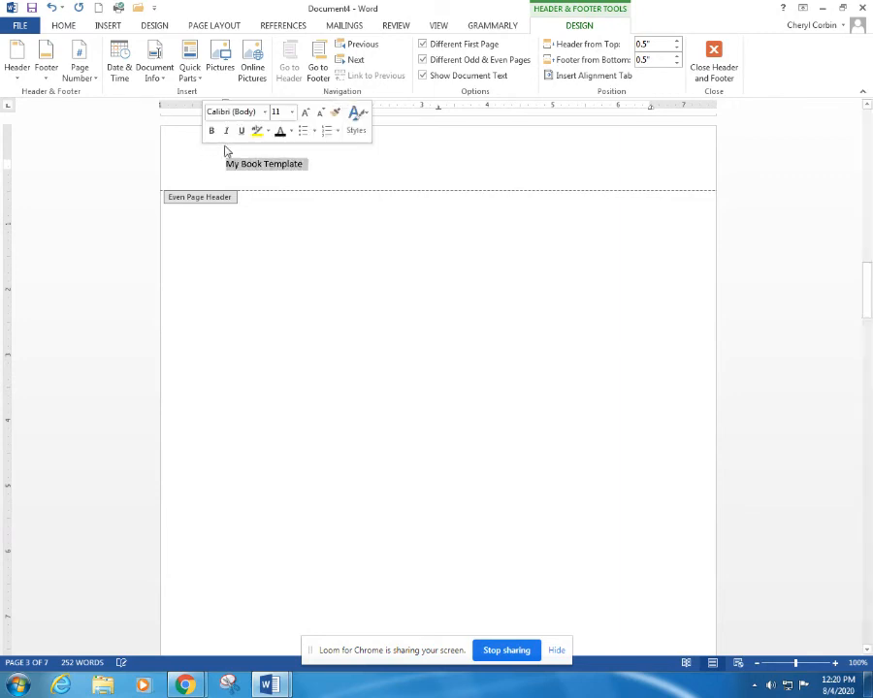
left_click(63, 25)
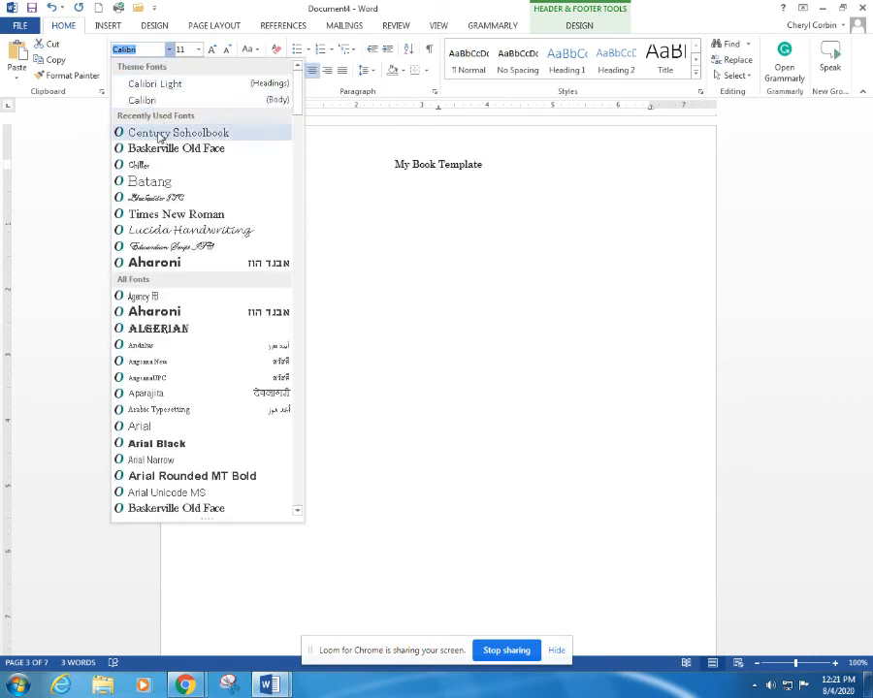
left_click(179, 132)
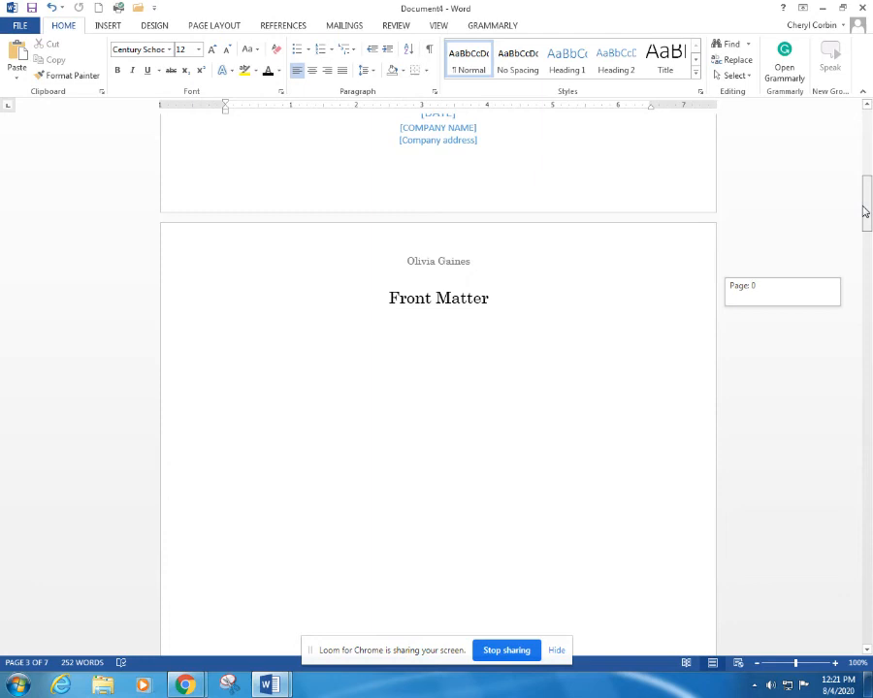
Scroll through the pages to confirm the alternating headers, then switch to Insert.
scroll("down", 3)
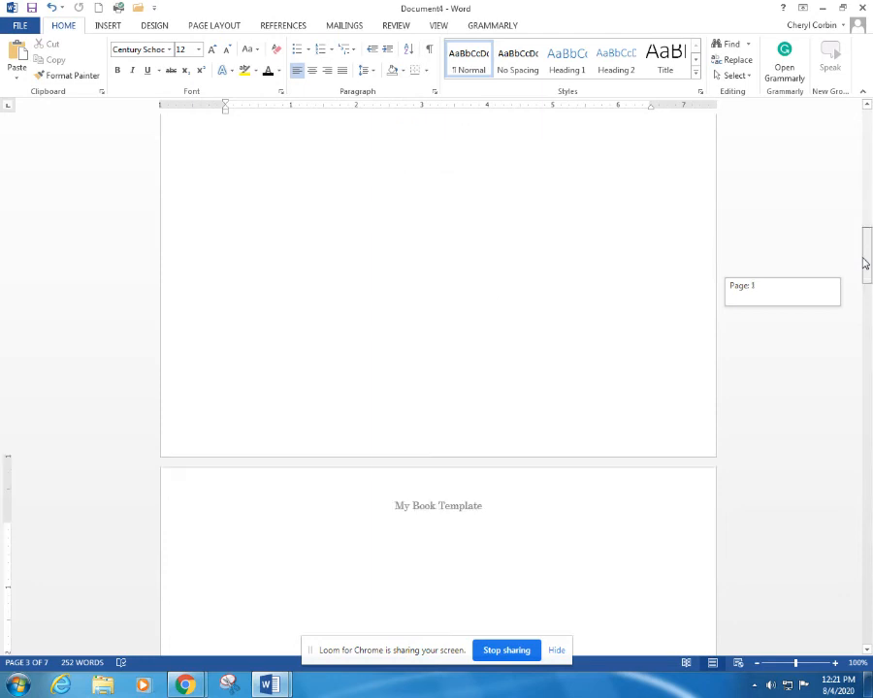
scroll("down", 3)
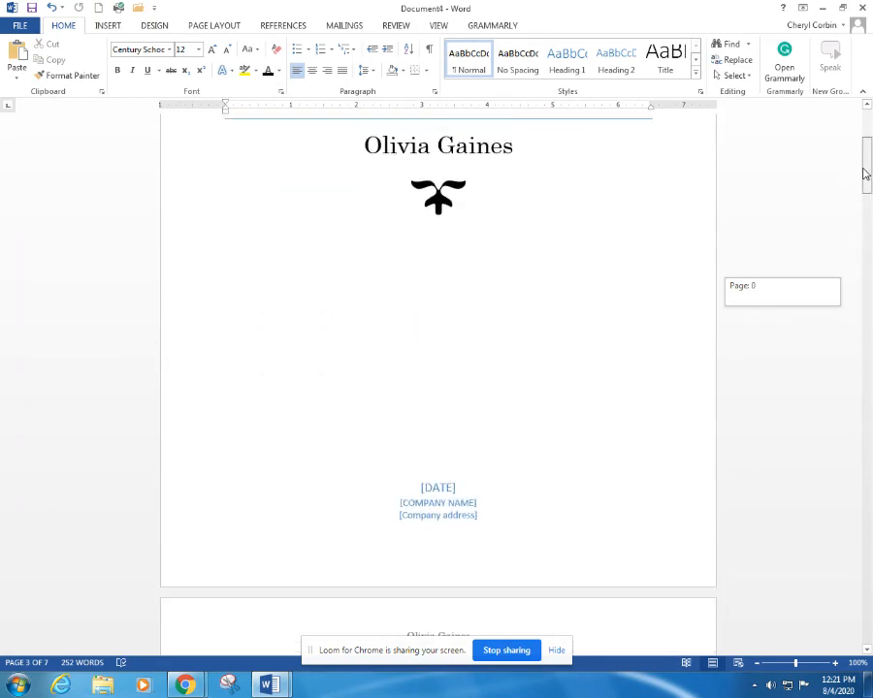
scroll("down", 3)
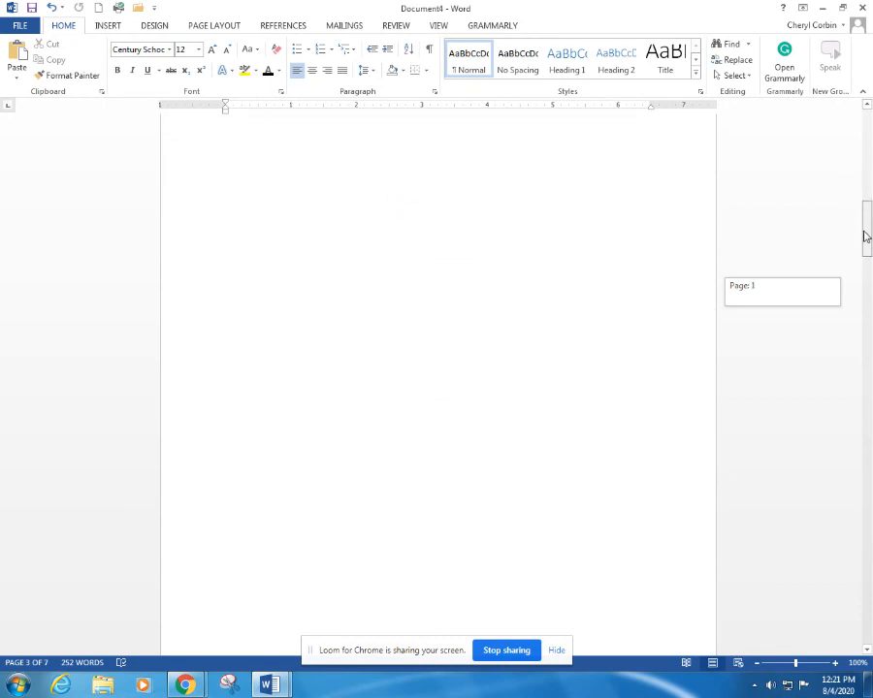
scroll("down", 3)
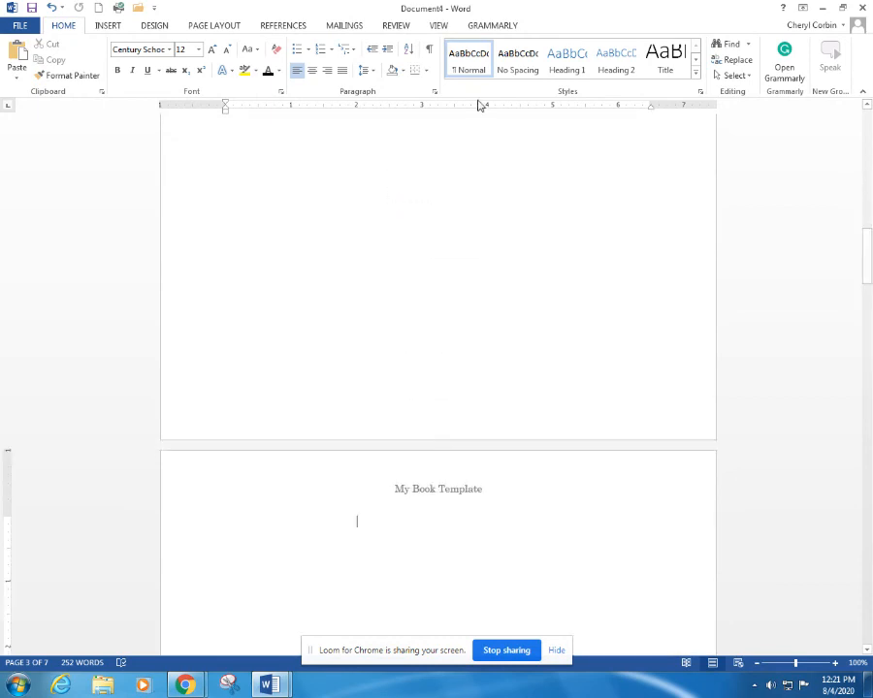
left_click(108, 25)
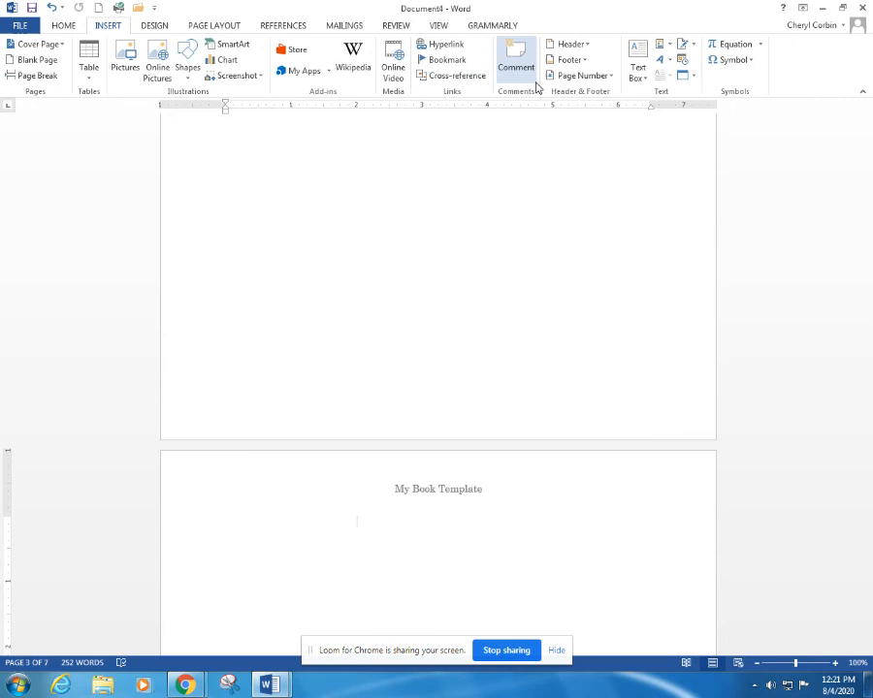
Insert Plain Number 2 page numbers at the bottom centre and scroll to check them.
left_click(579, 76)
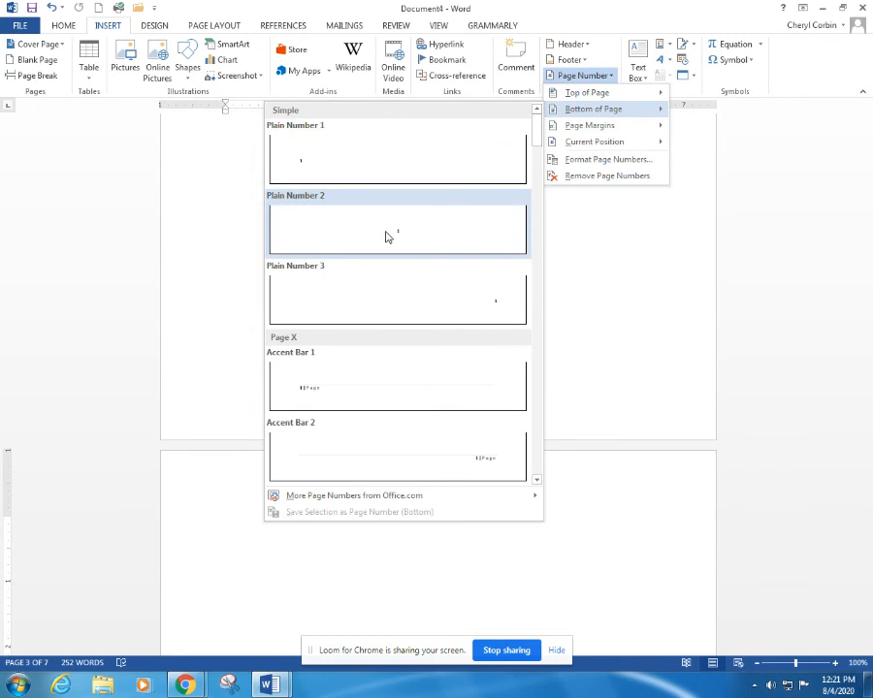
left_click(398, 228)
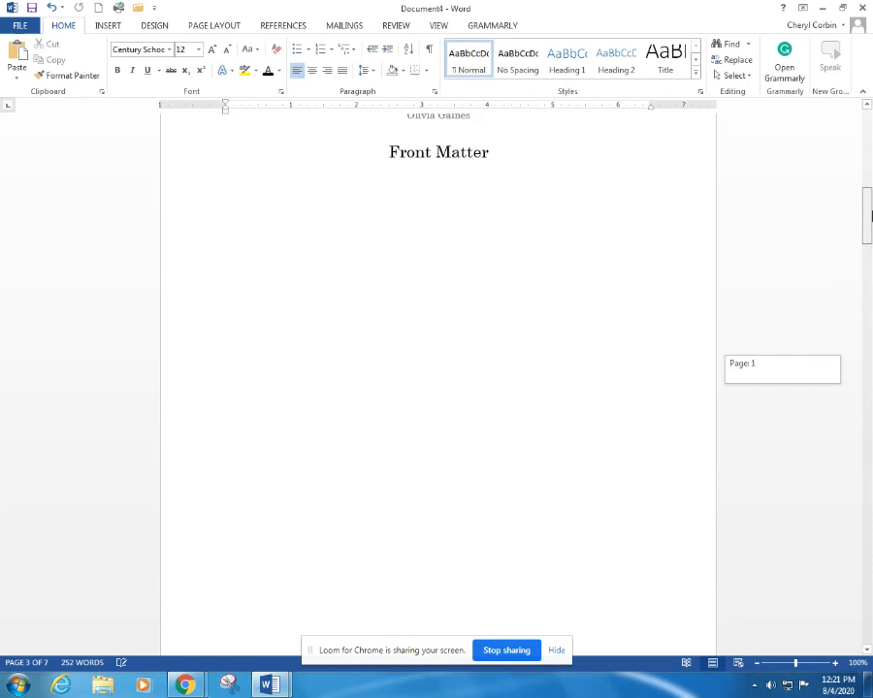
scroll("down", 3)
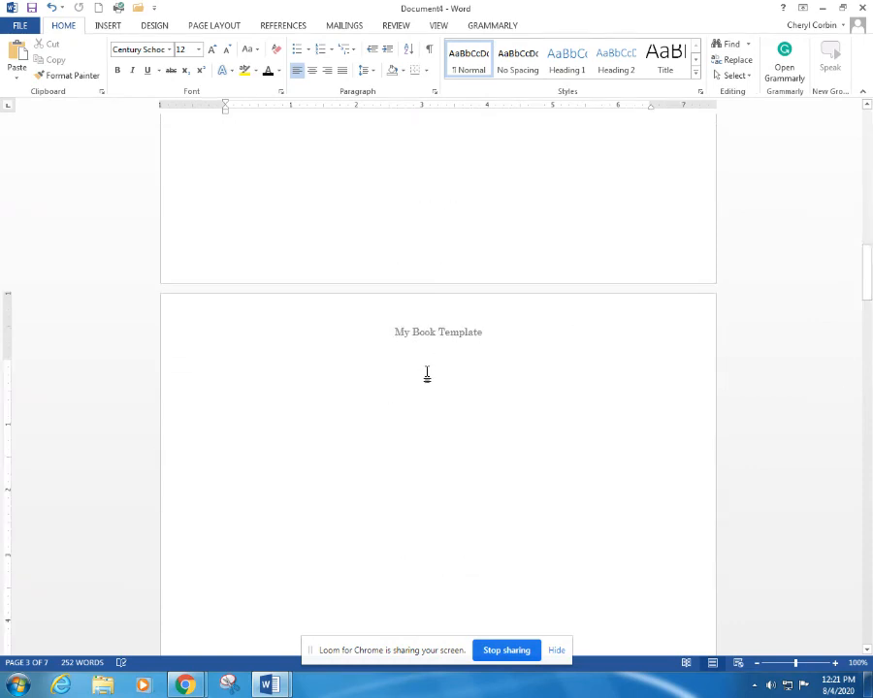
scroll("down", 3)
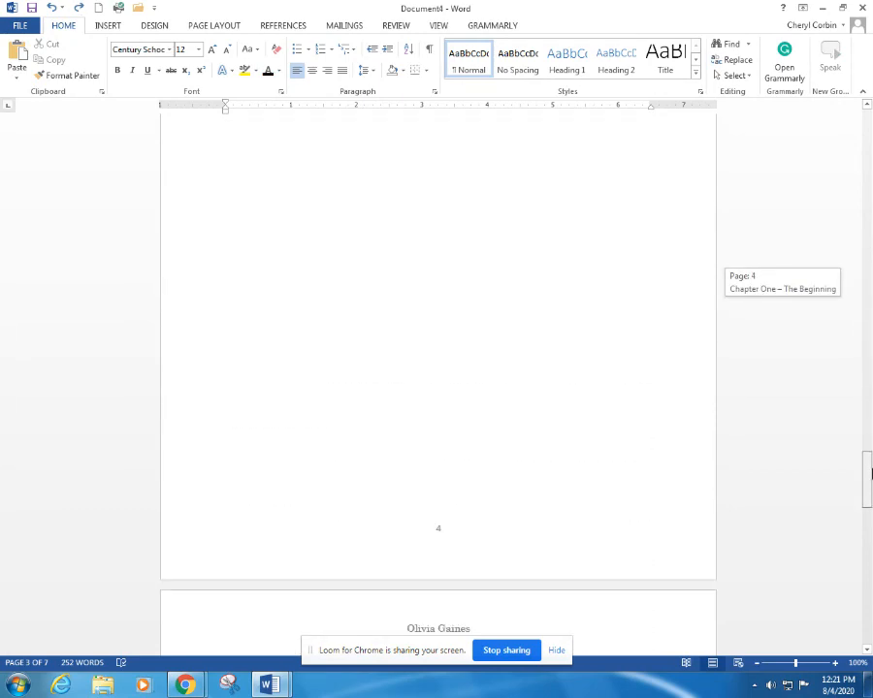
scroll("down", 3)
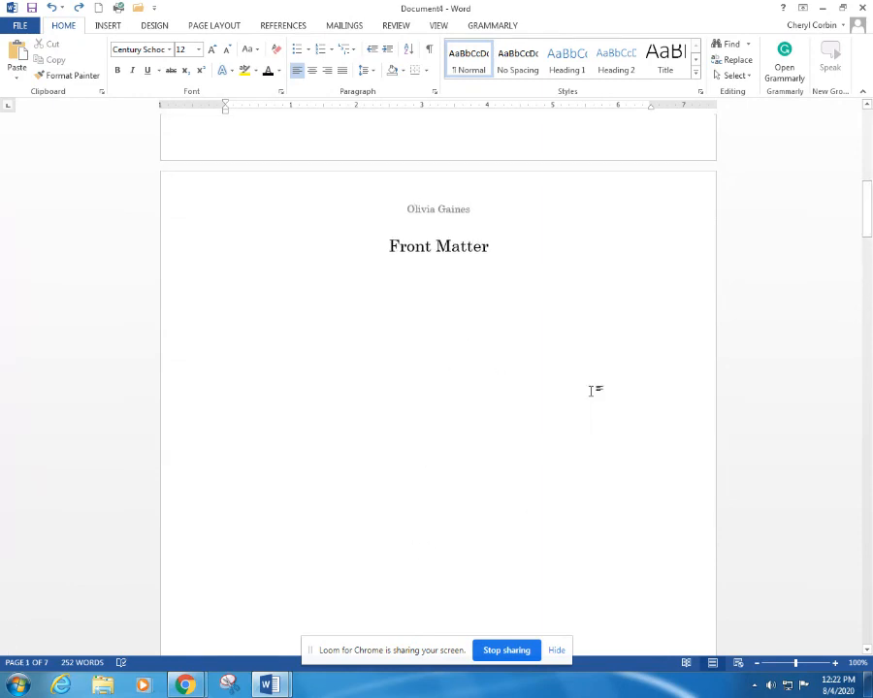
Type a centred 'Acknowledgements' heading on page two.
scroll("down", 3)
type("A")
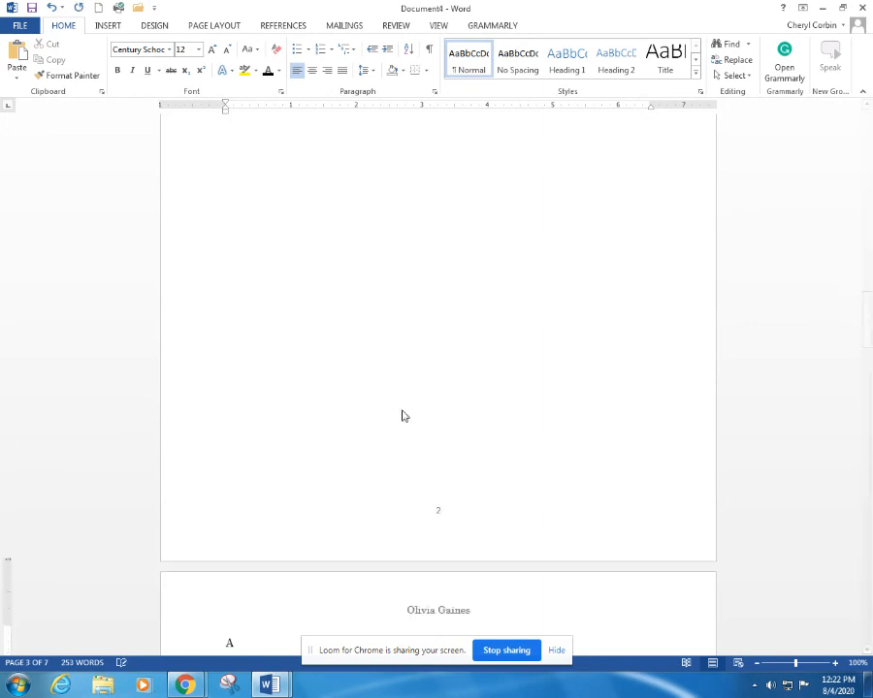
type("ckn")
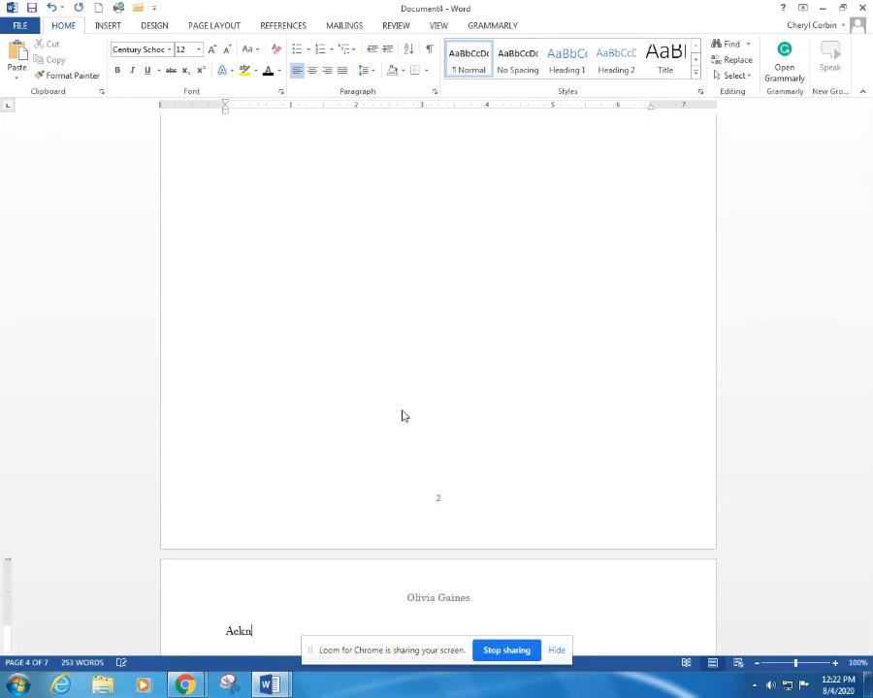
type("owle")
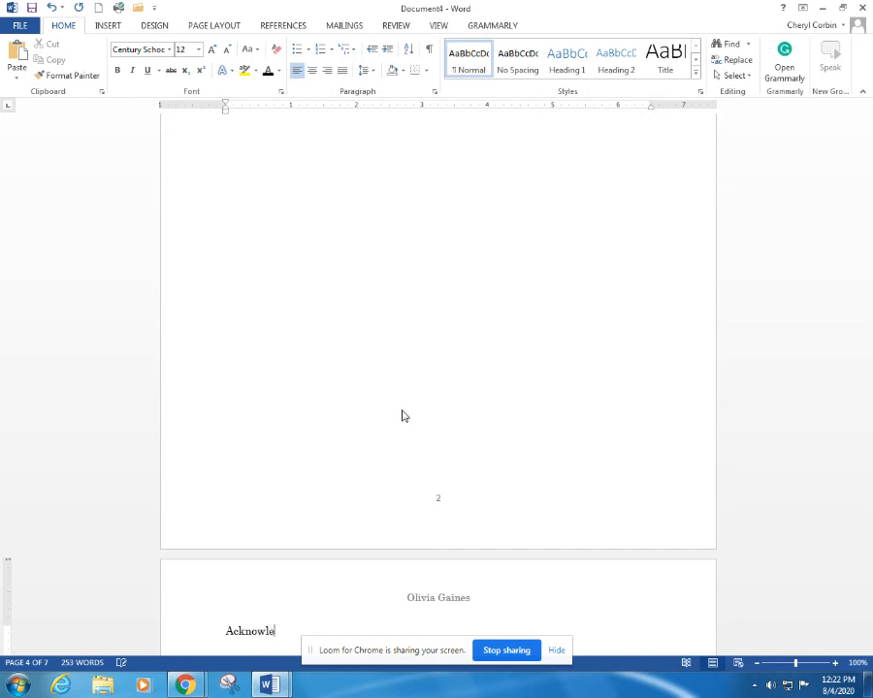
type("dgements")
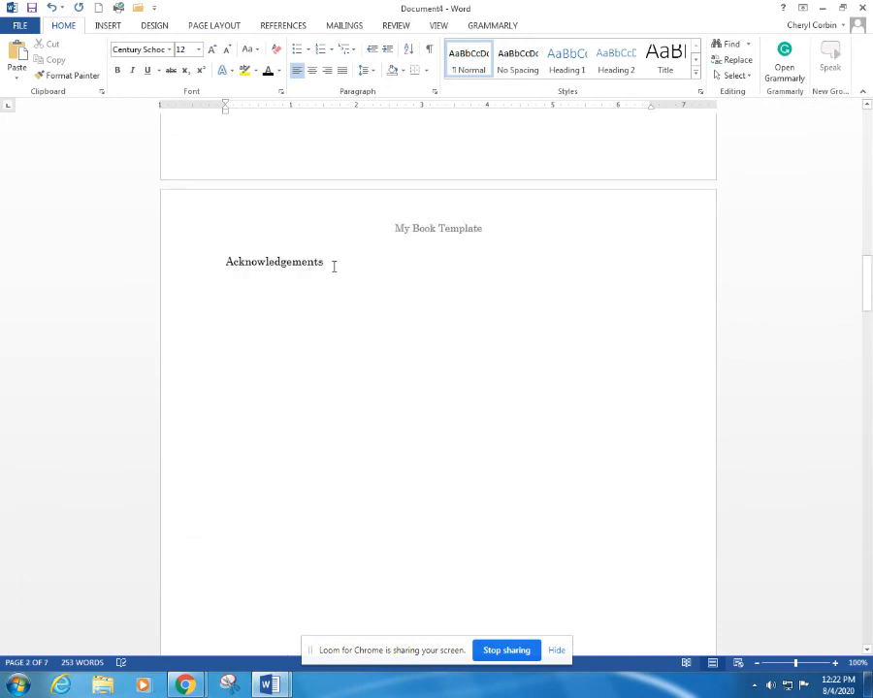
left_click(313, 70)
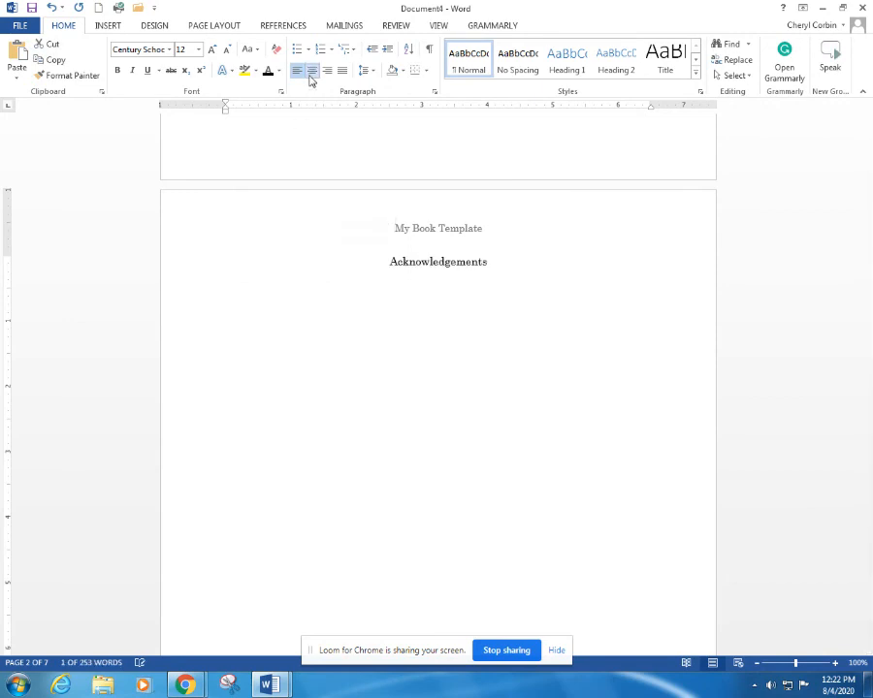